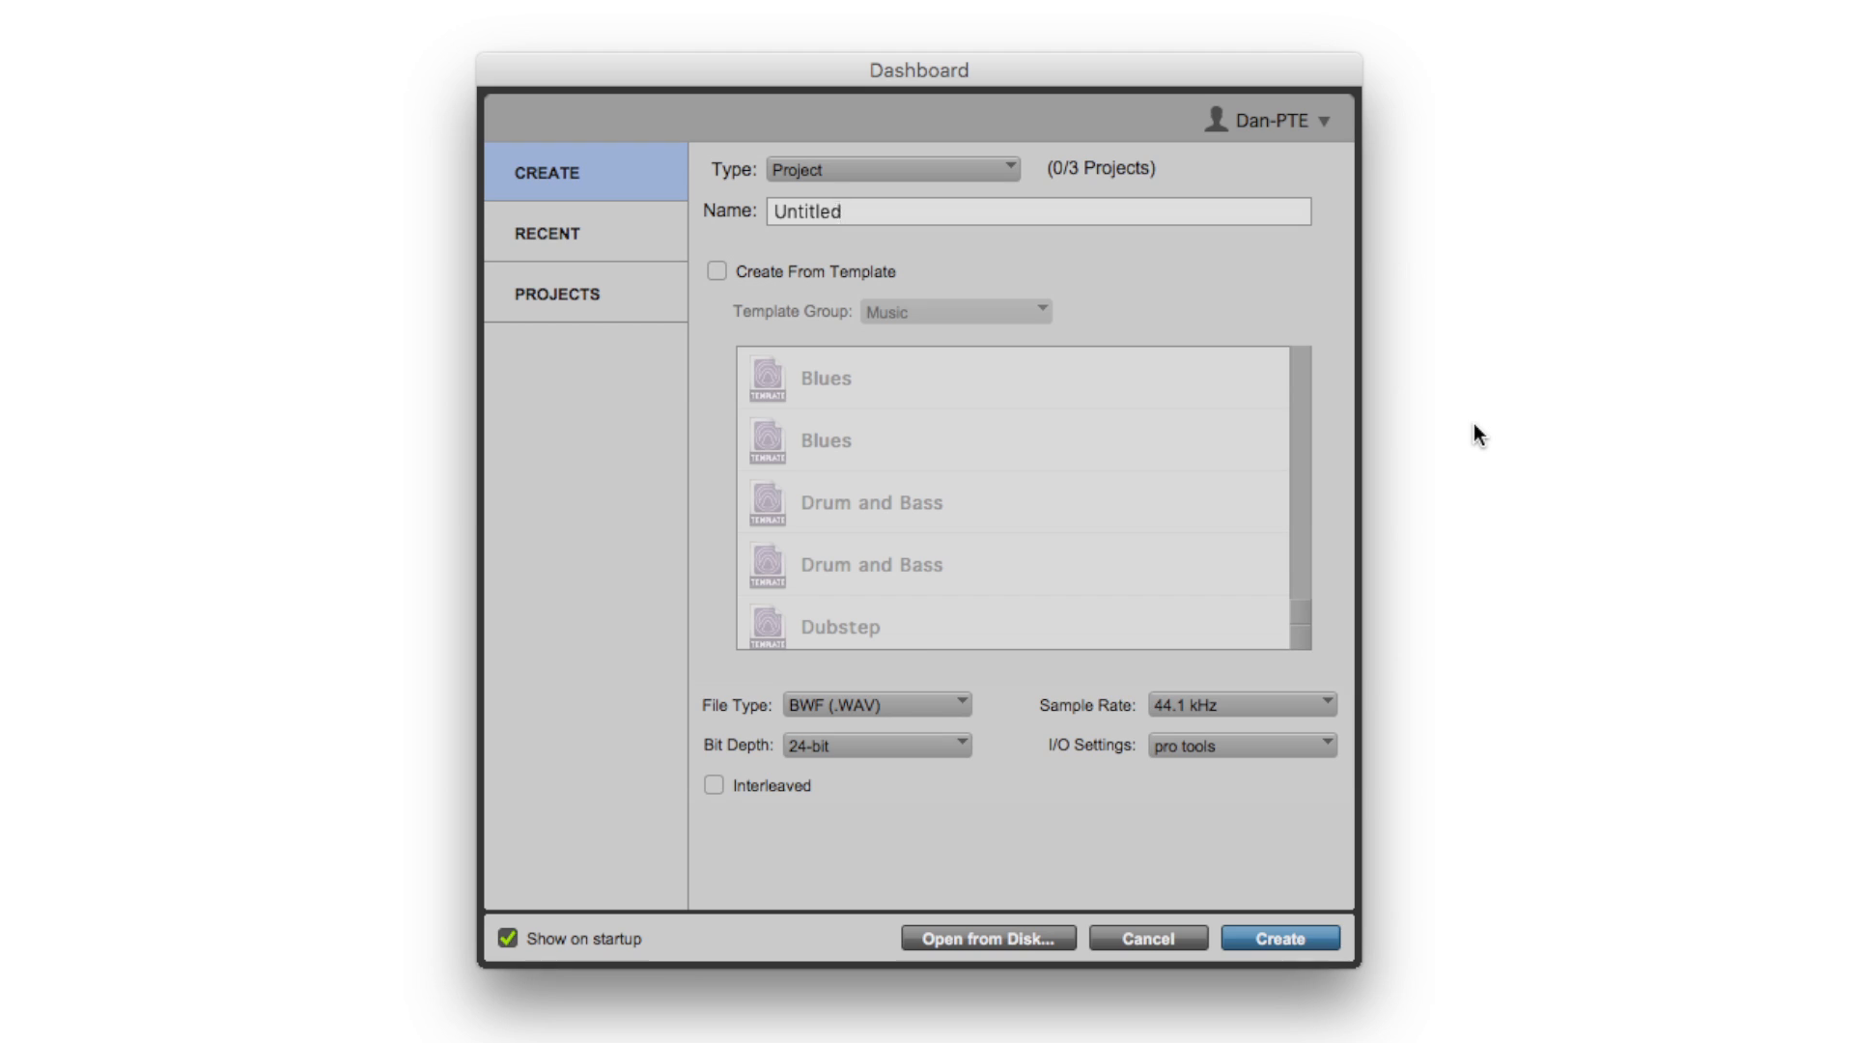
mouse_move(1323, 134)
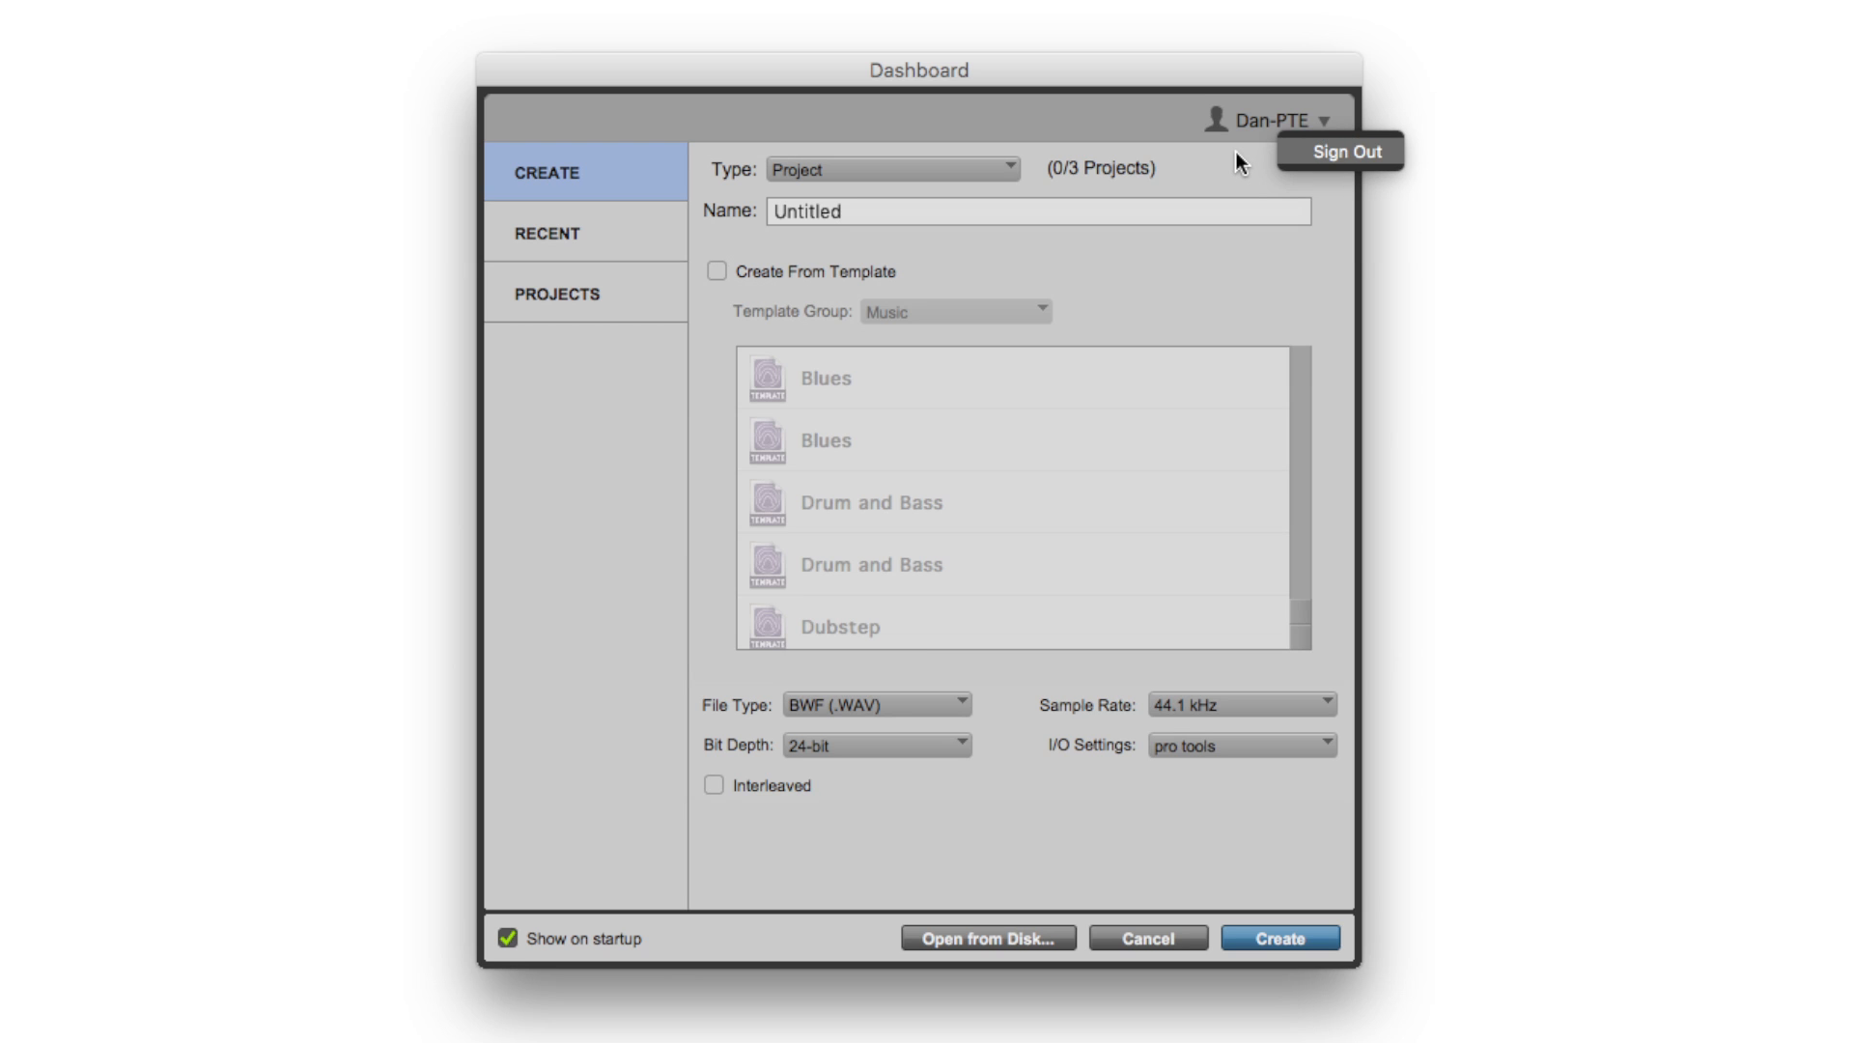
mouse_move(614, 345)
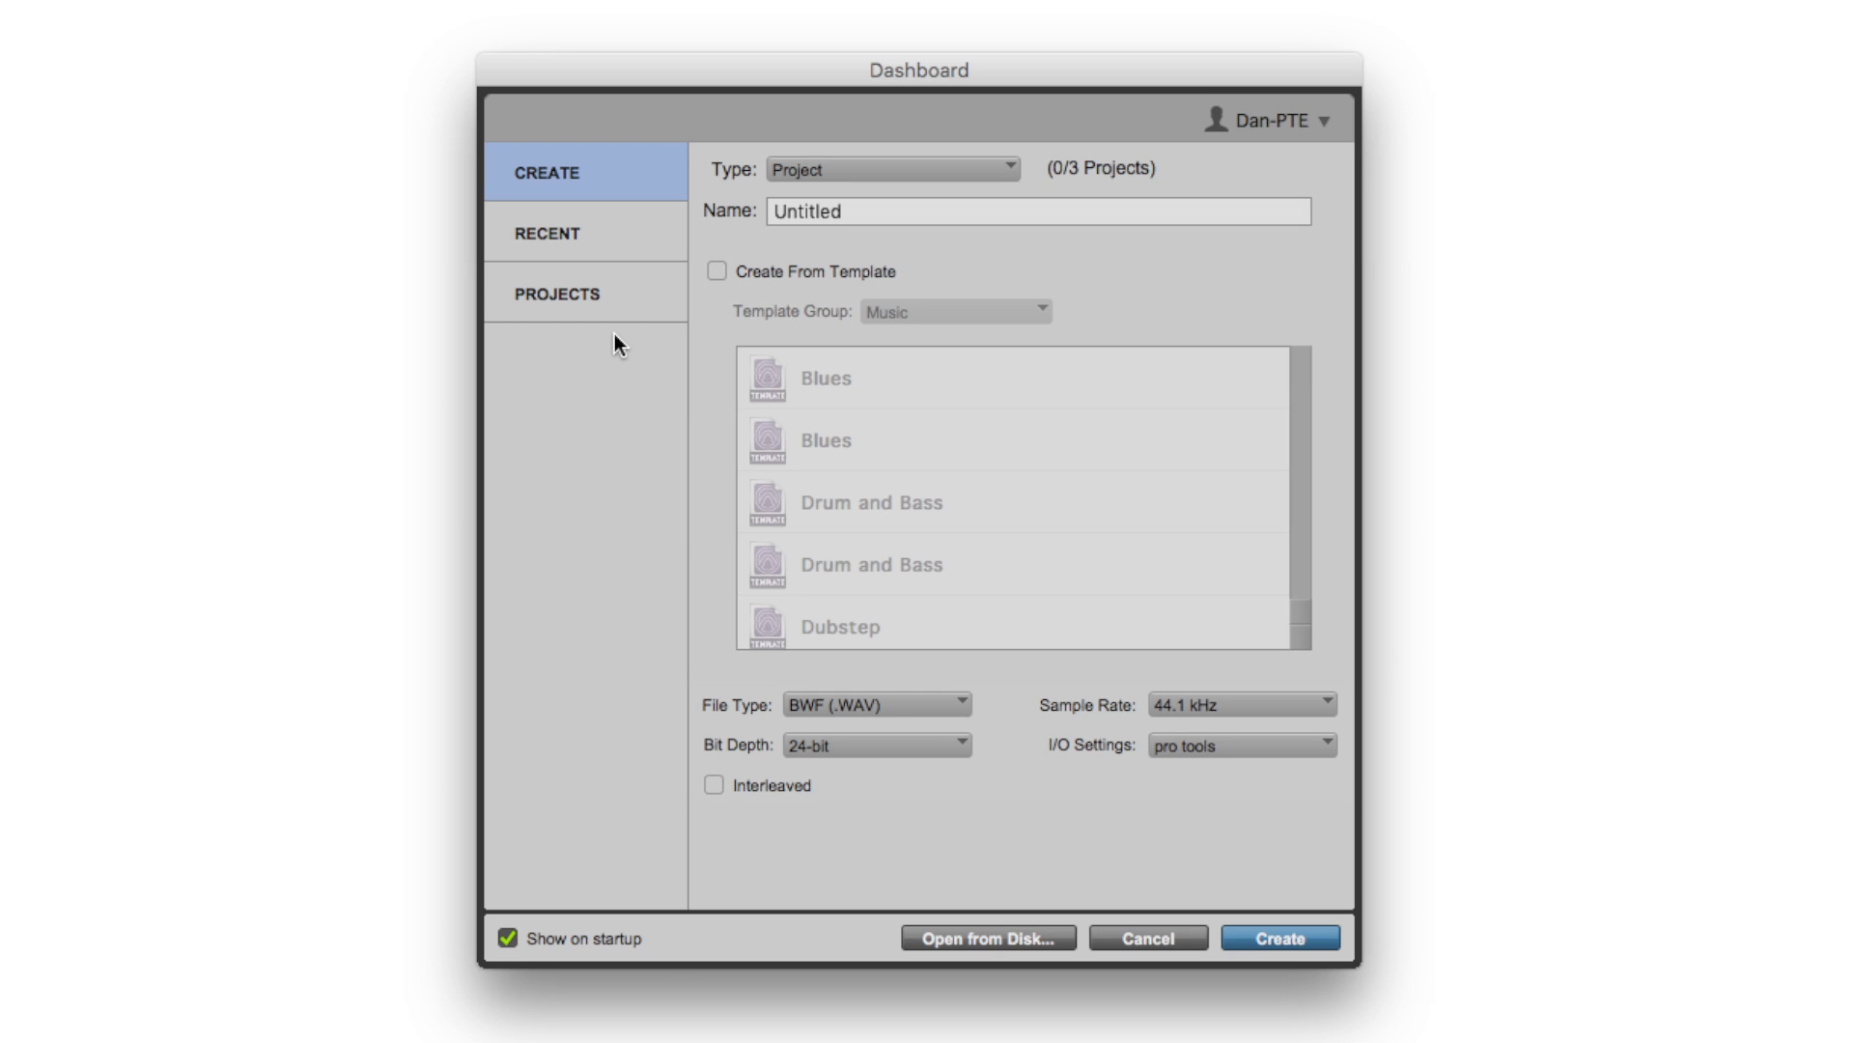
Create a cloud-stored project named 'PTE Colab' from the Dashboard's Create page
click(889, 169)
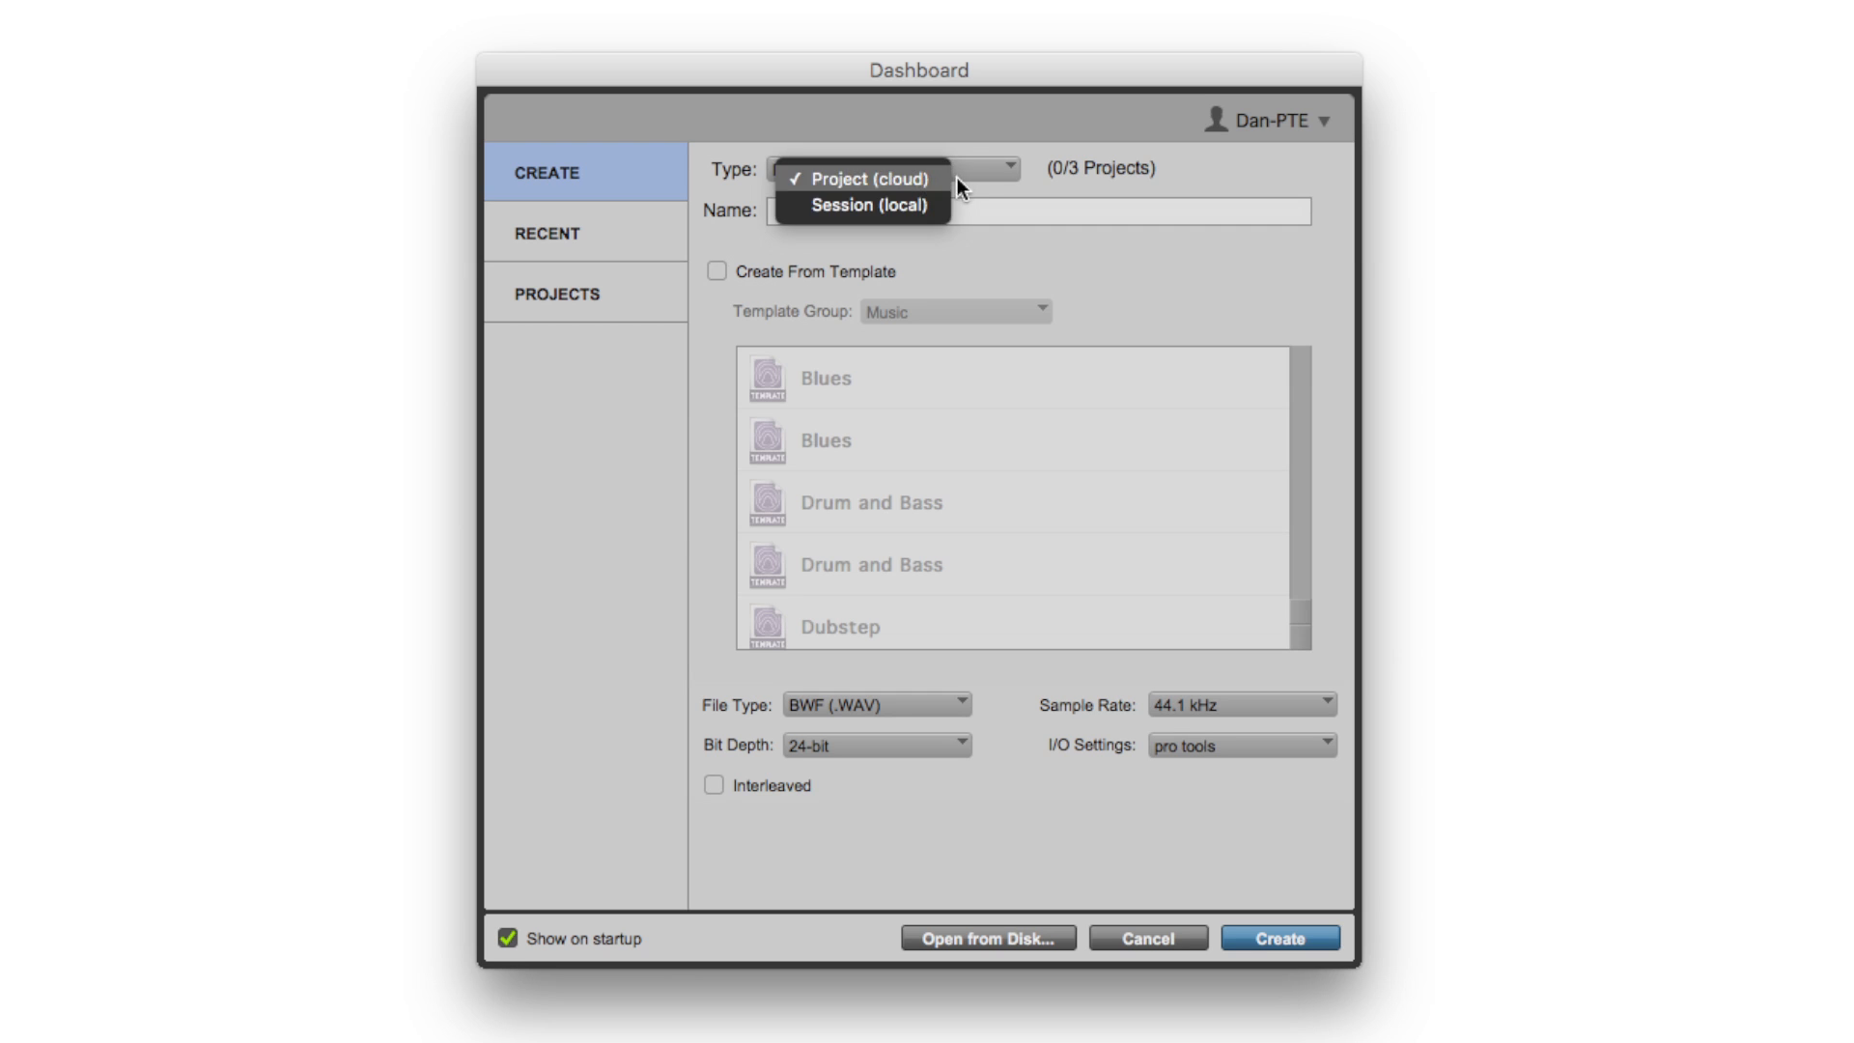
mouse_move(897, 219)
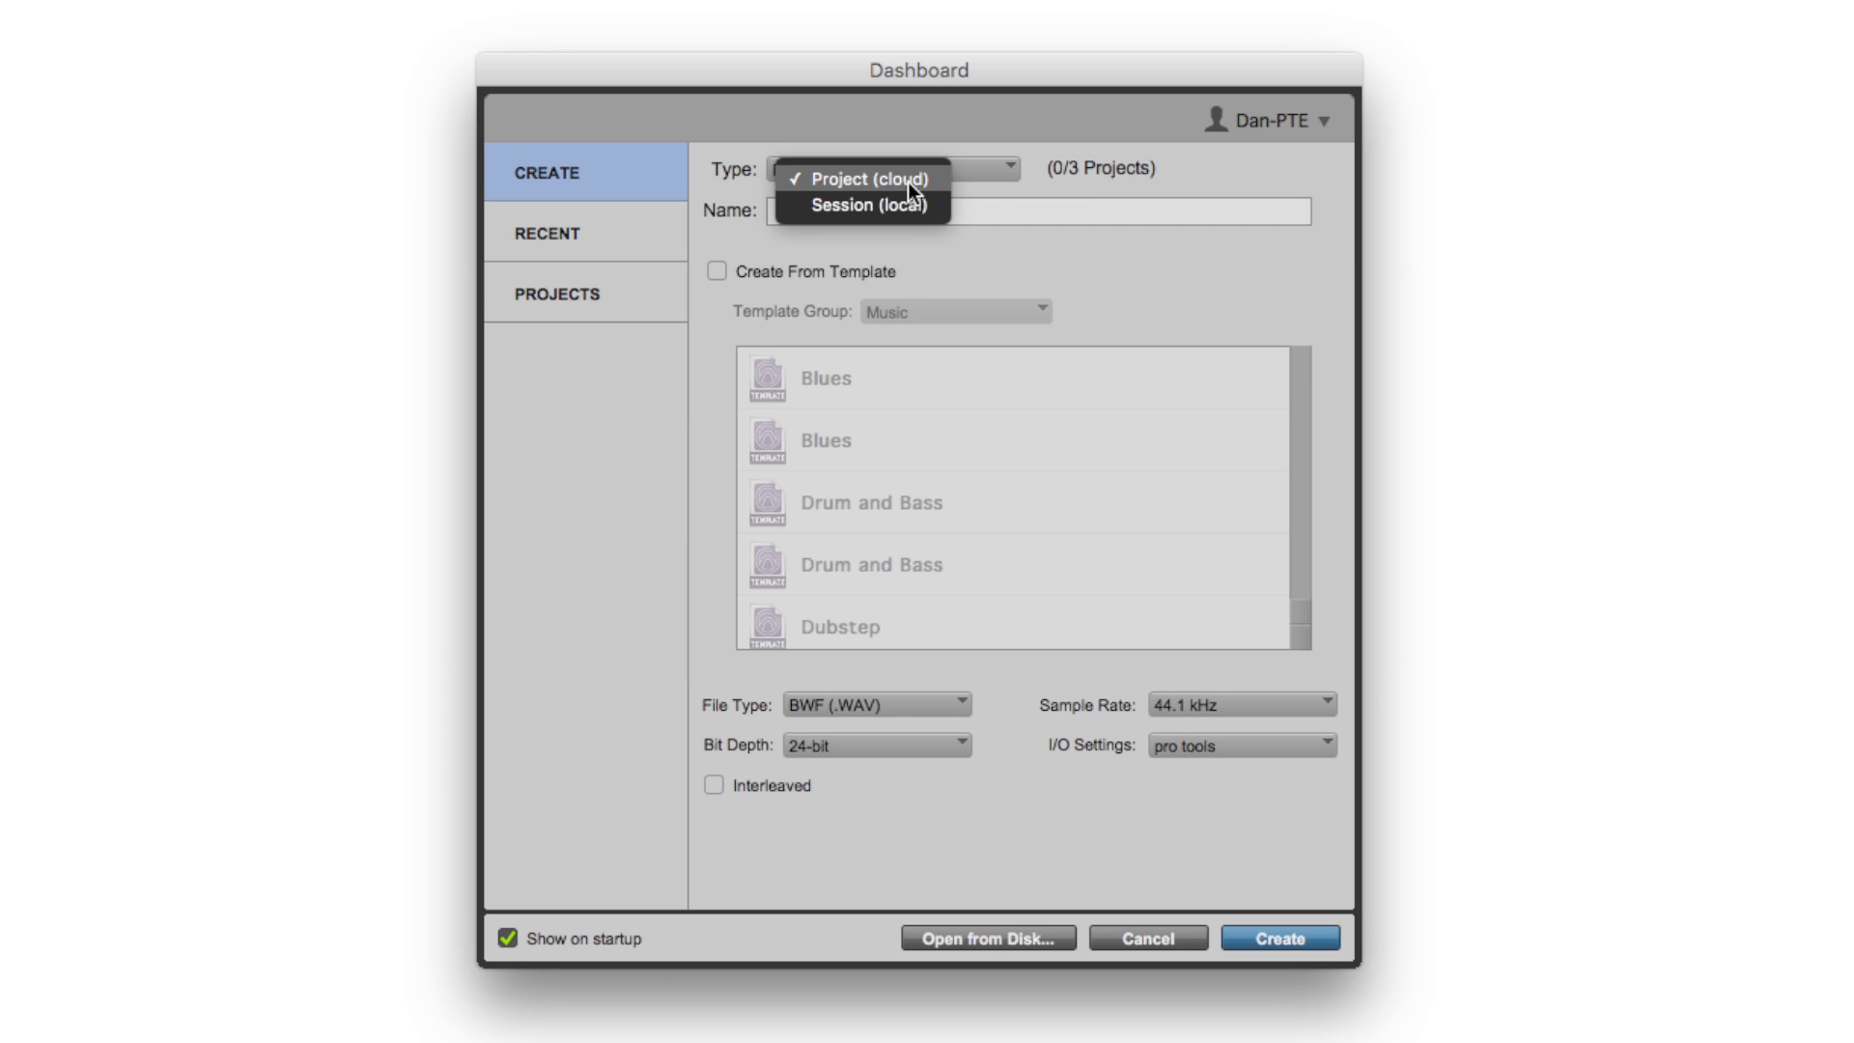
click(861, 178)
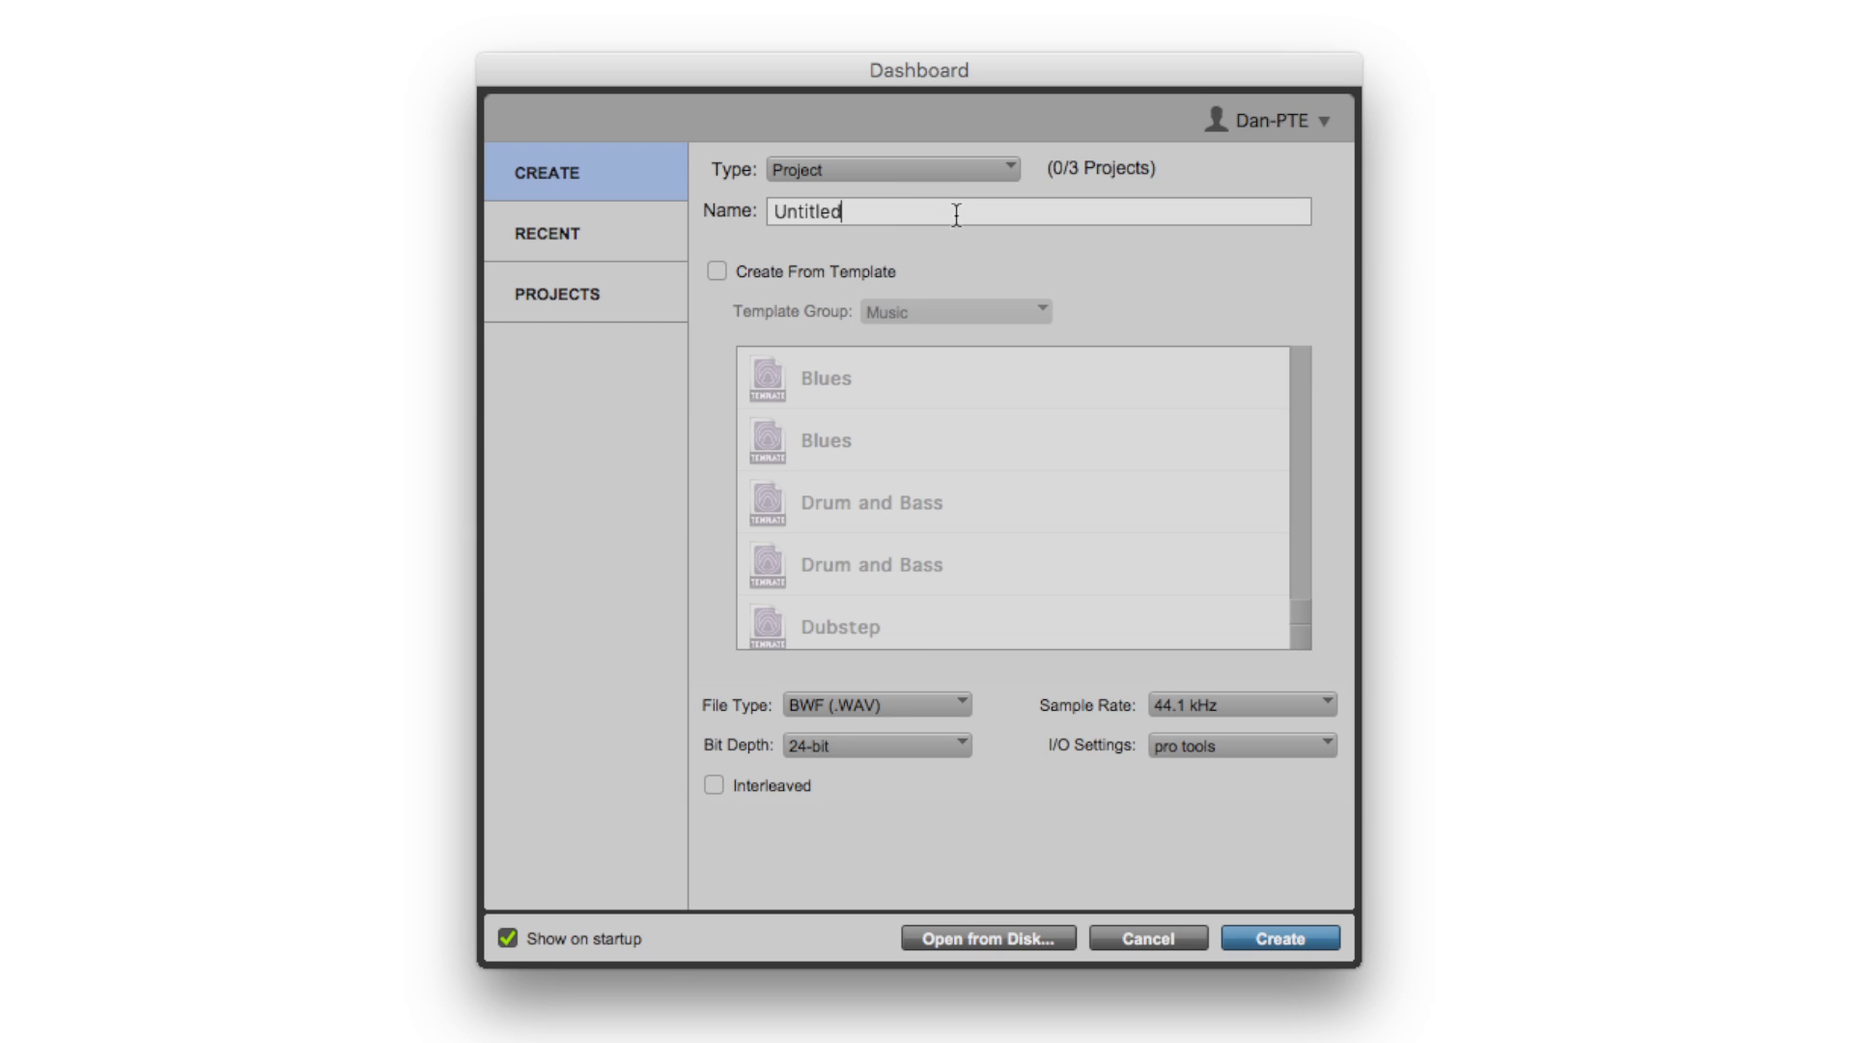
double_click(805, 210)
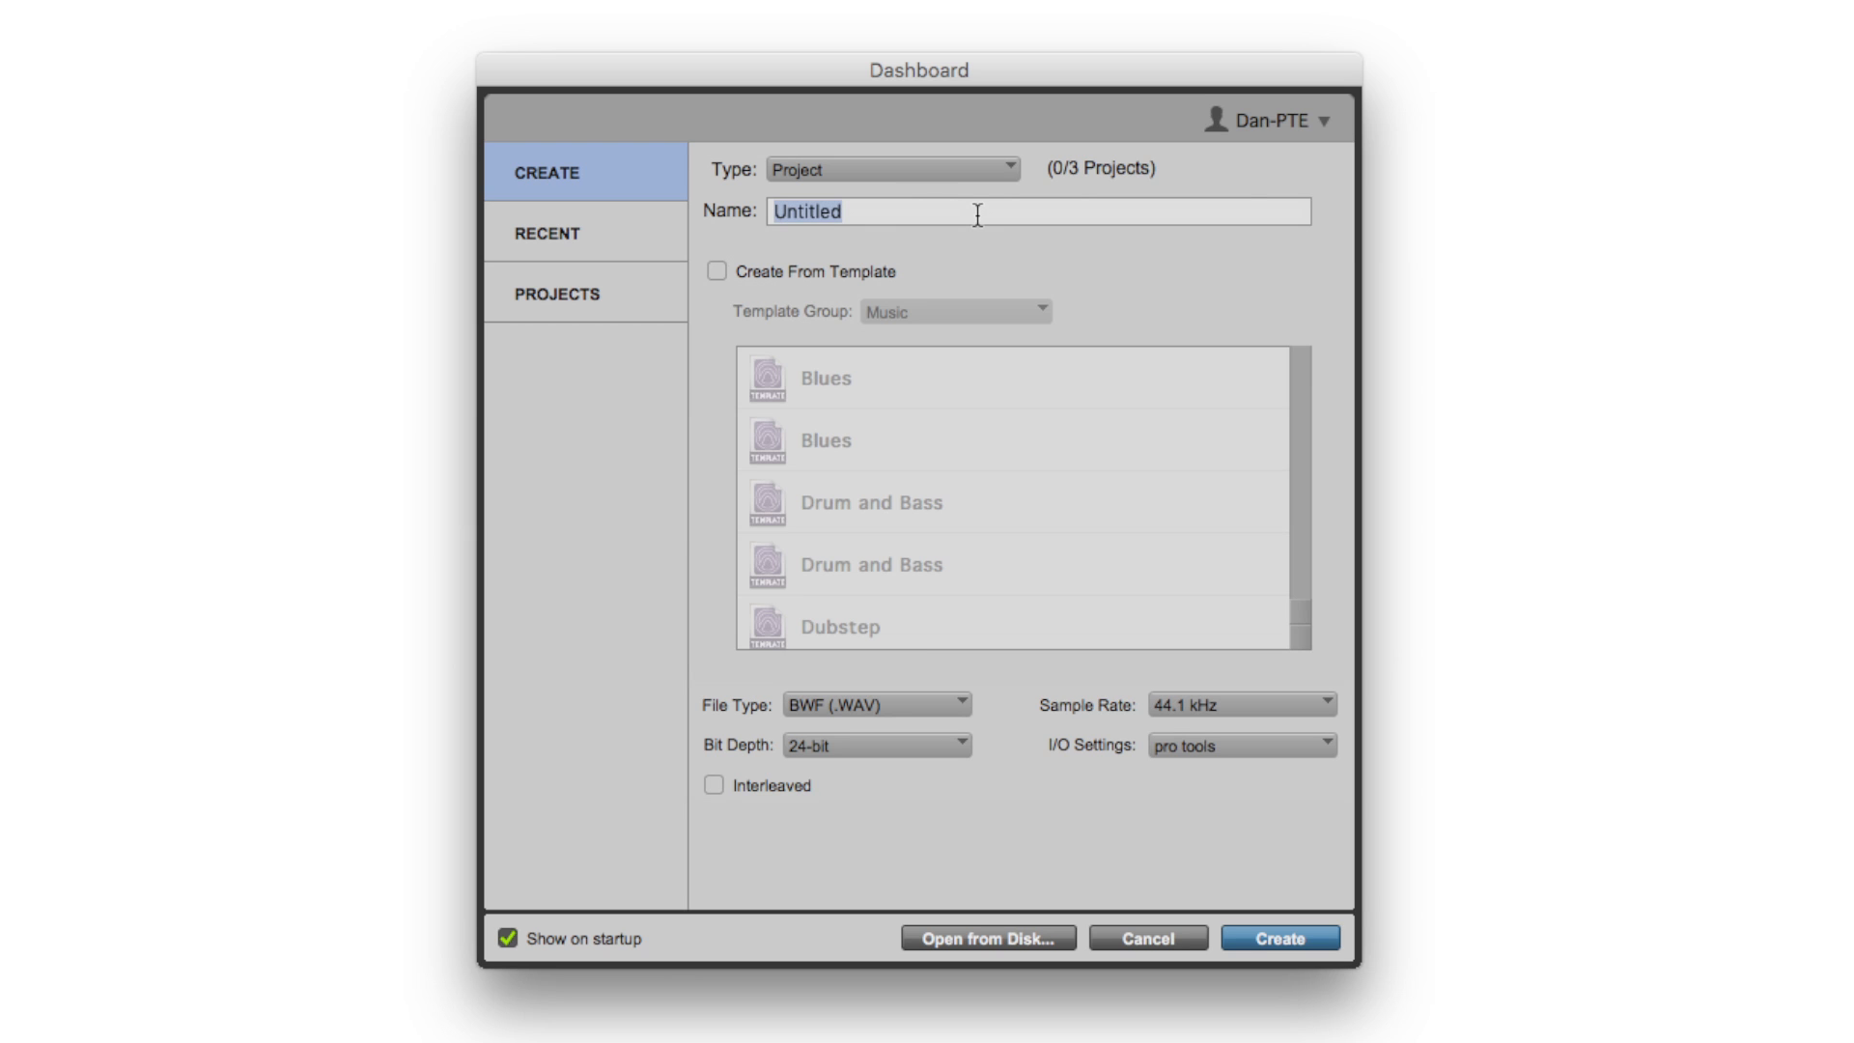
text(PTE Colab)
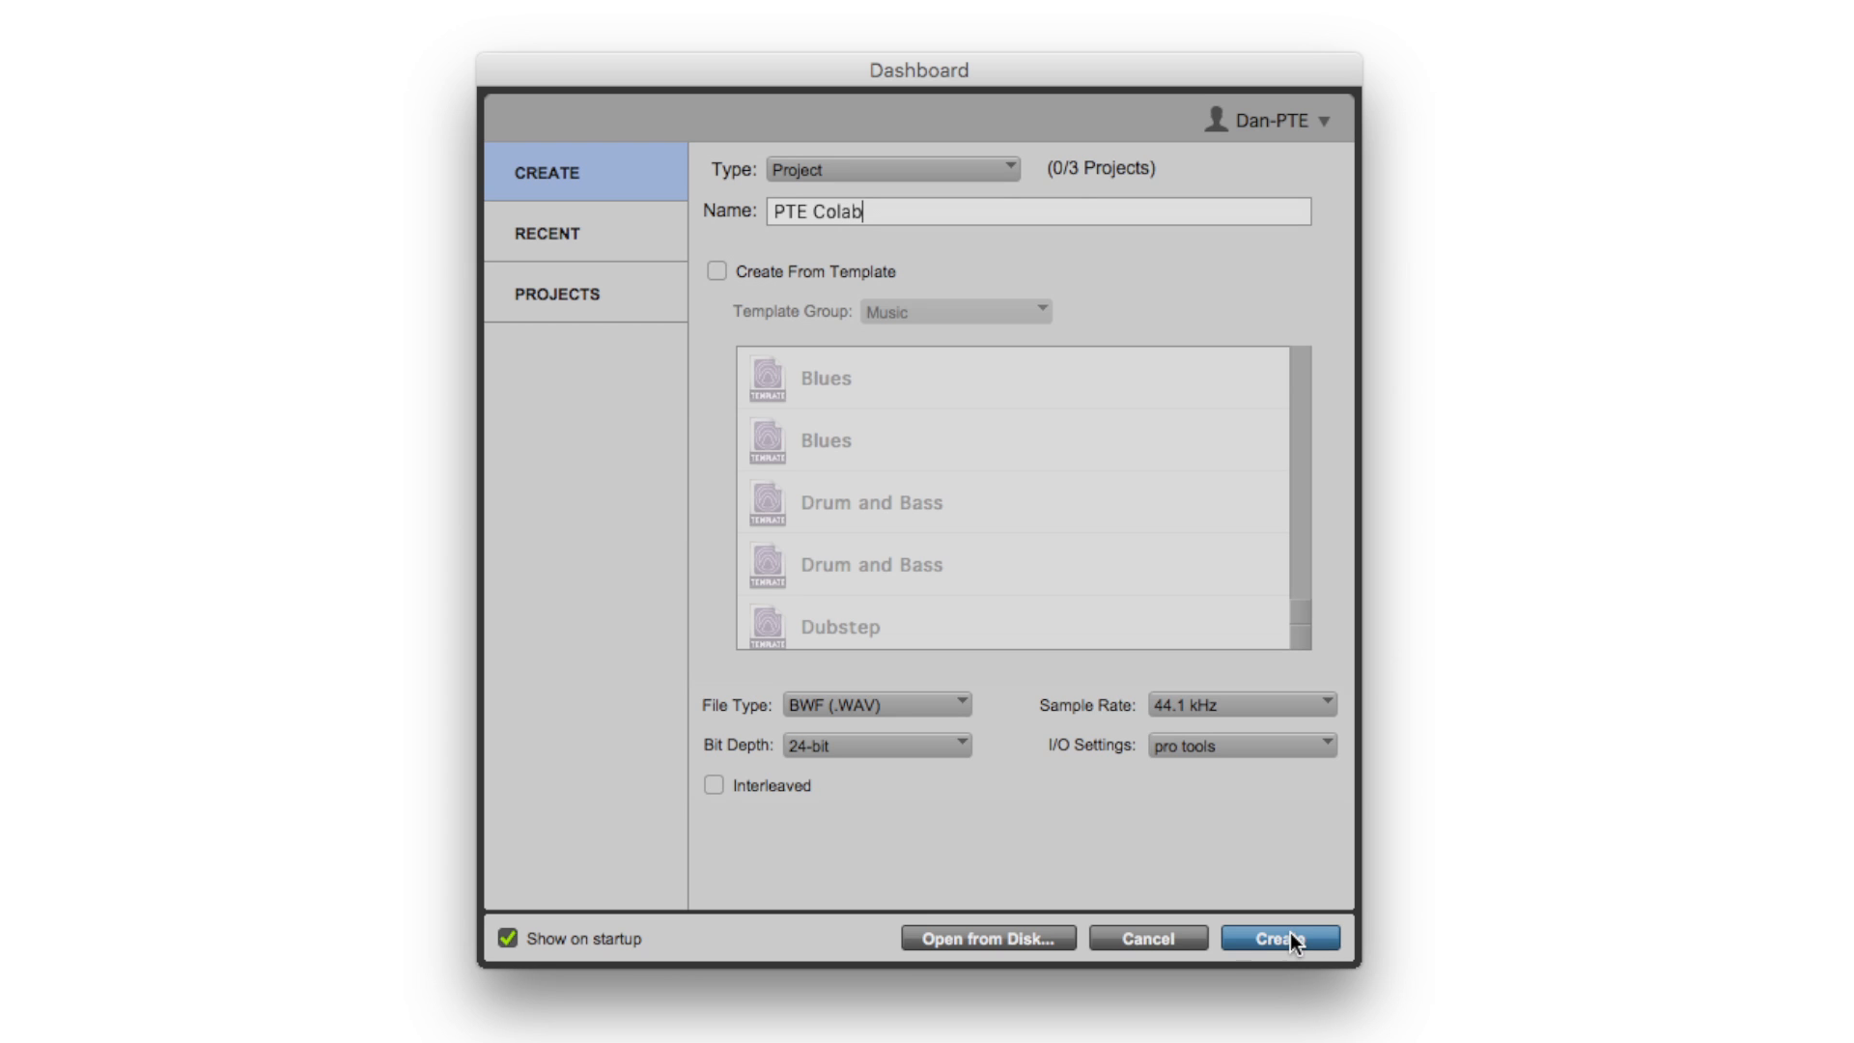
click(1274, 938)
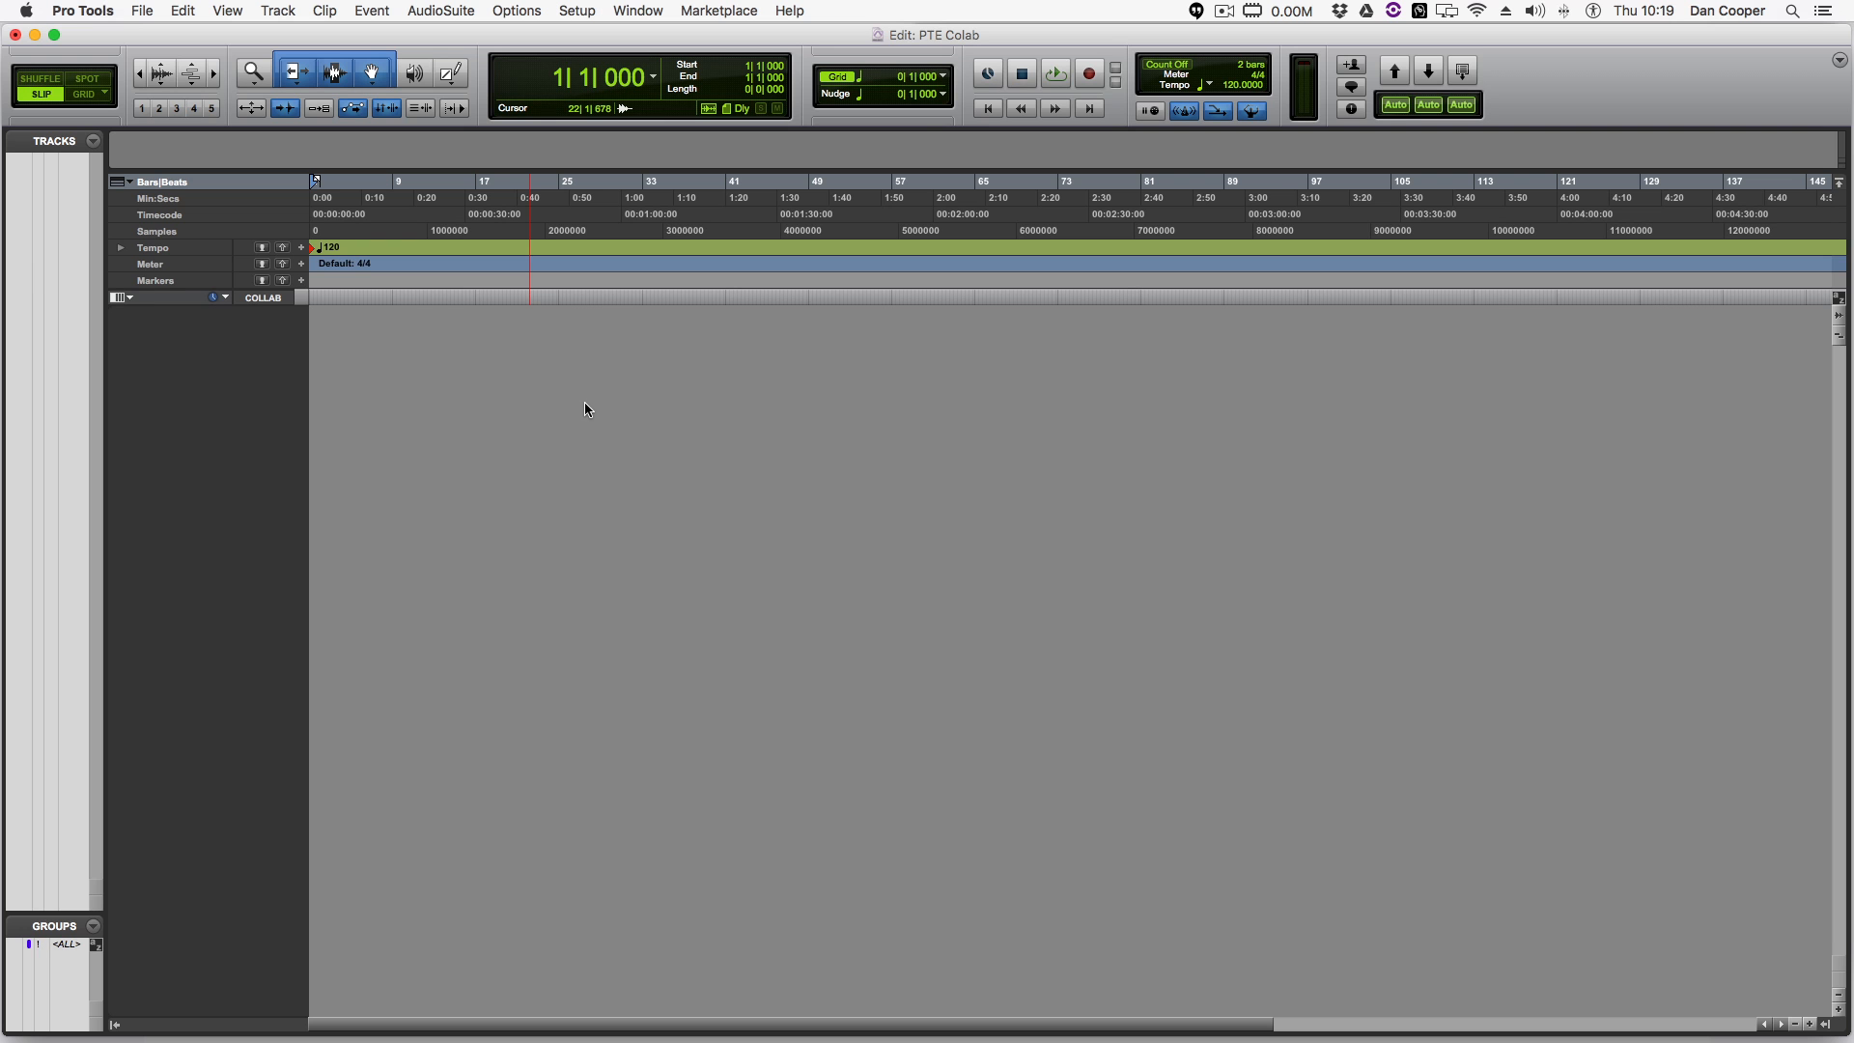
Import session data with tempo map and markers, then show the Task Manager
click(148, 10)
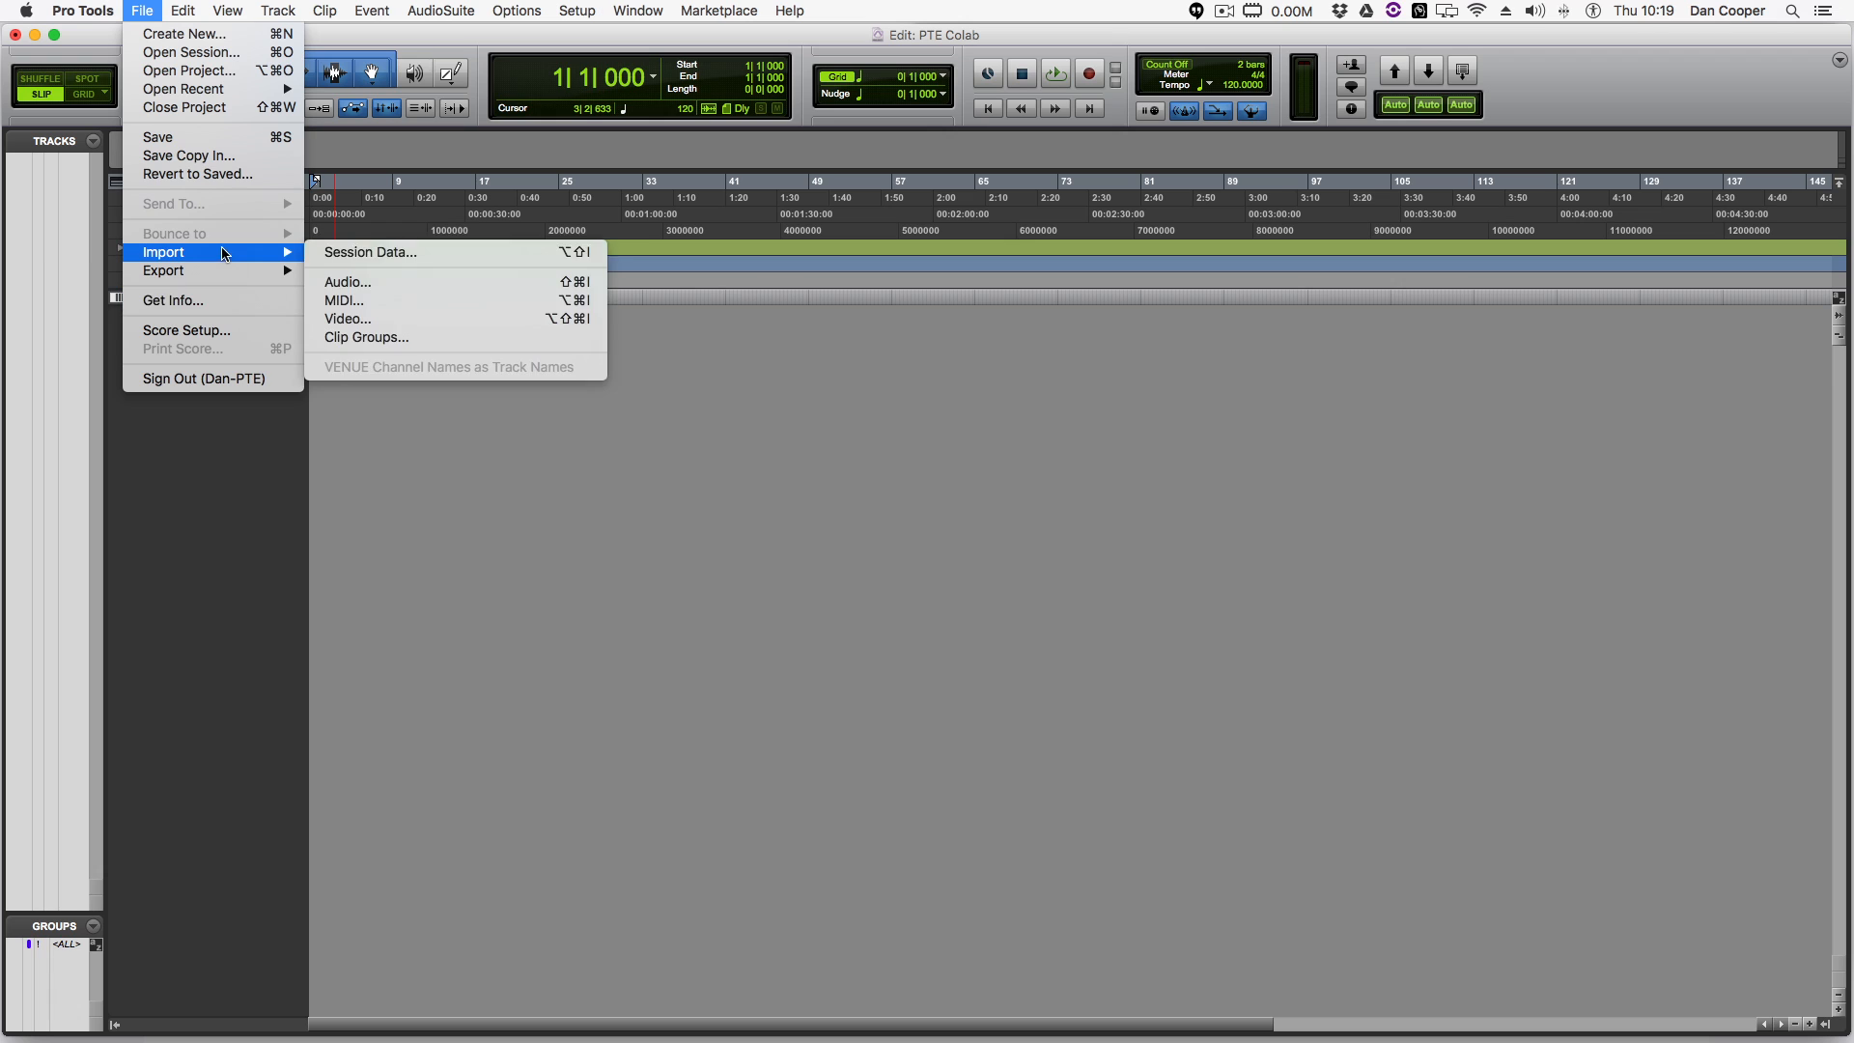
click(368, 252)
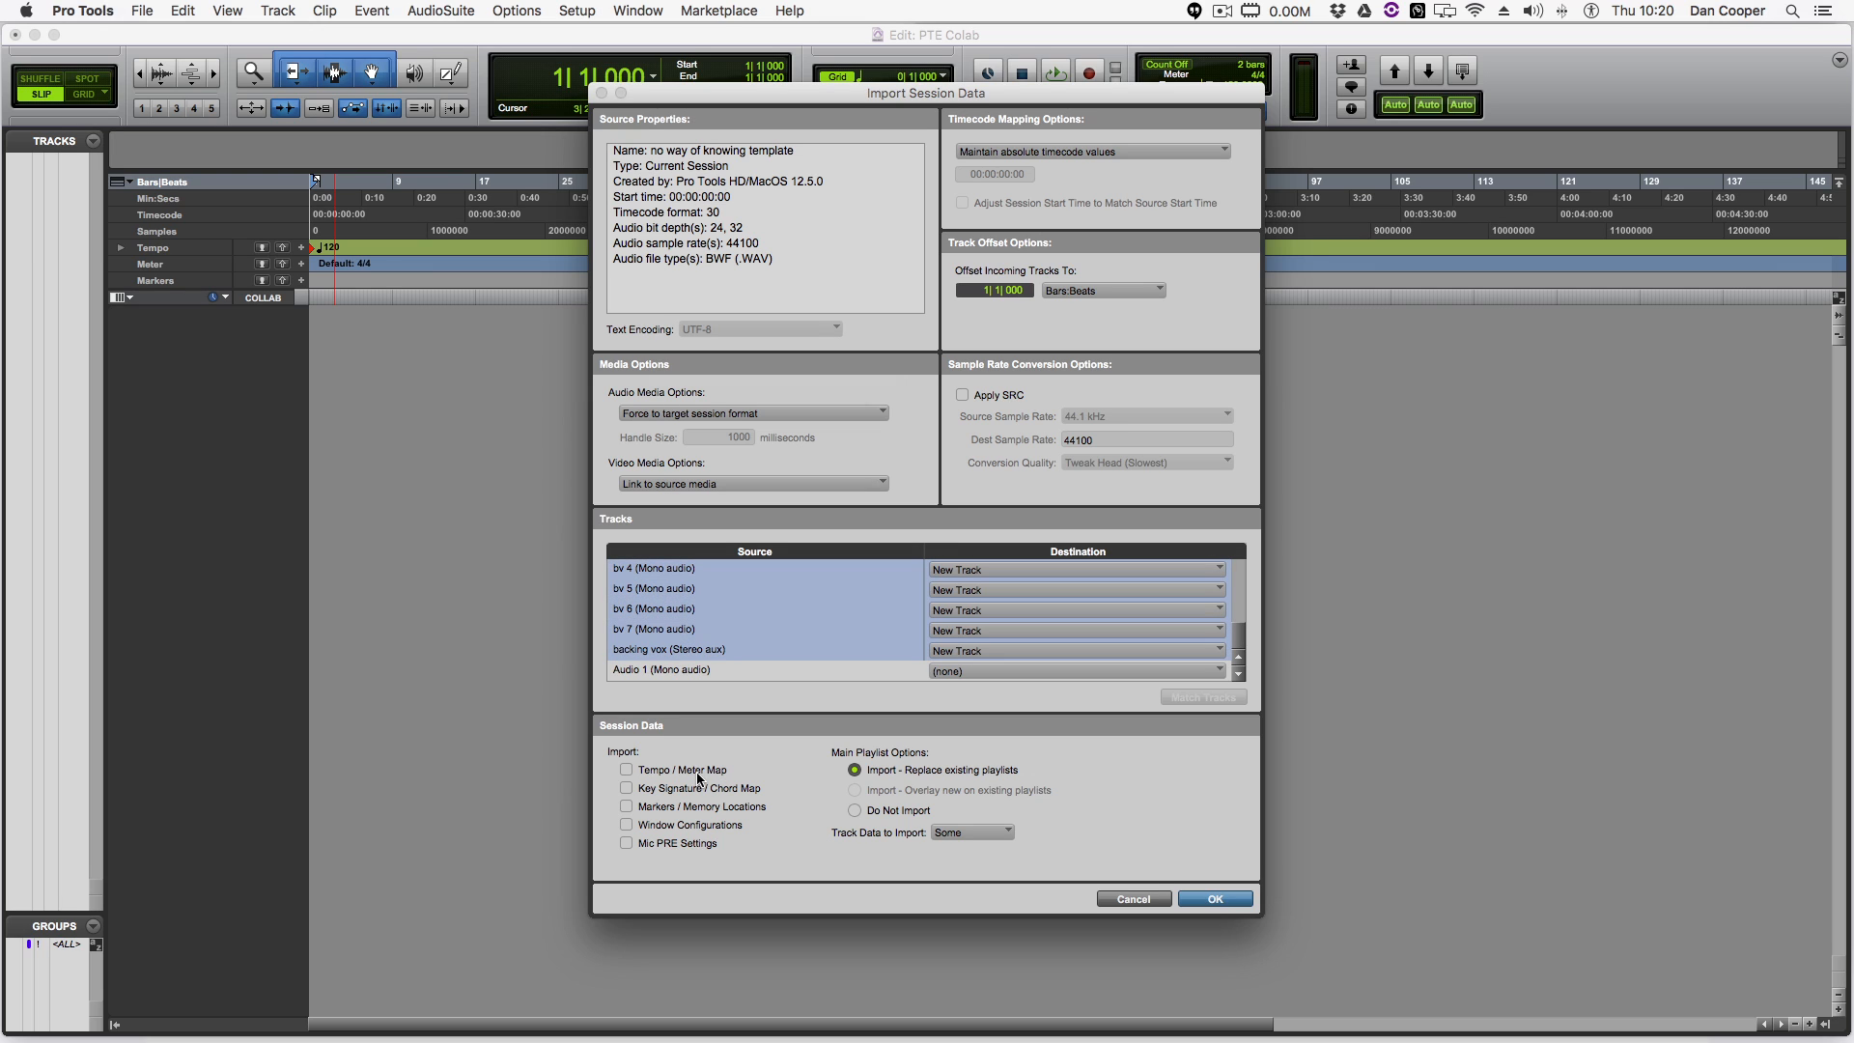
click(626, 807)
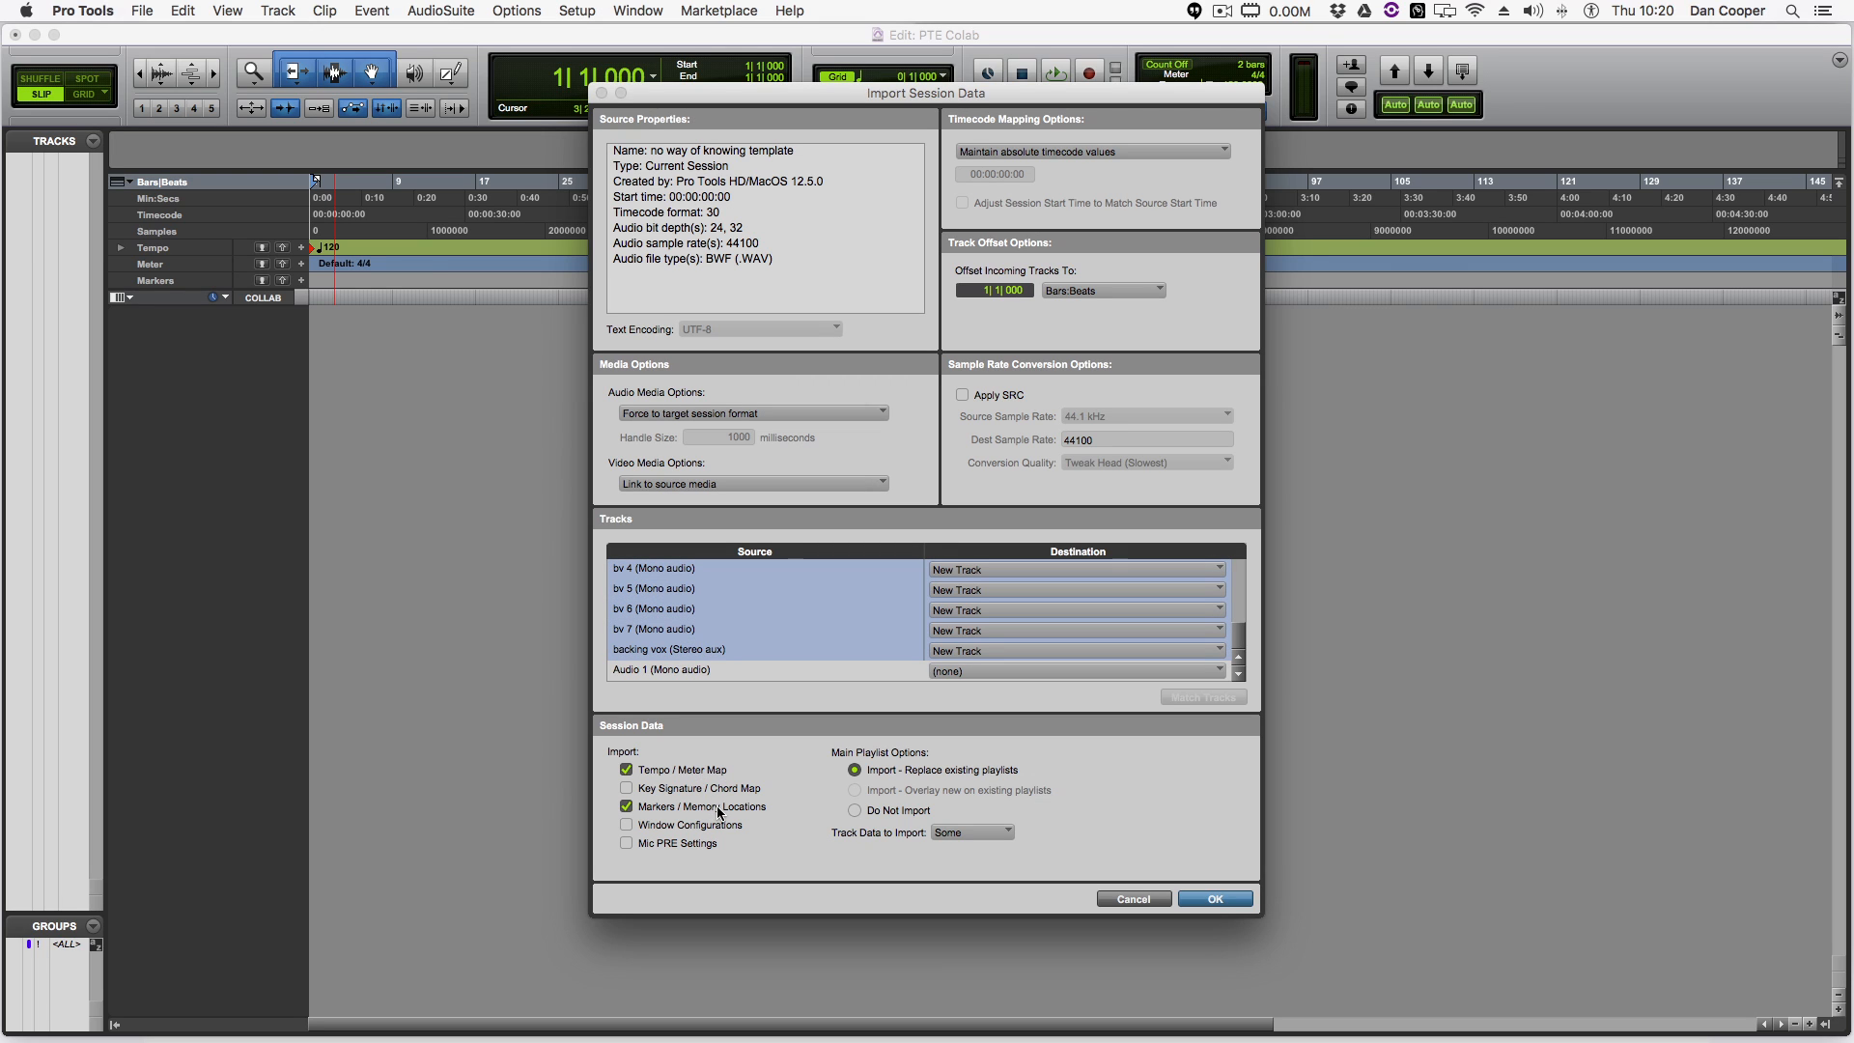
click(1215, 898)
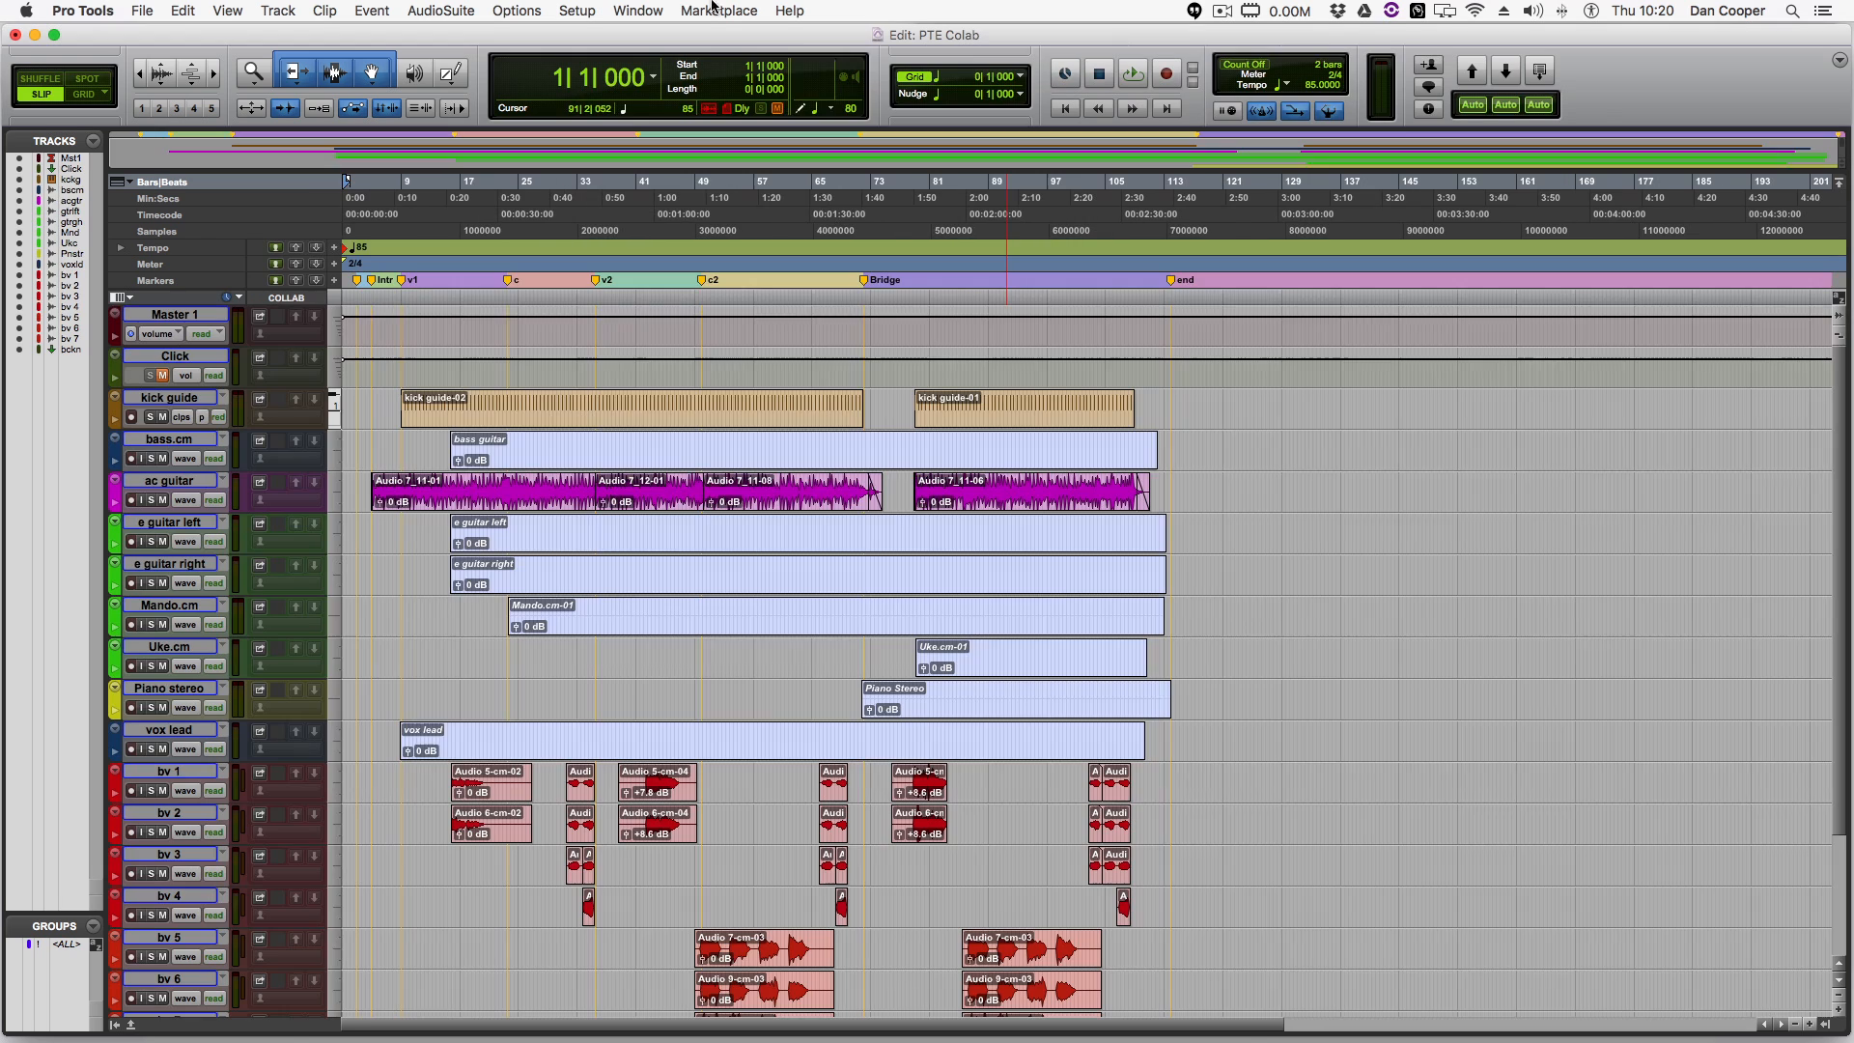
click(637, 11)
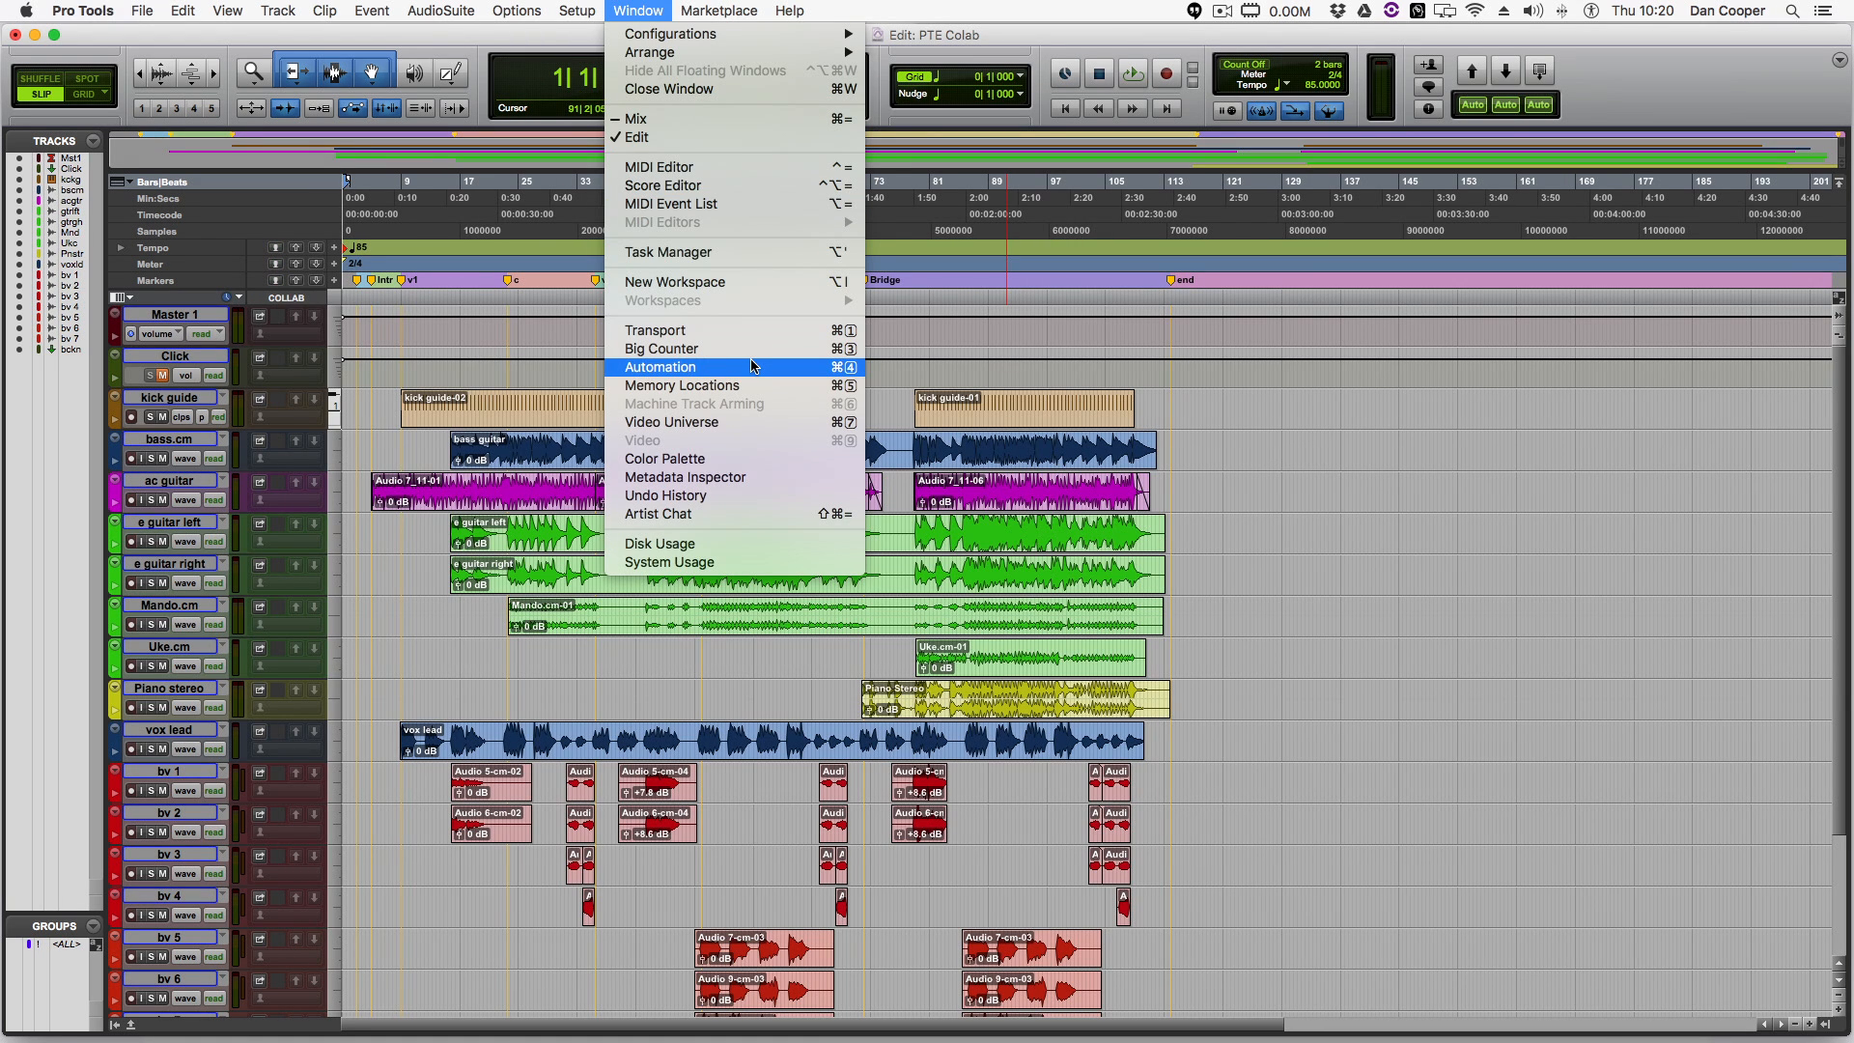
click(668, 252)
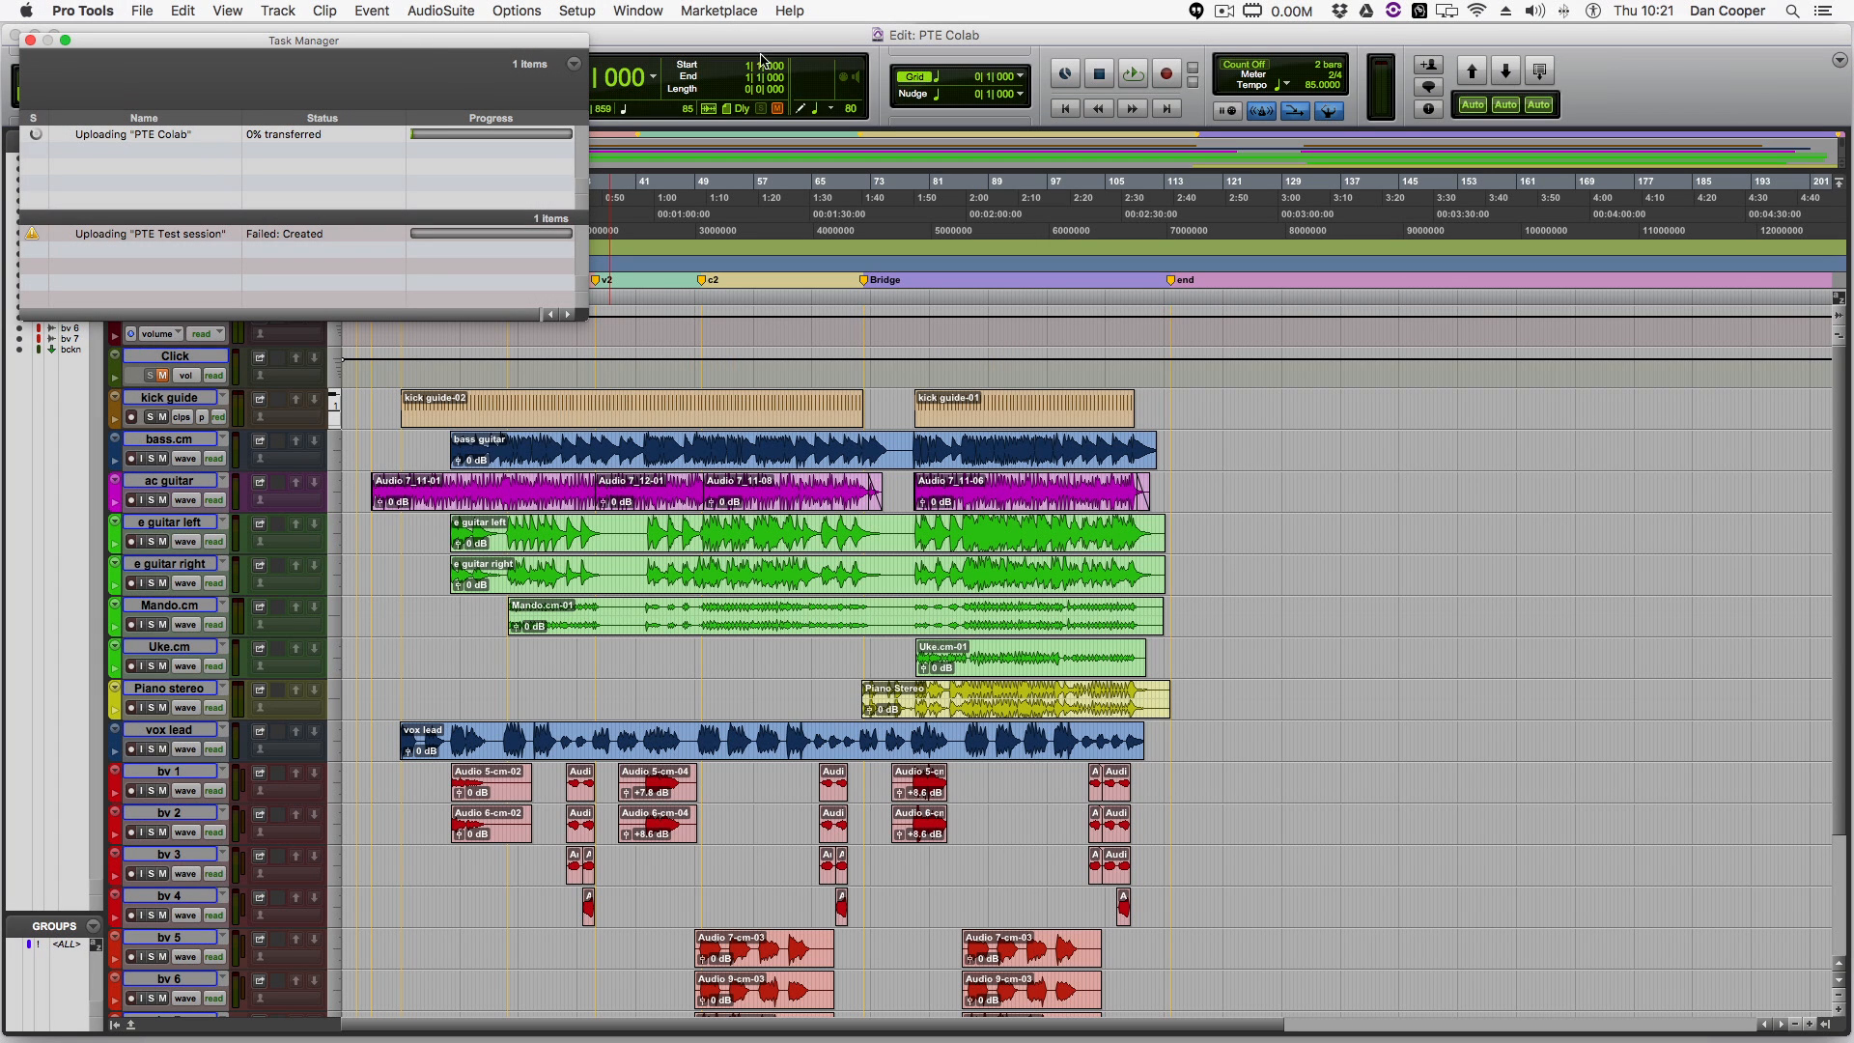
Open the Chat window and go to the PTE Colab project conversation
click(635, 10)
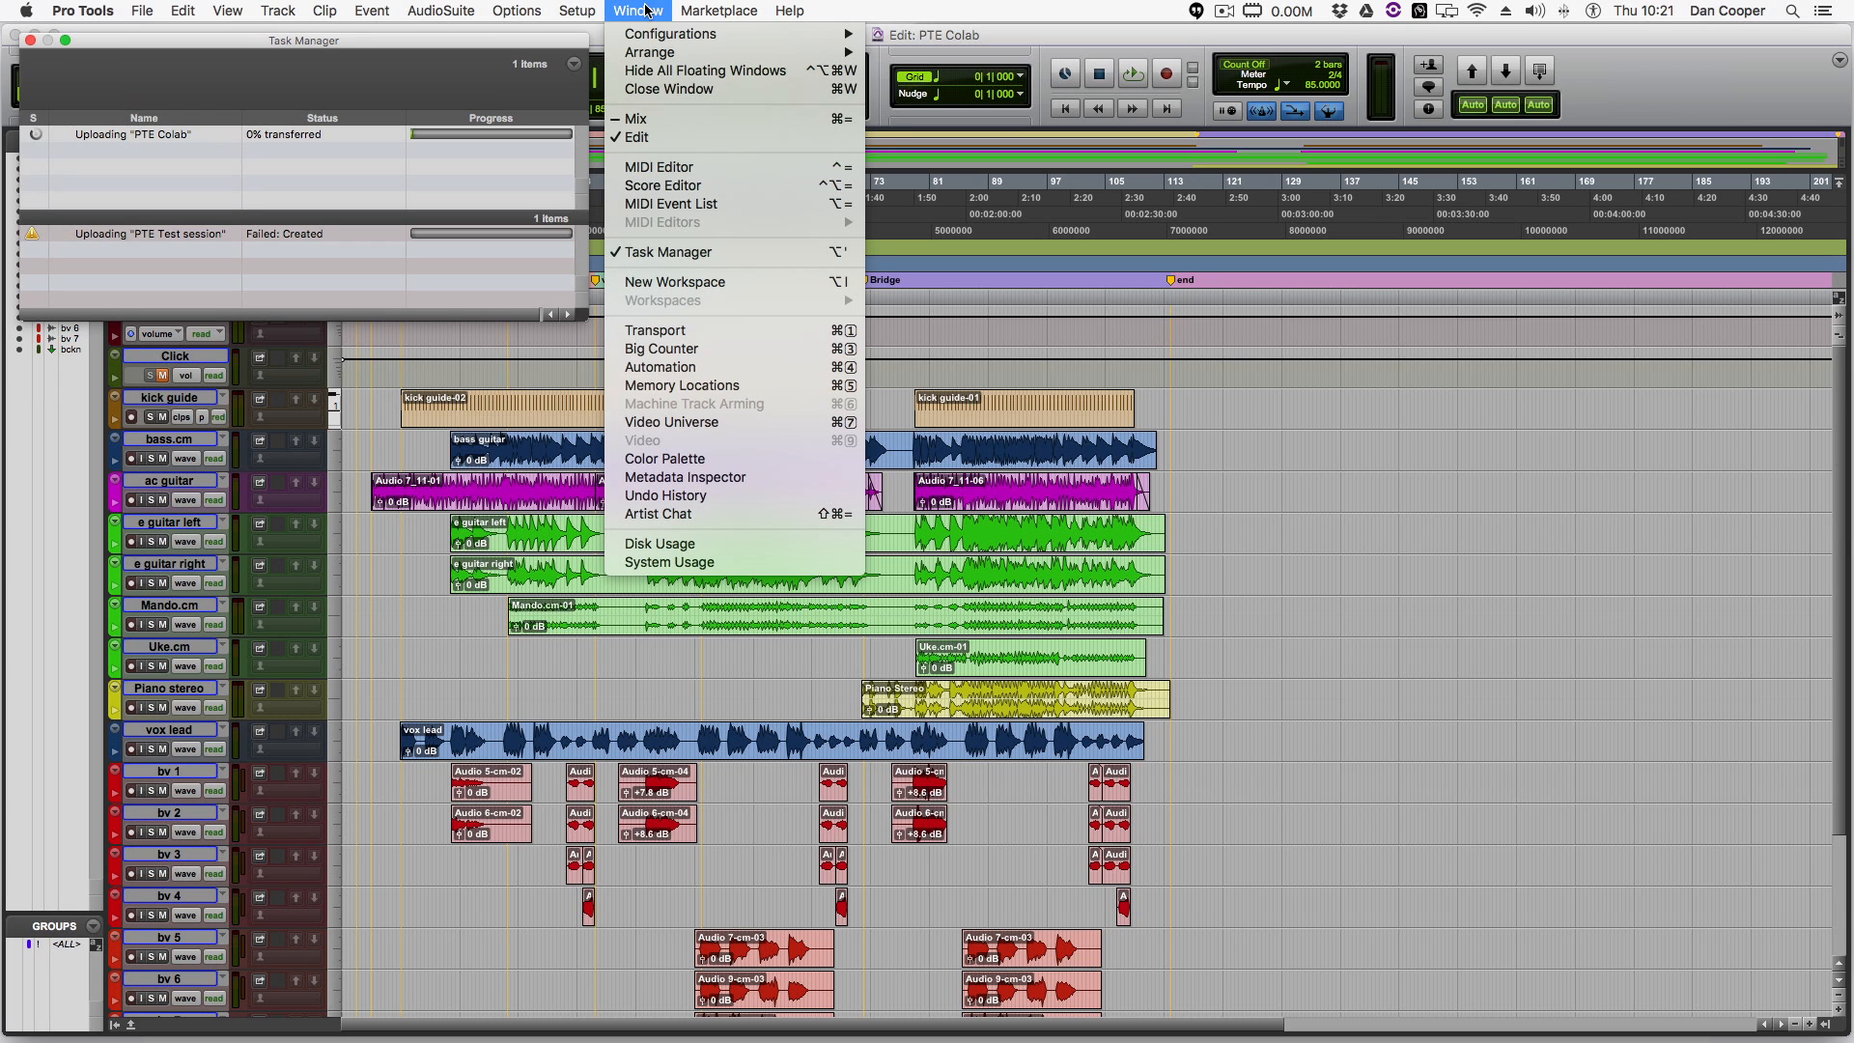
click(638, 10)
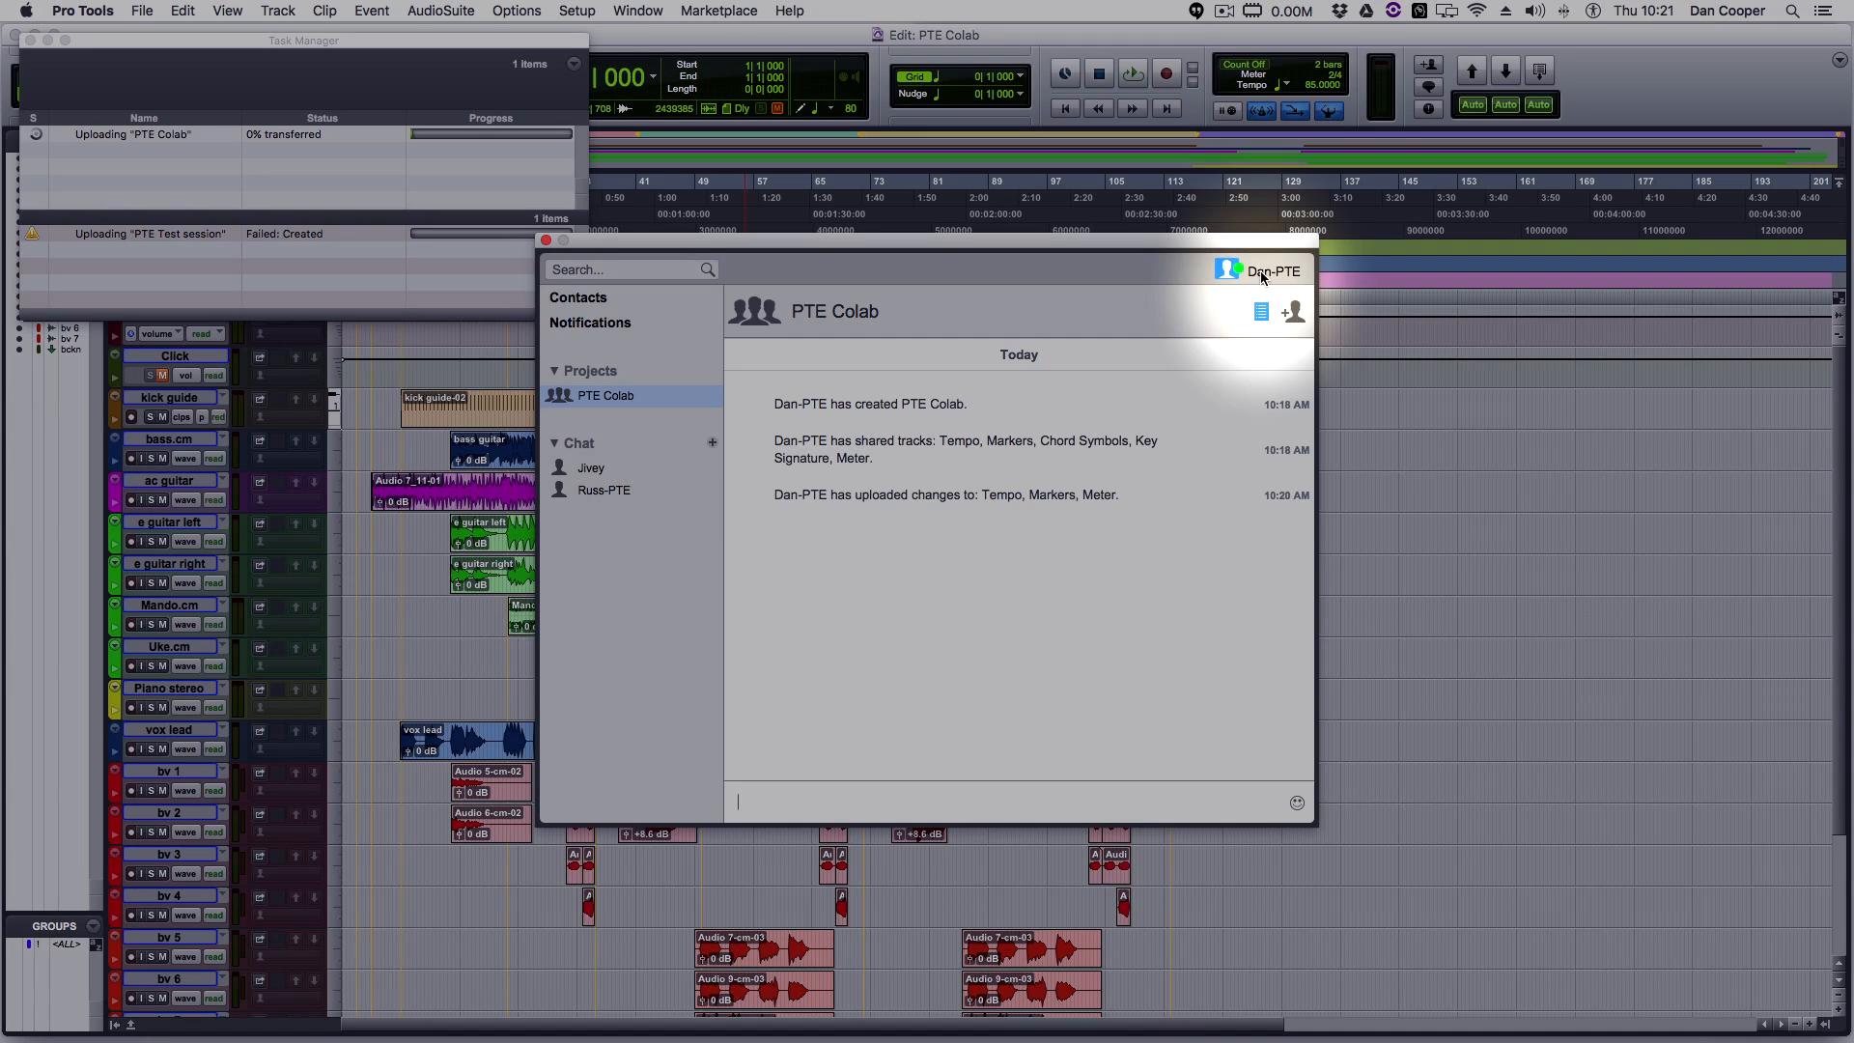
click(590, 468)
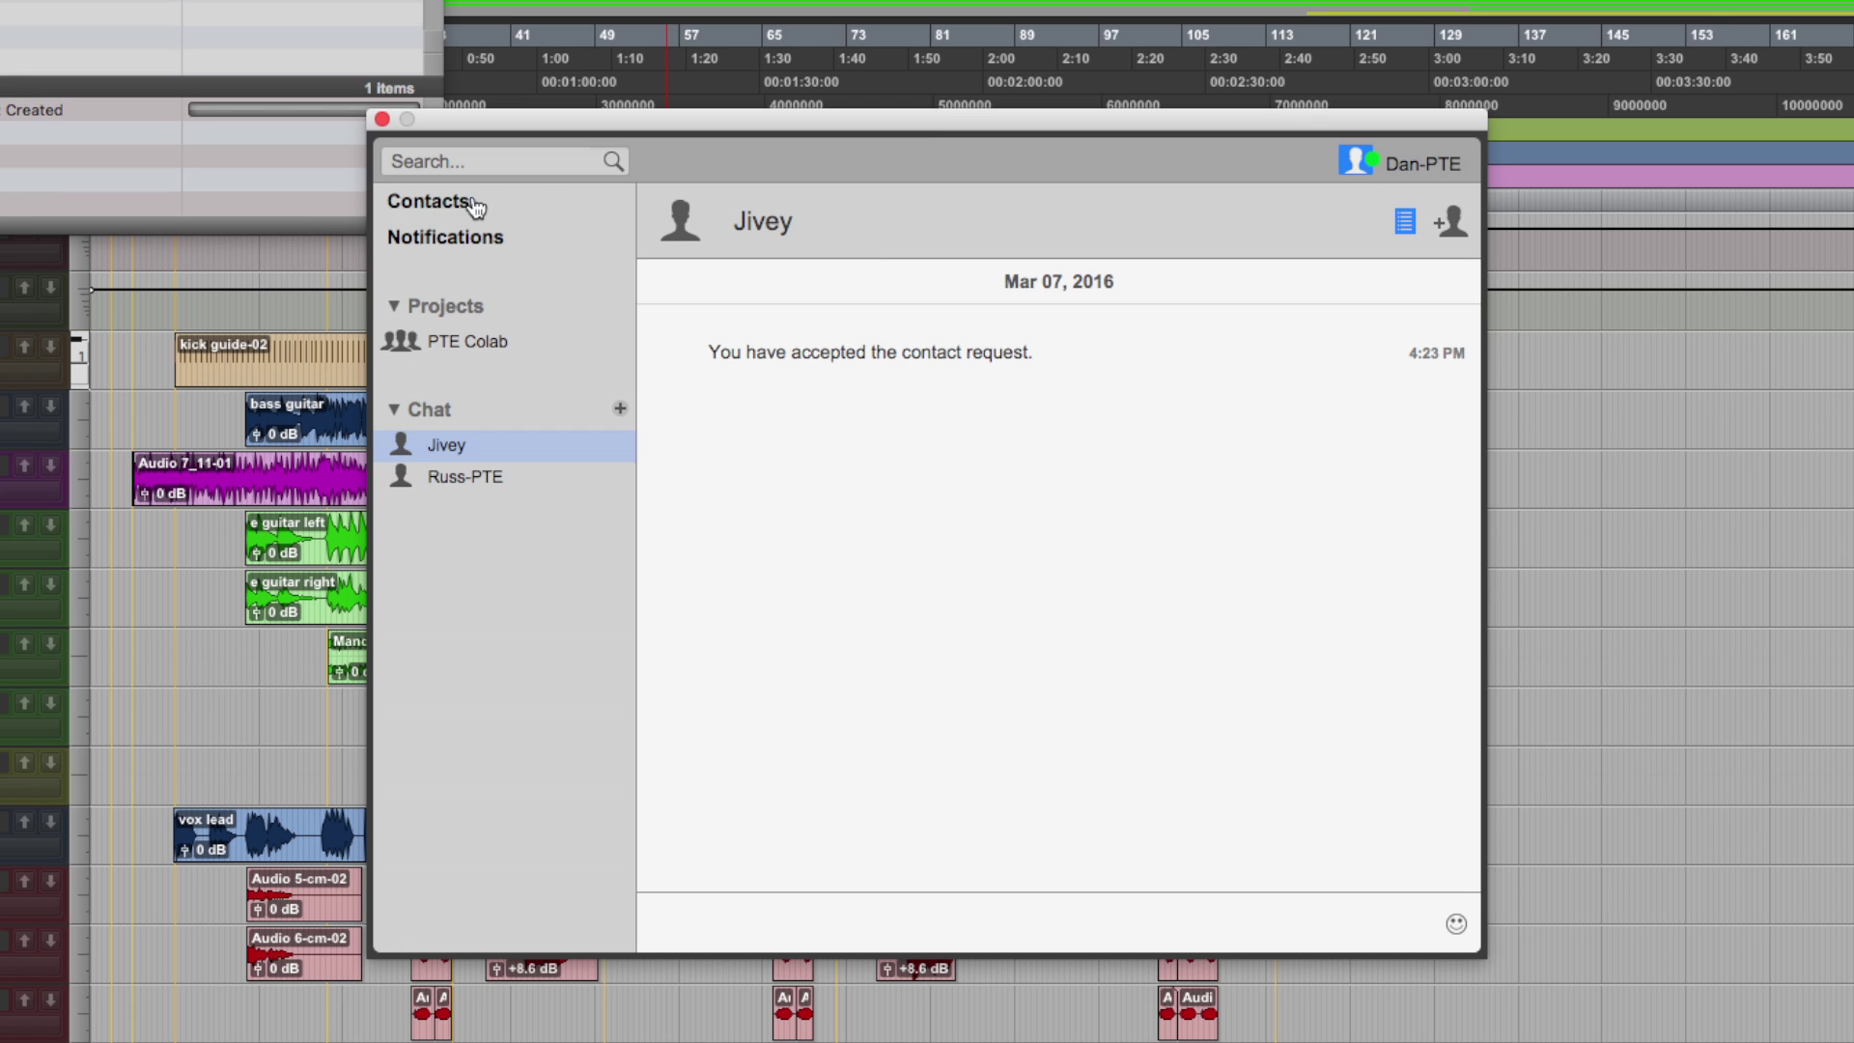
click(427, 201)
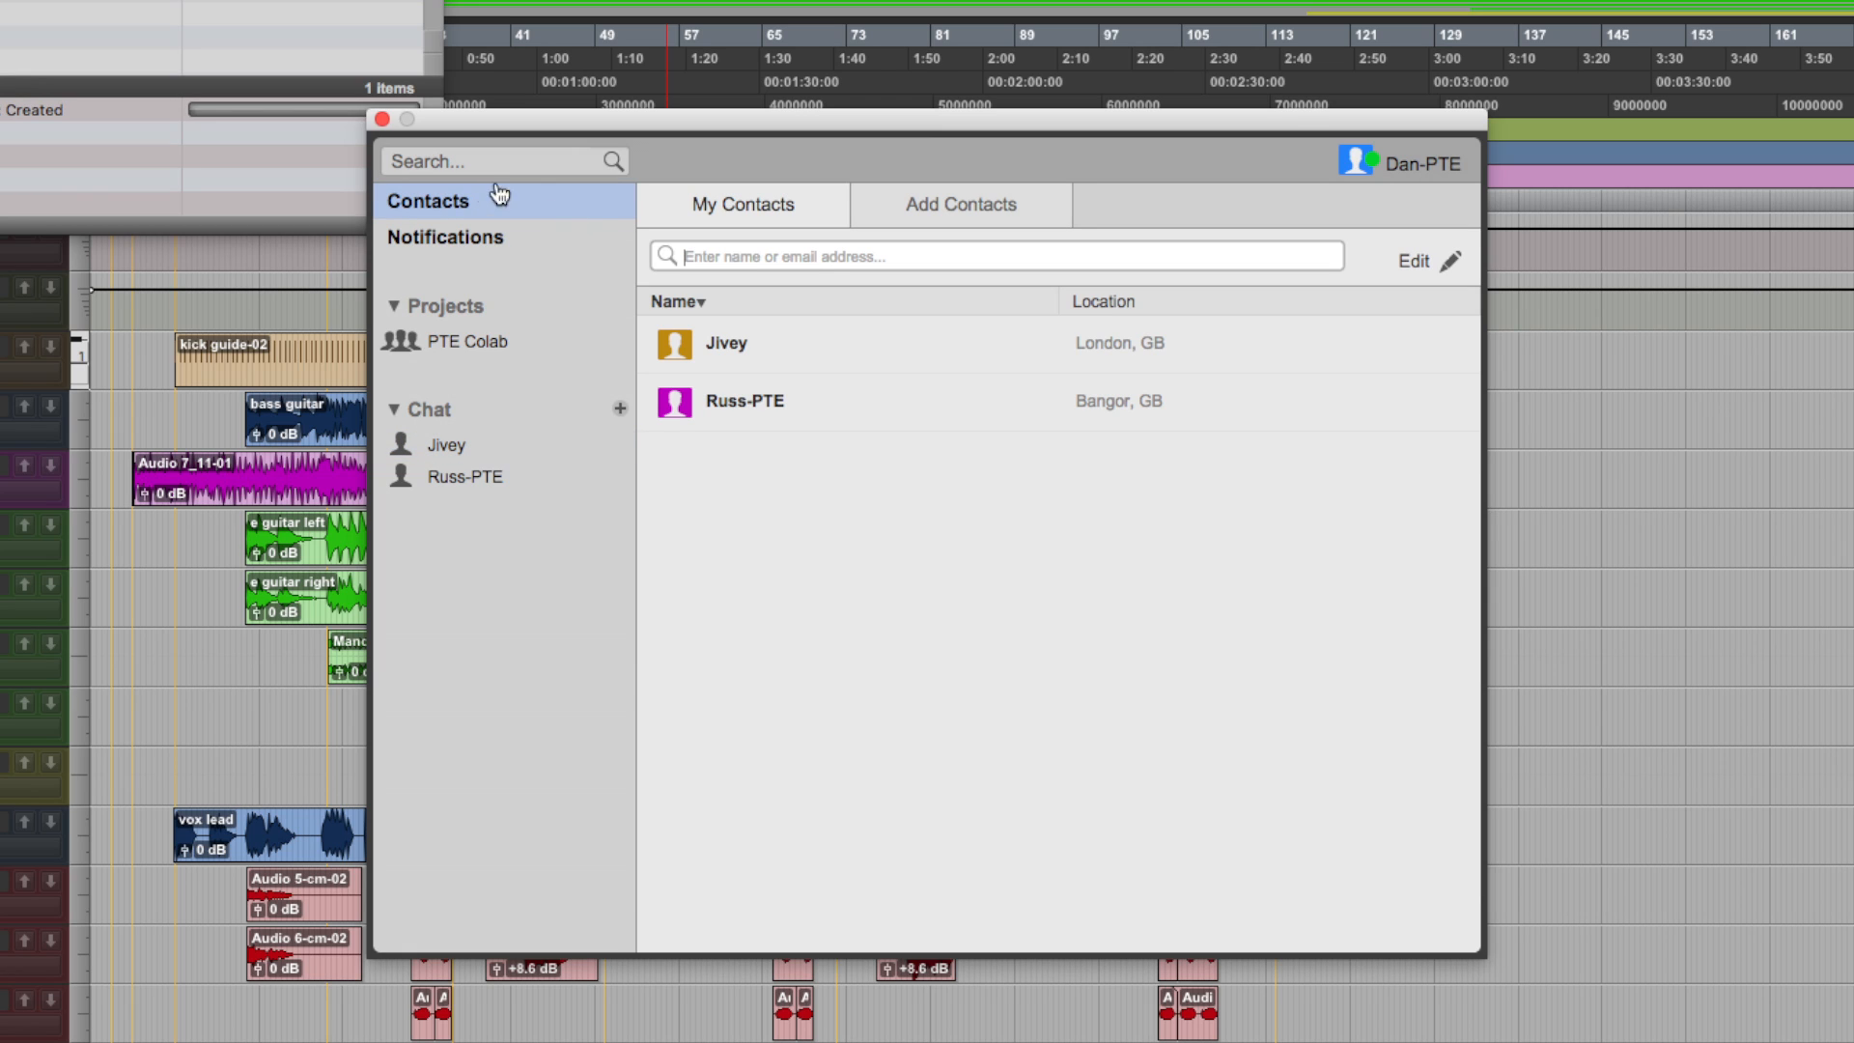
click(960, 204)
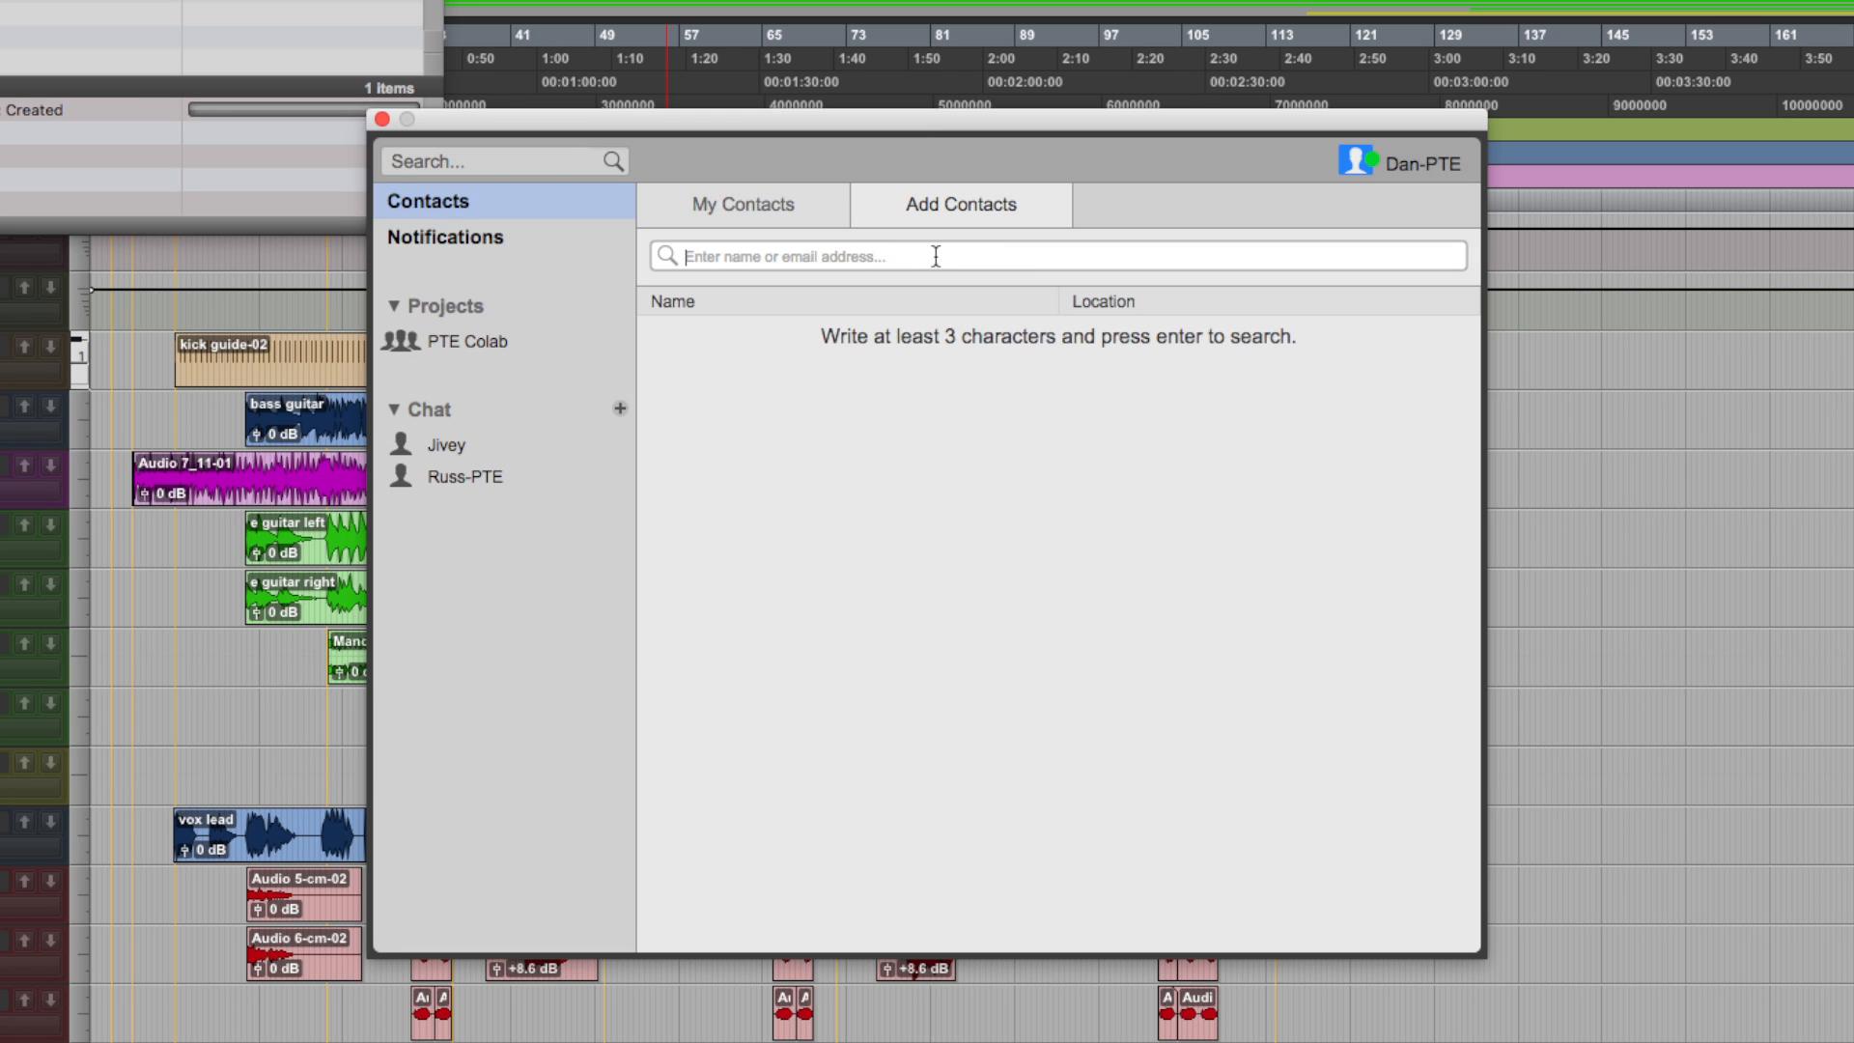
mouse_move(531, 453)
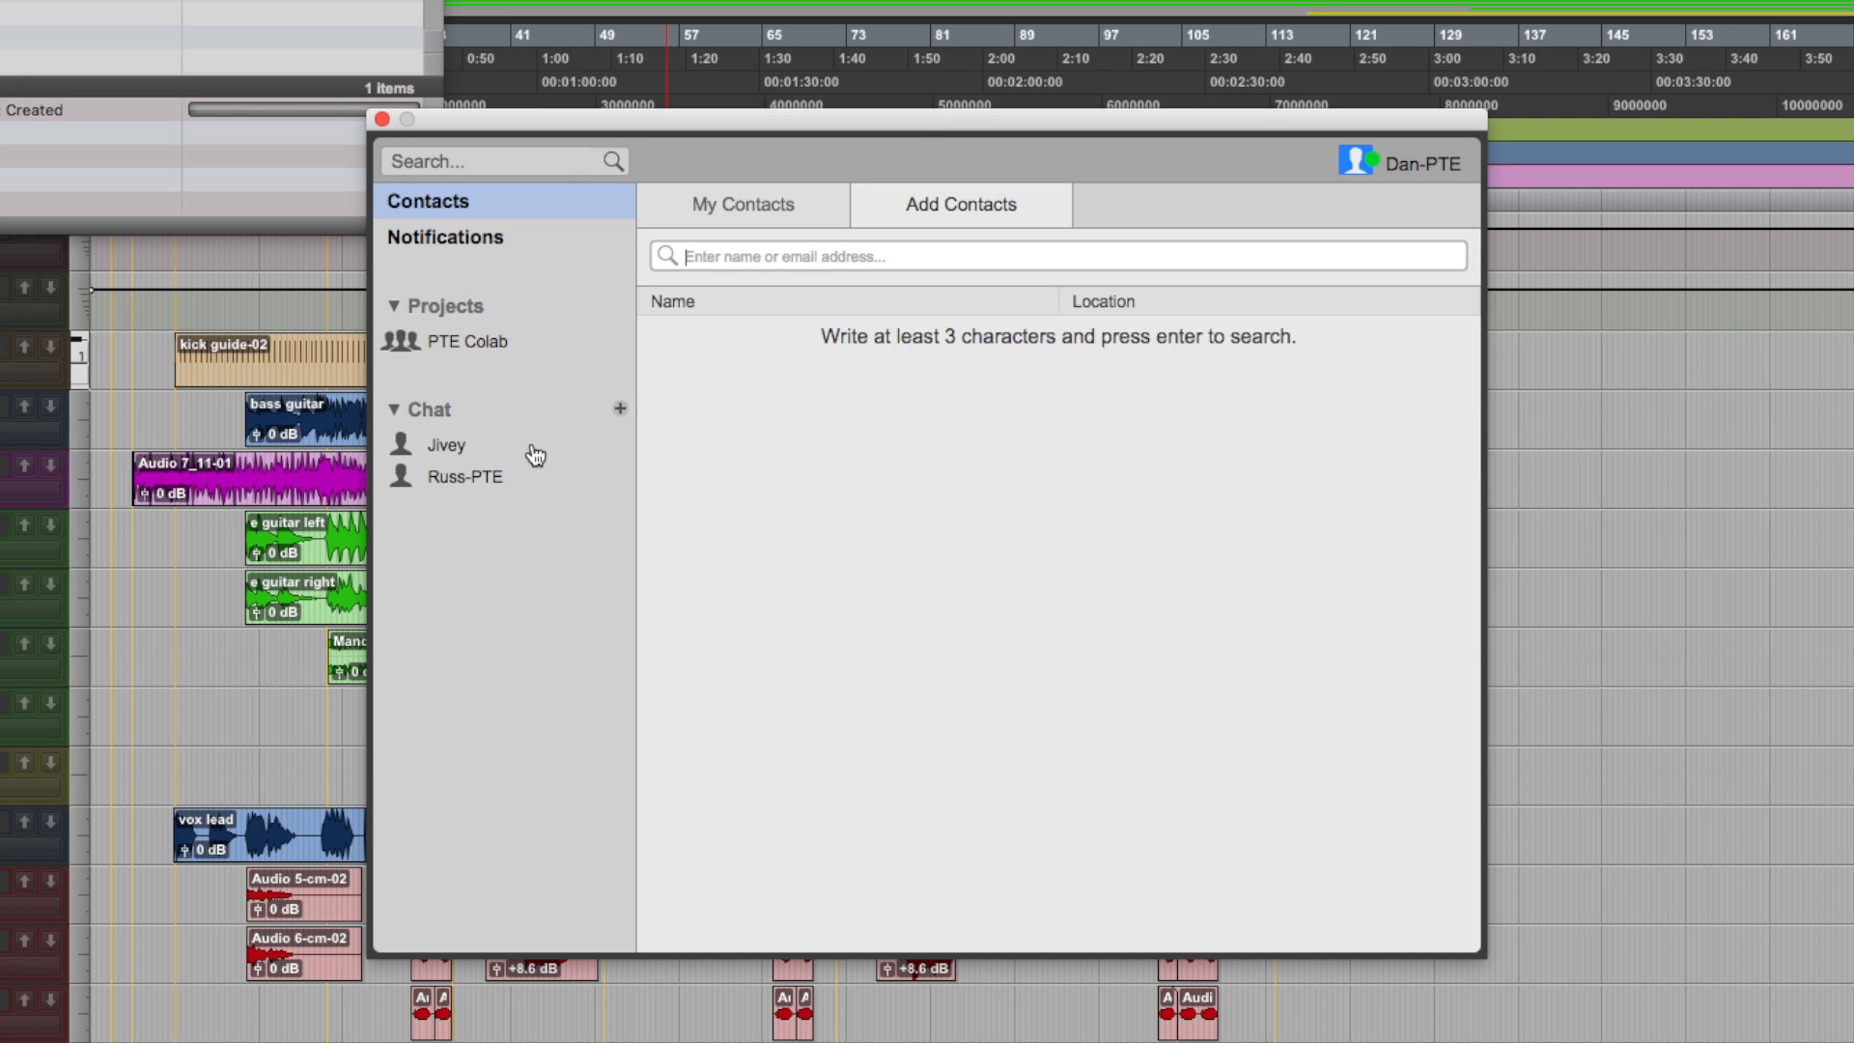
click(467, 342)
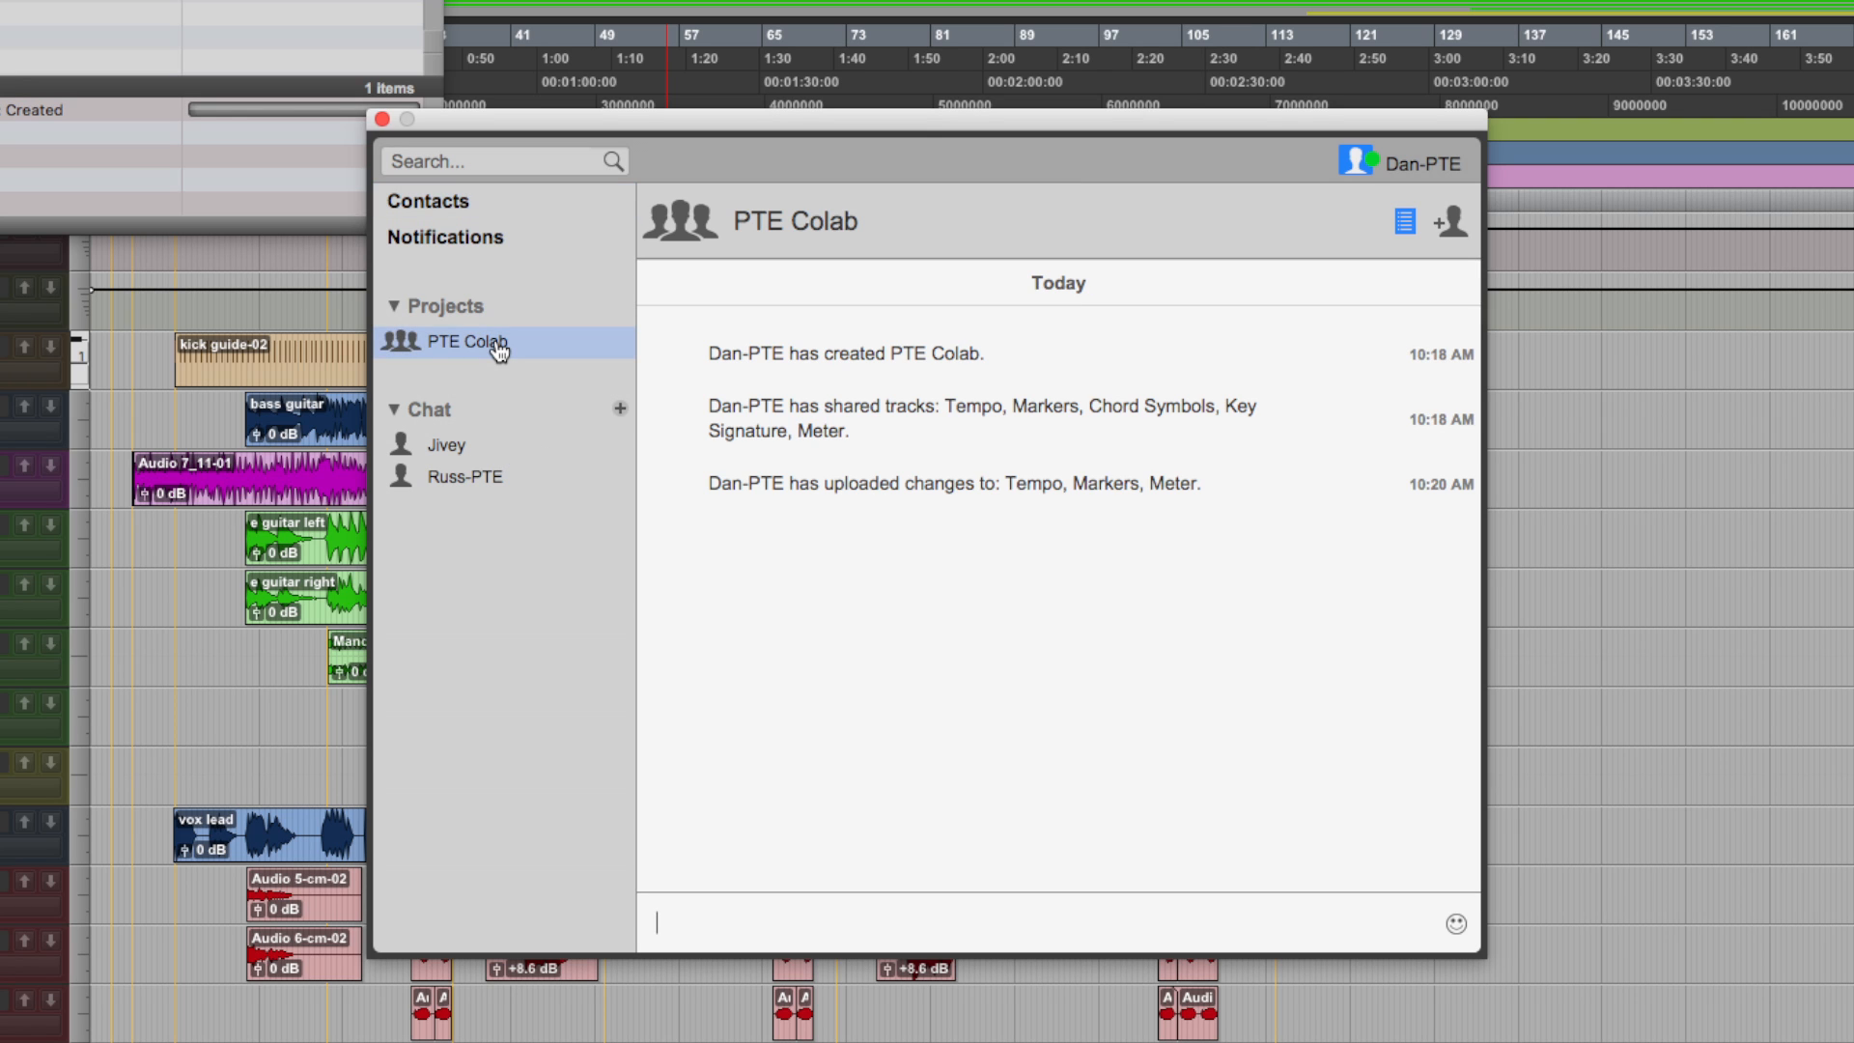
Invite both contacts to the project with the note 'Song for PTE'
click(1449, 221)
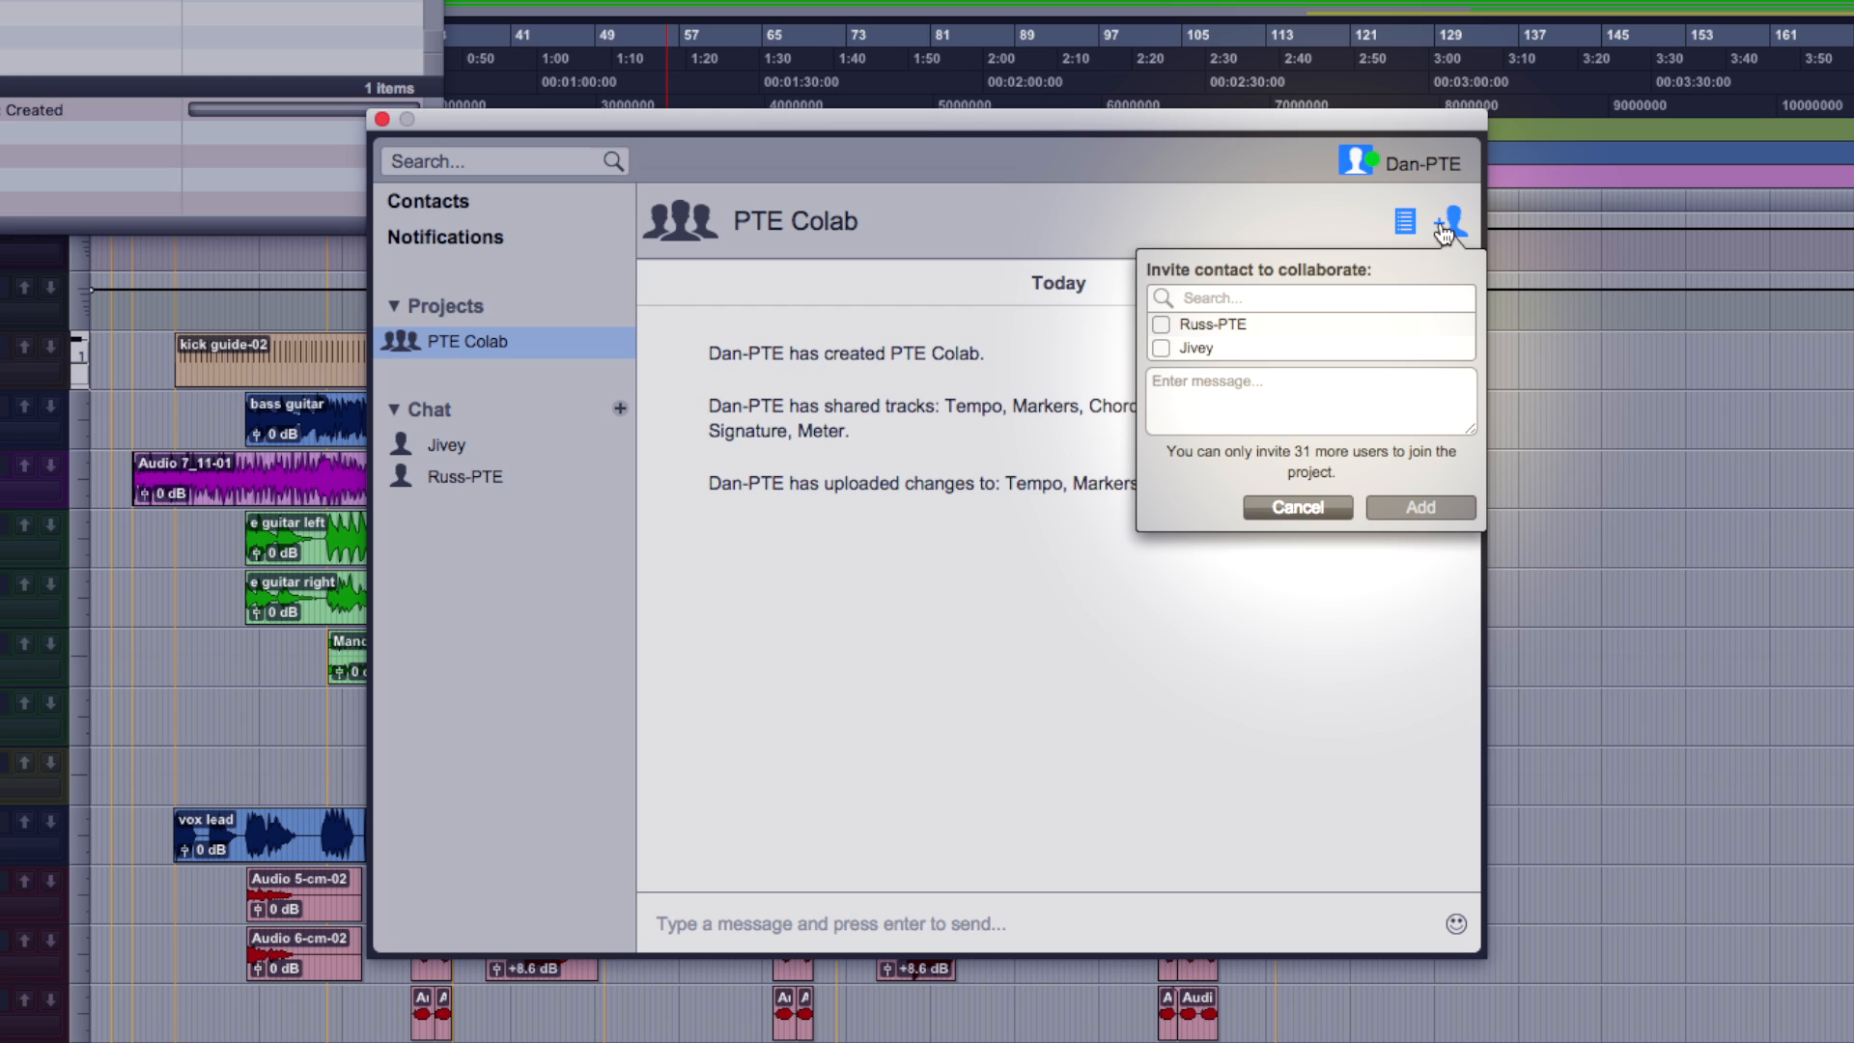
click(1160, 324)
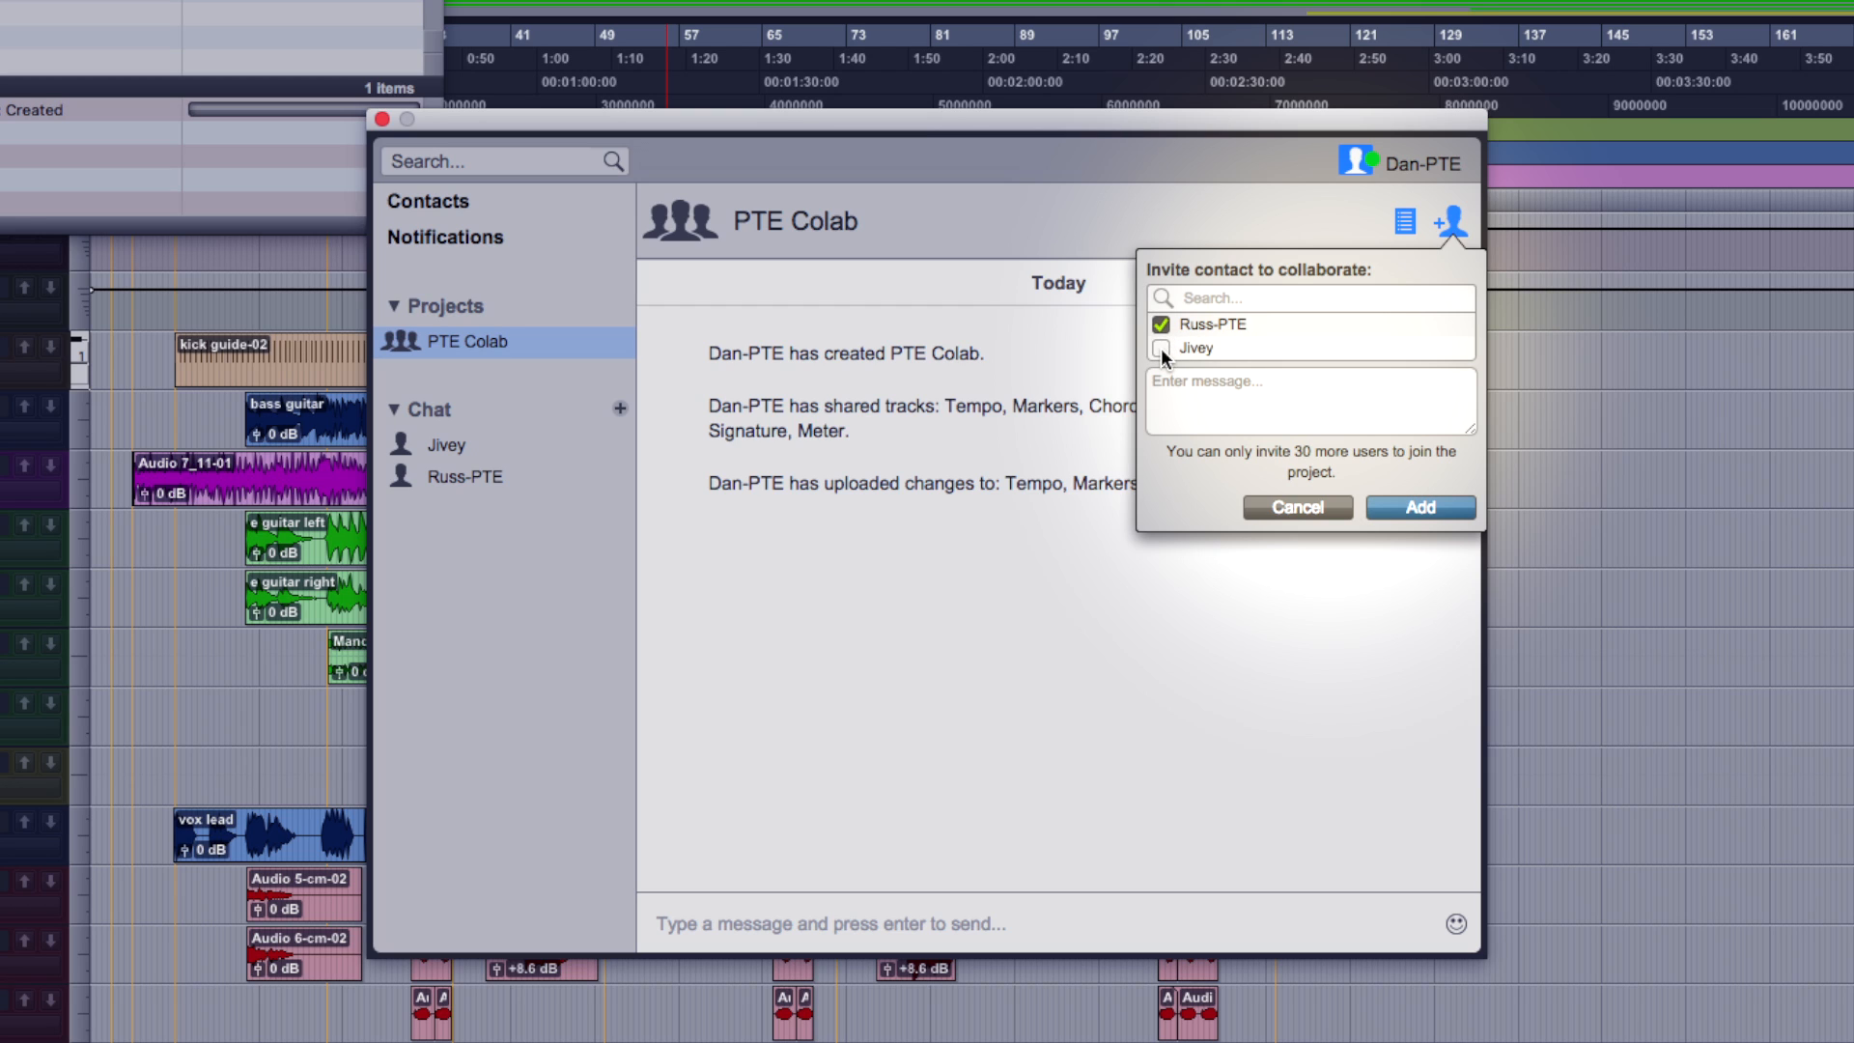
click(1160, 349)
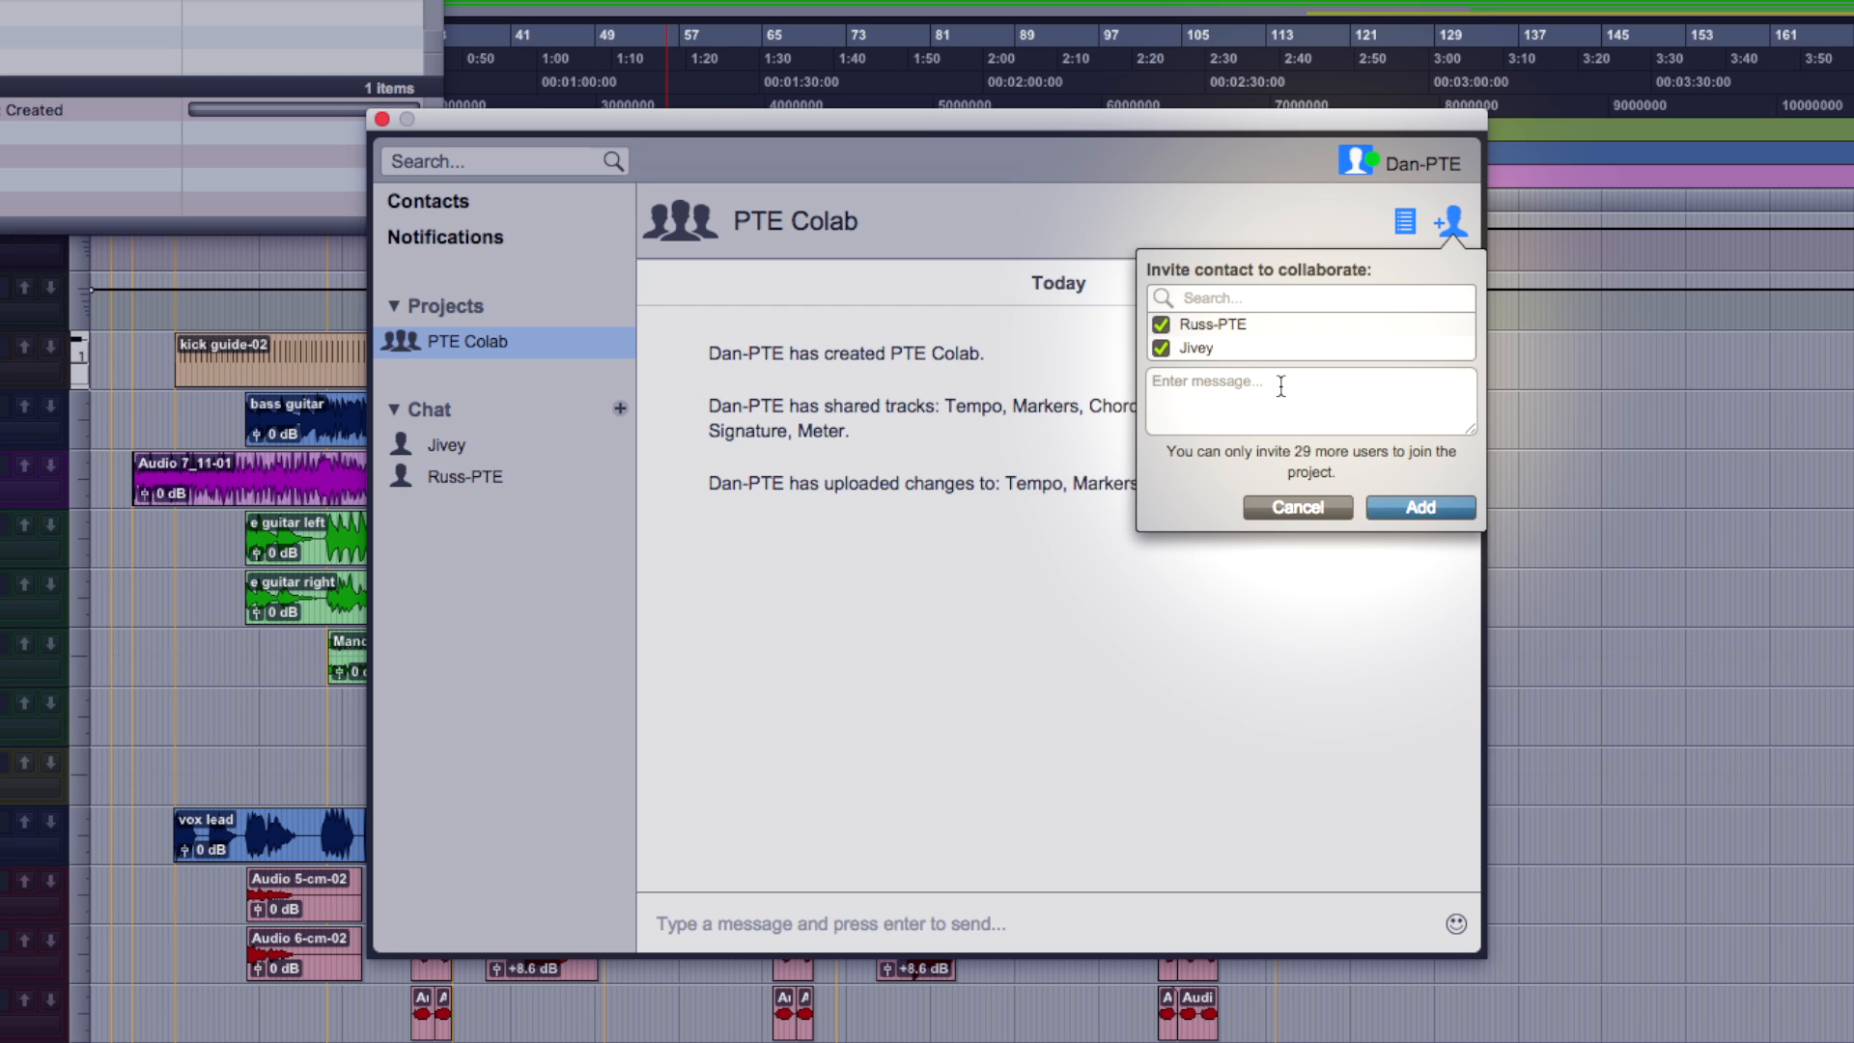
text(Song for PTE)
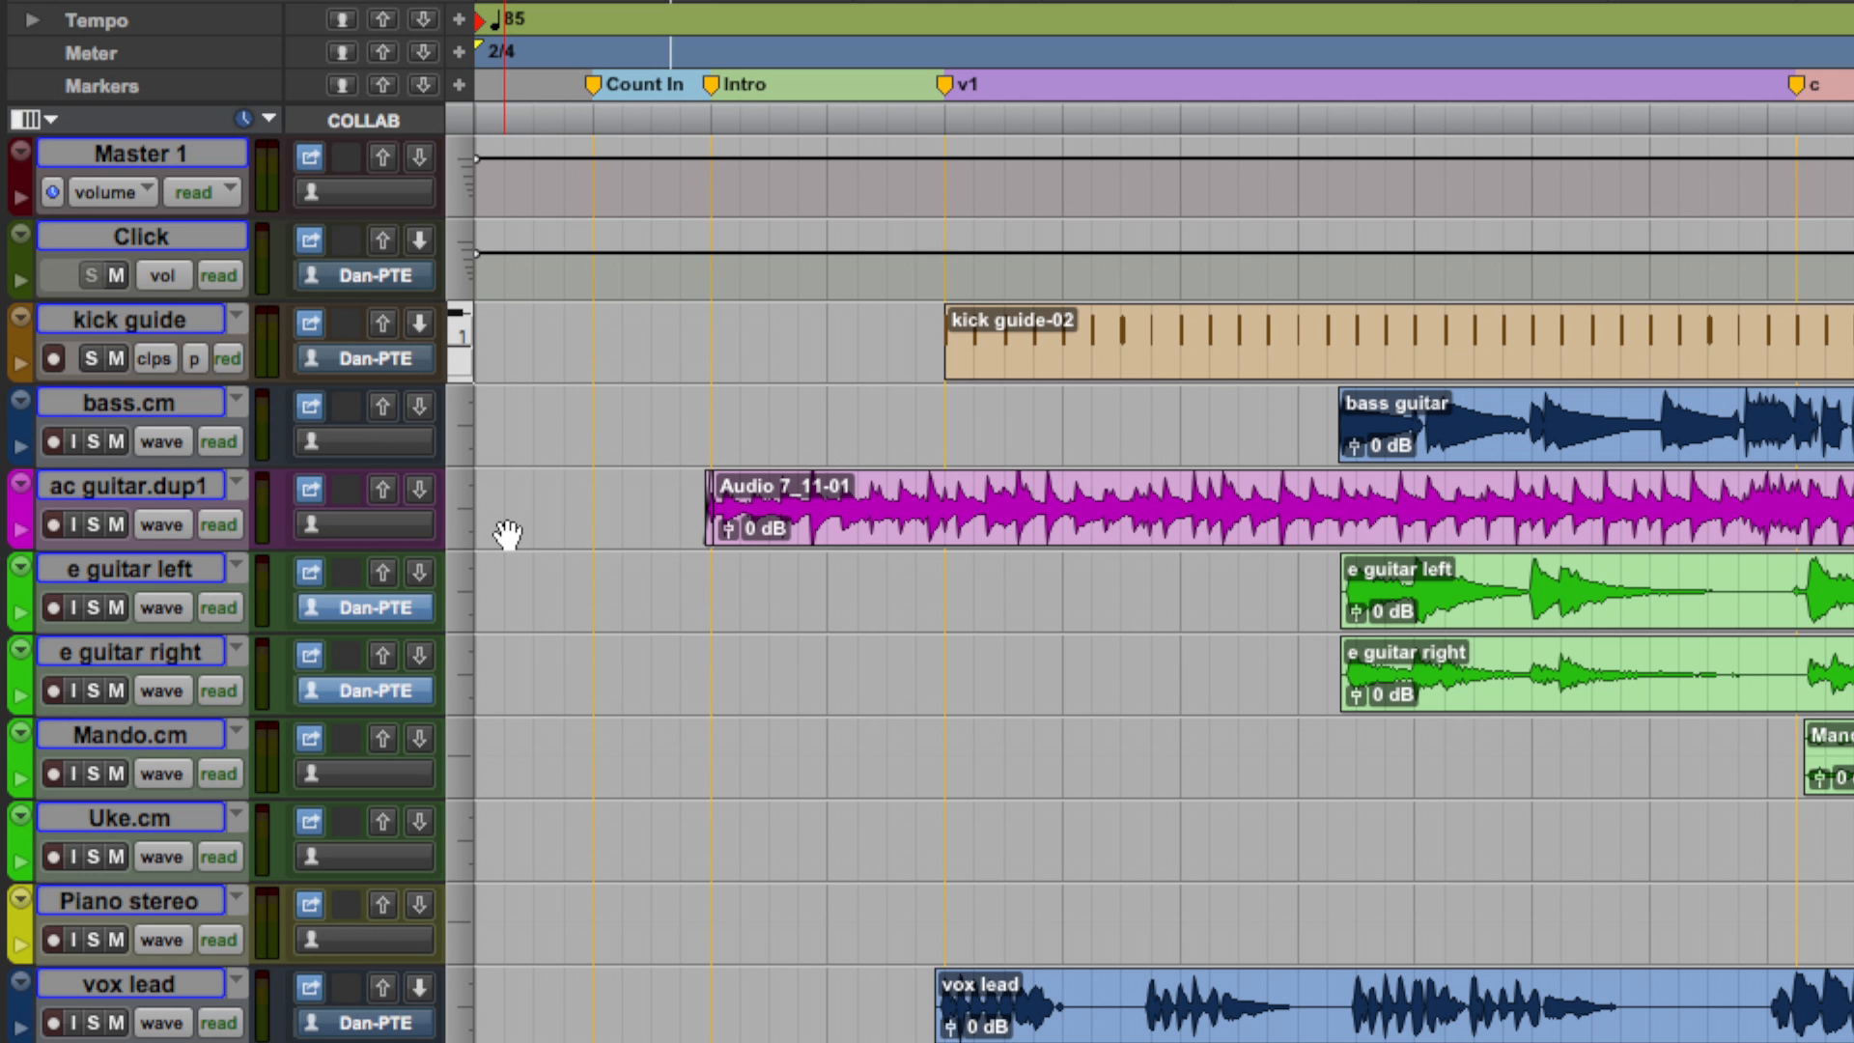
mouse_move(317, 691)
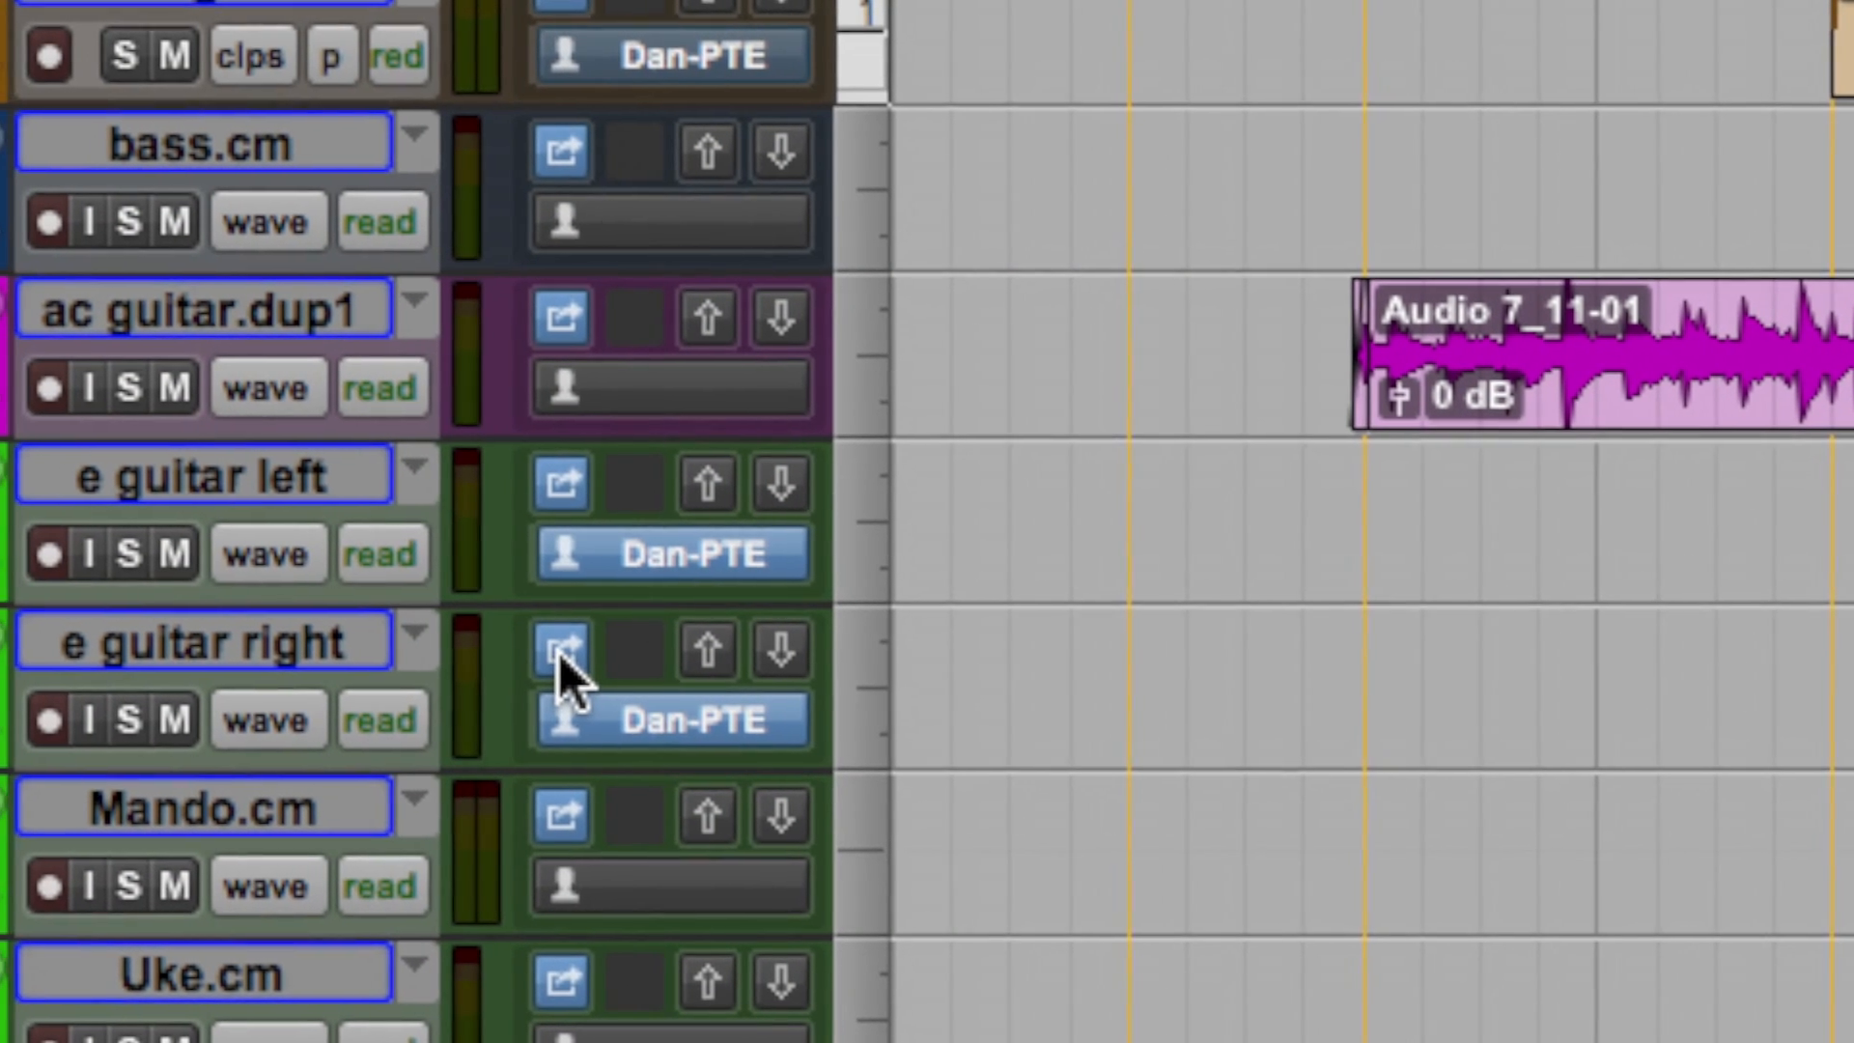
scroll(down, 3)
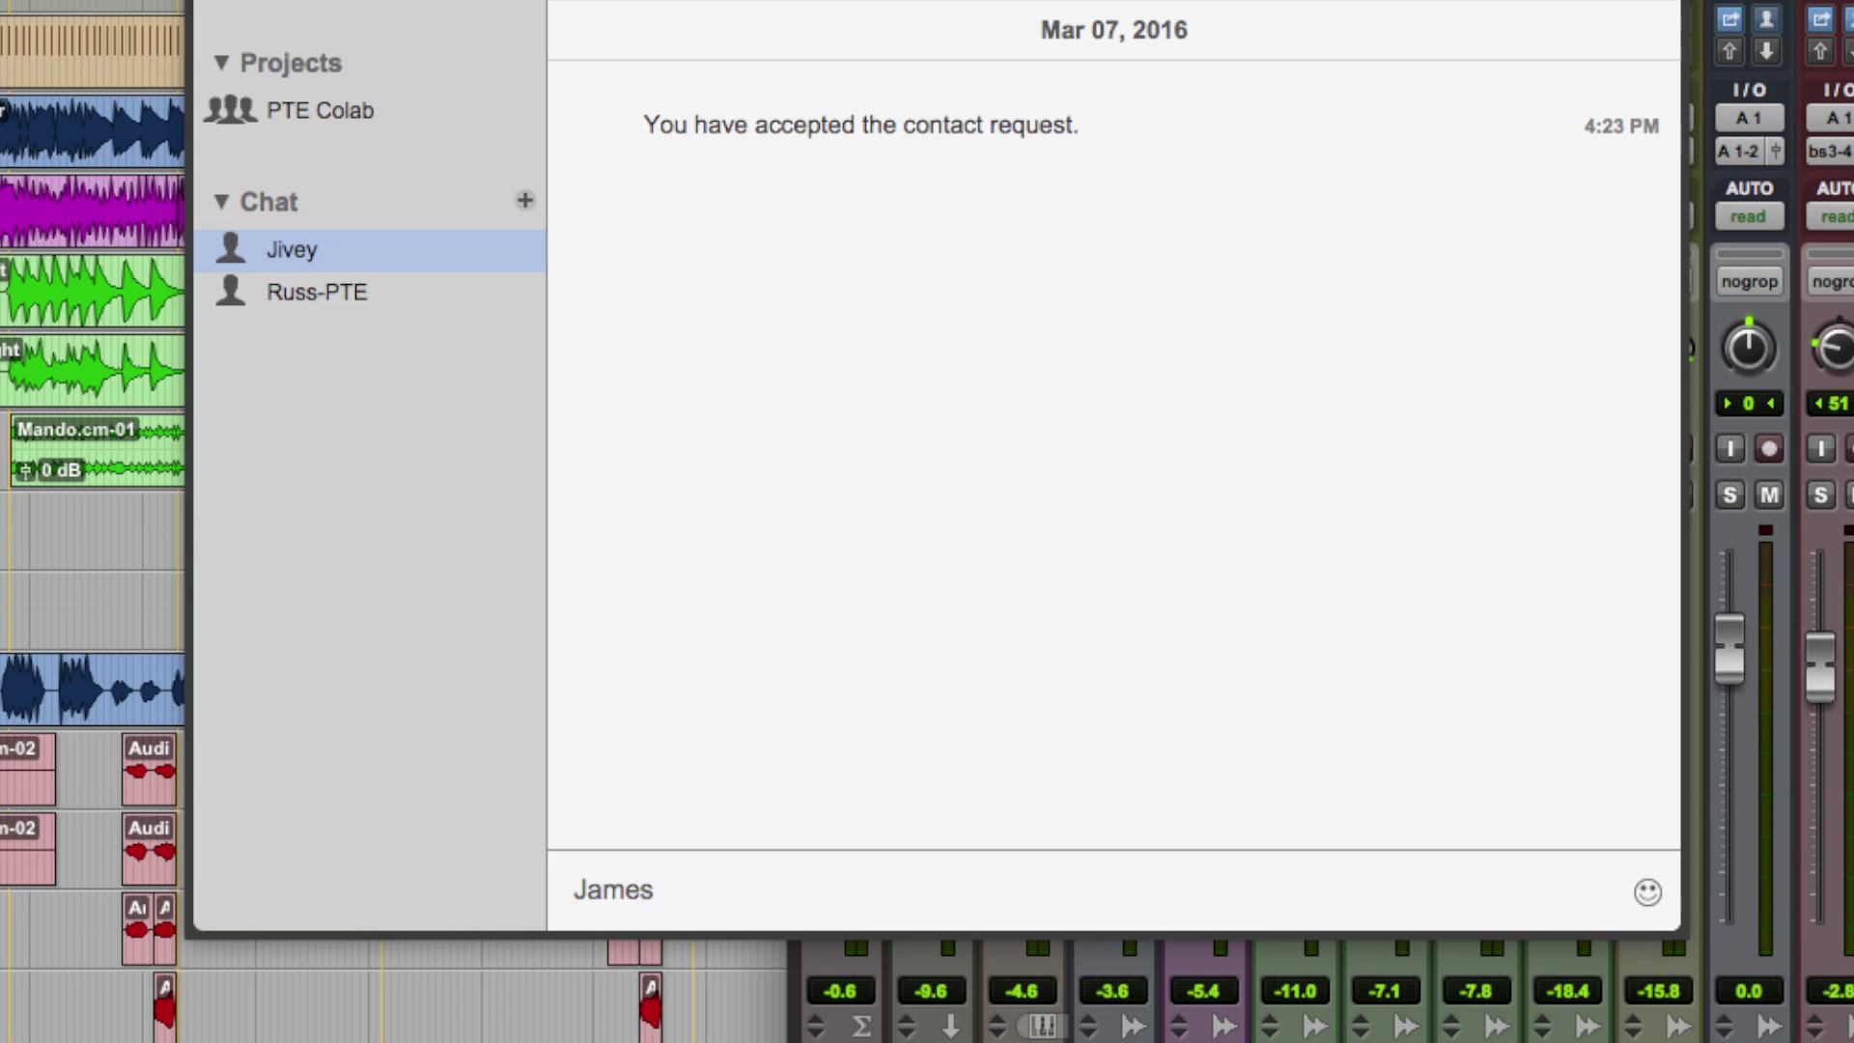
Send the collaborator the chat message '... it's over to you'
text(... it's over to you)
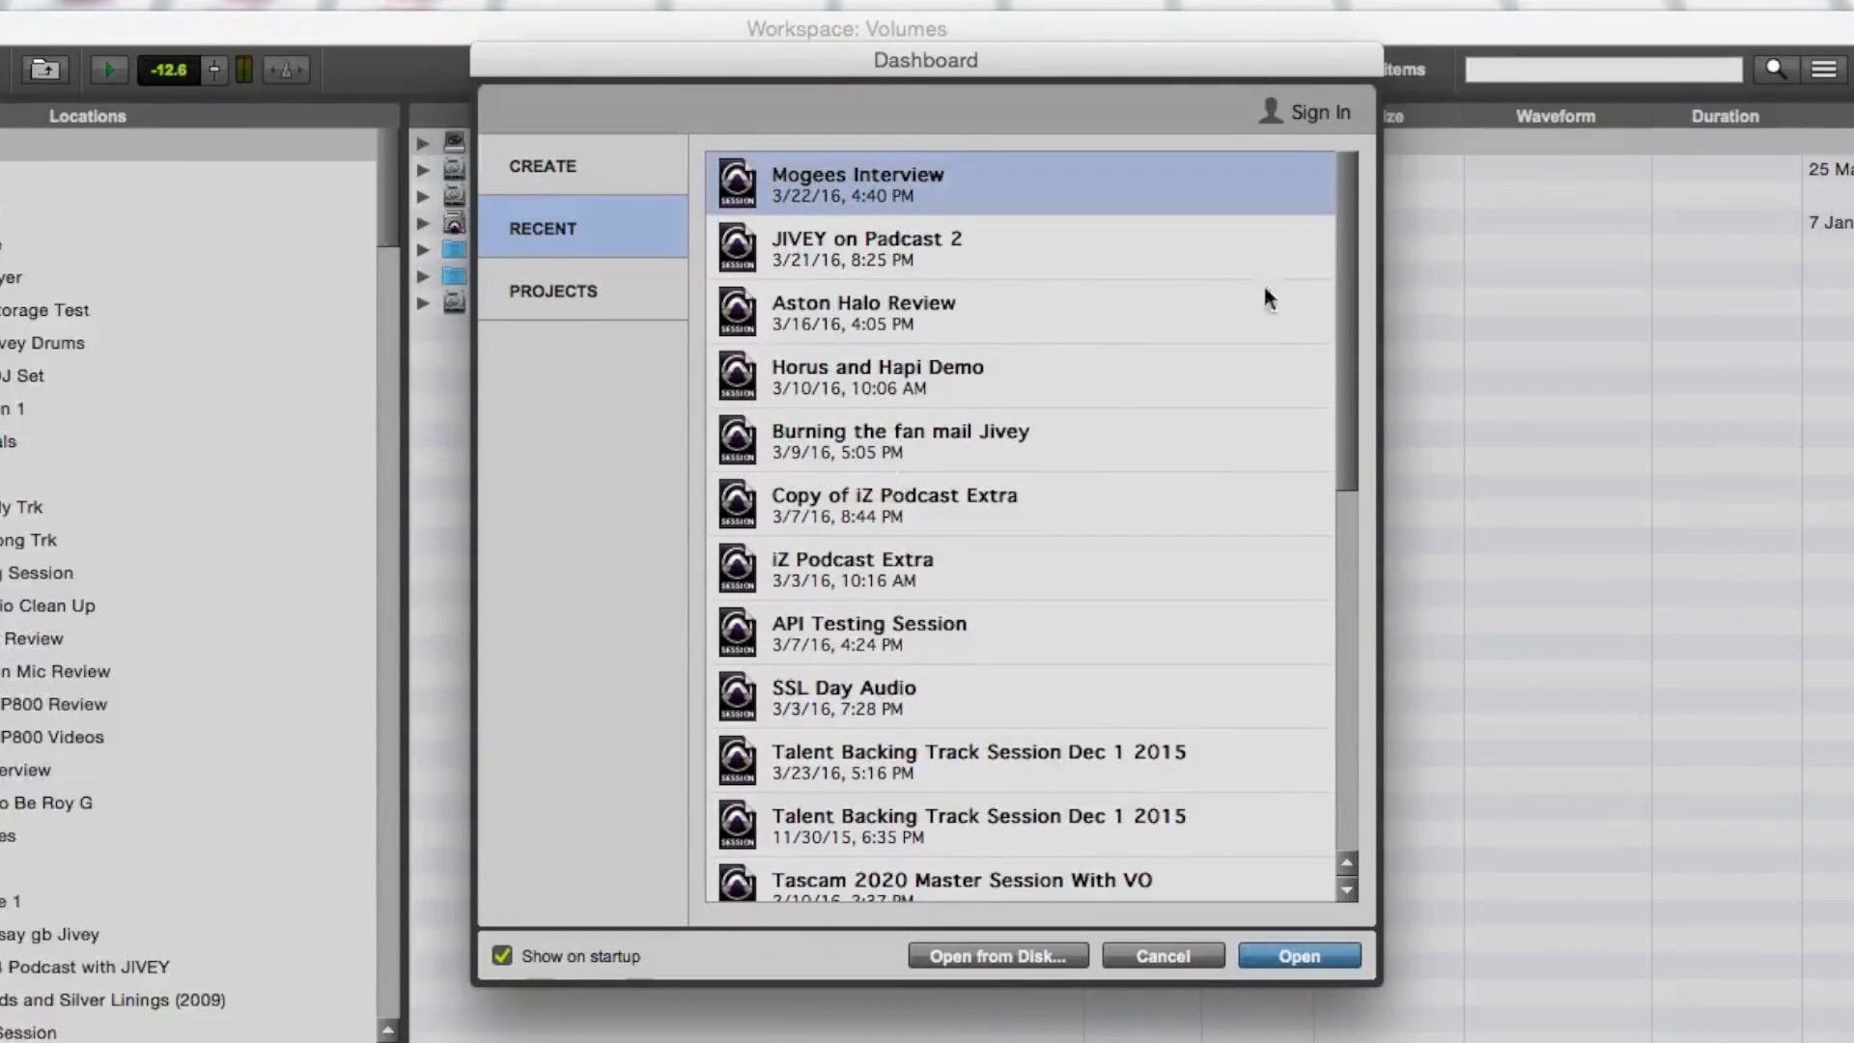
Dismiss the Dashboard and accept the PTE Colab invitation under Chat Notifications
click(1319, 112)
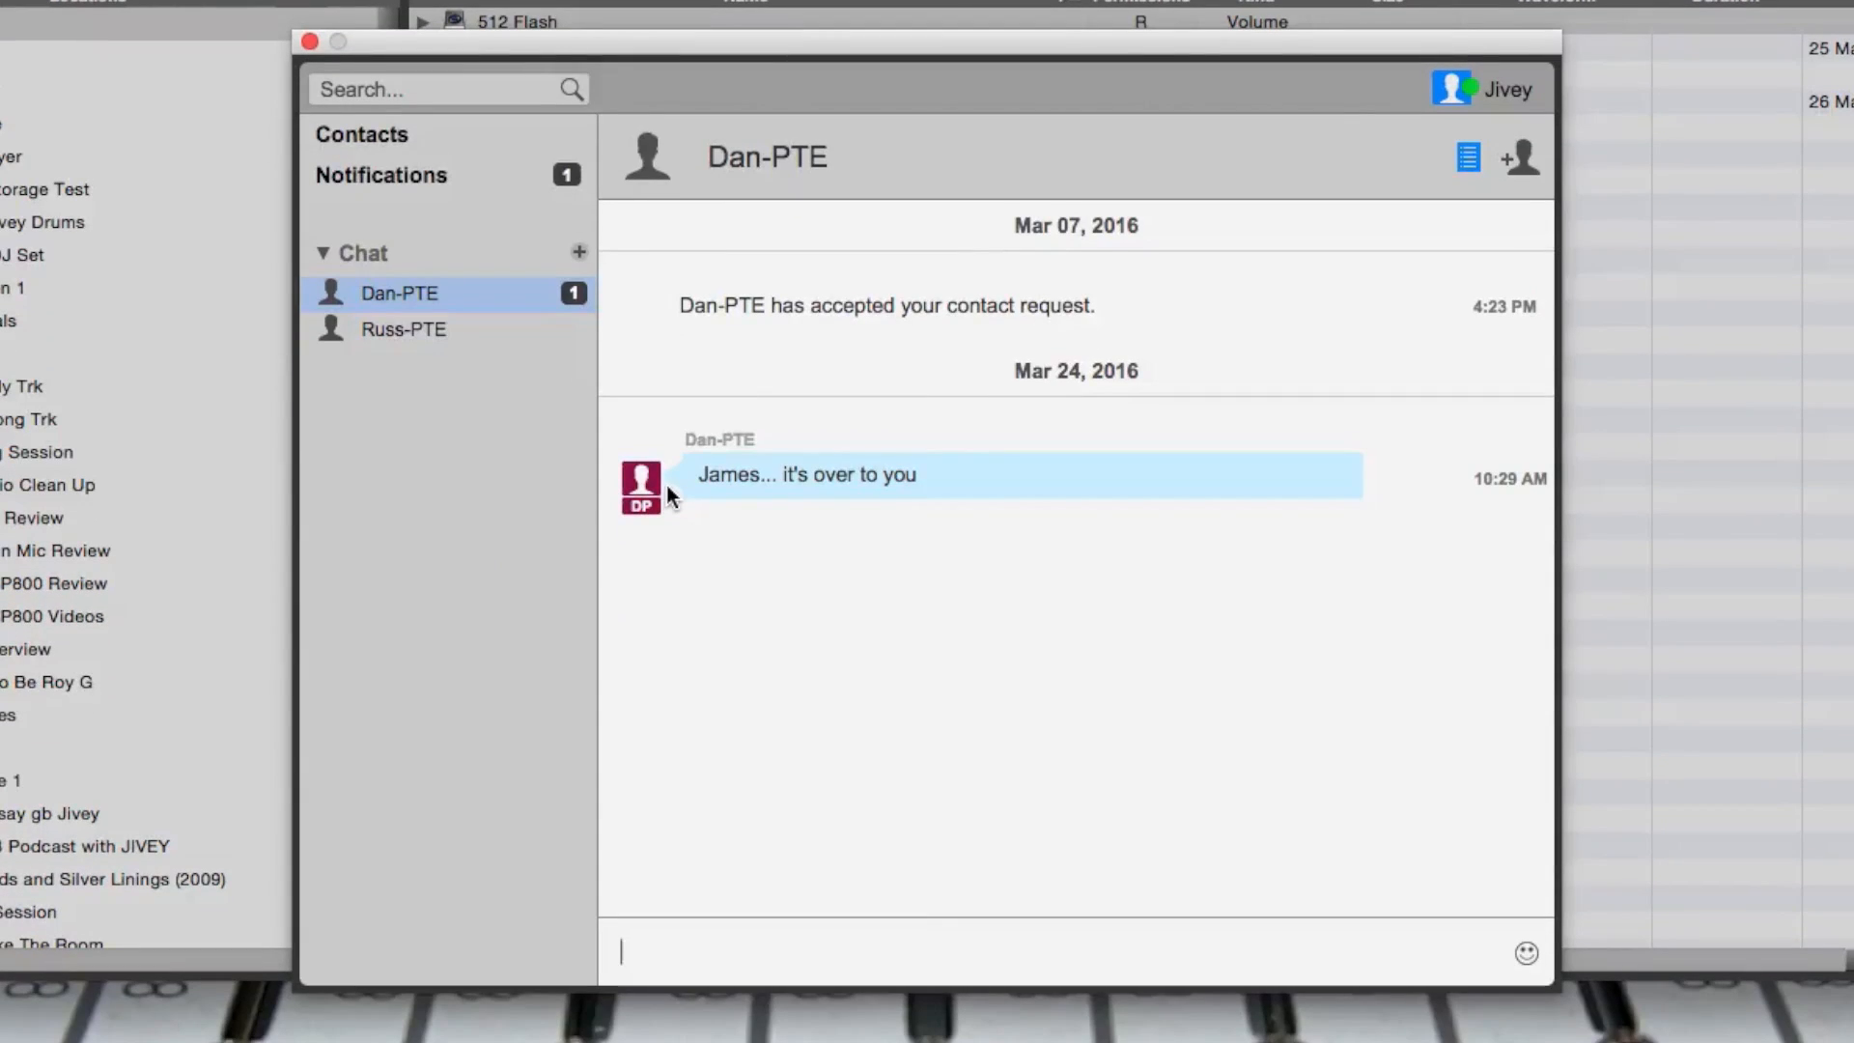
click(401, 292)
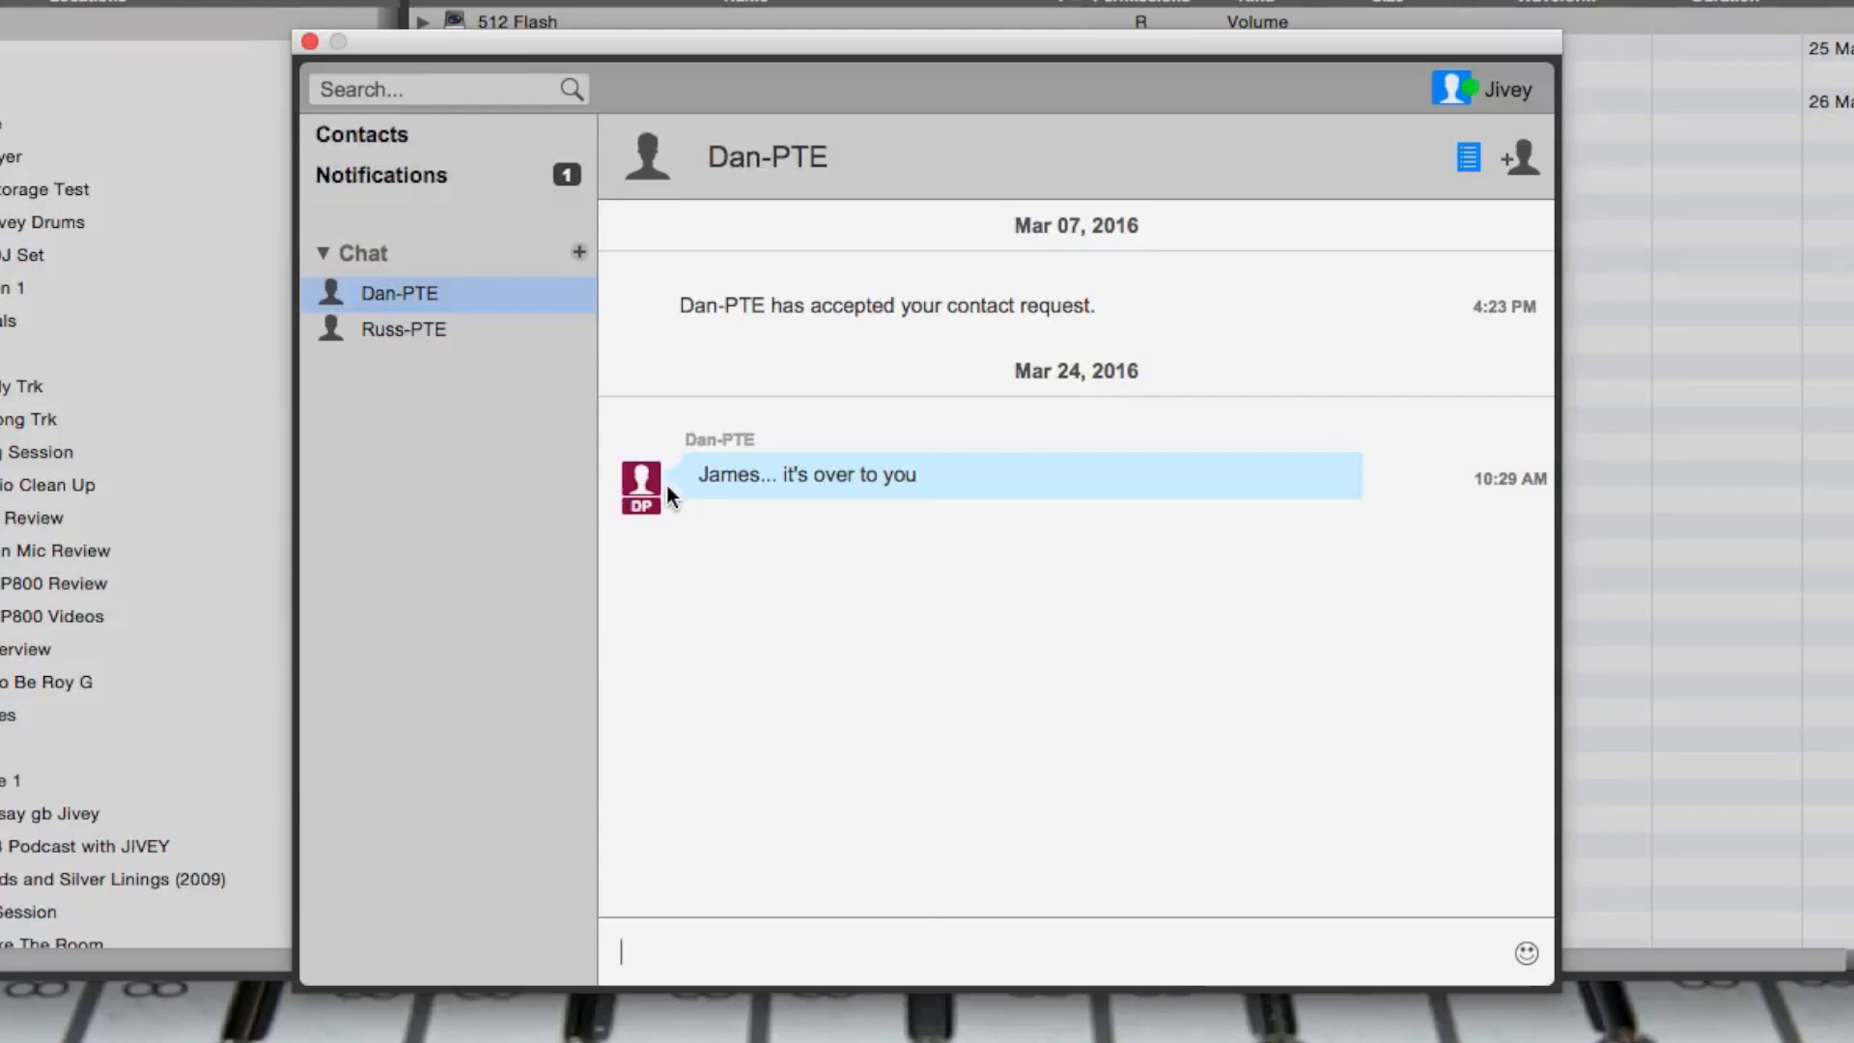
mouse_move(444, 198)
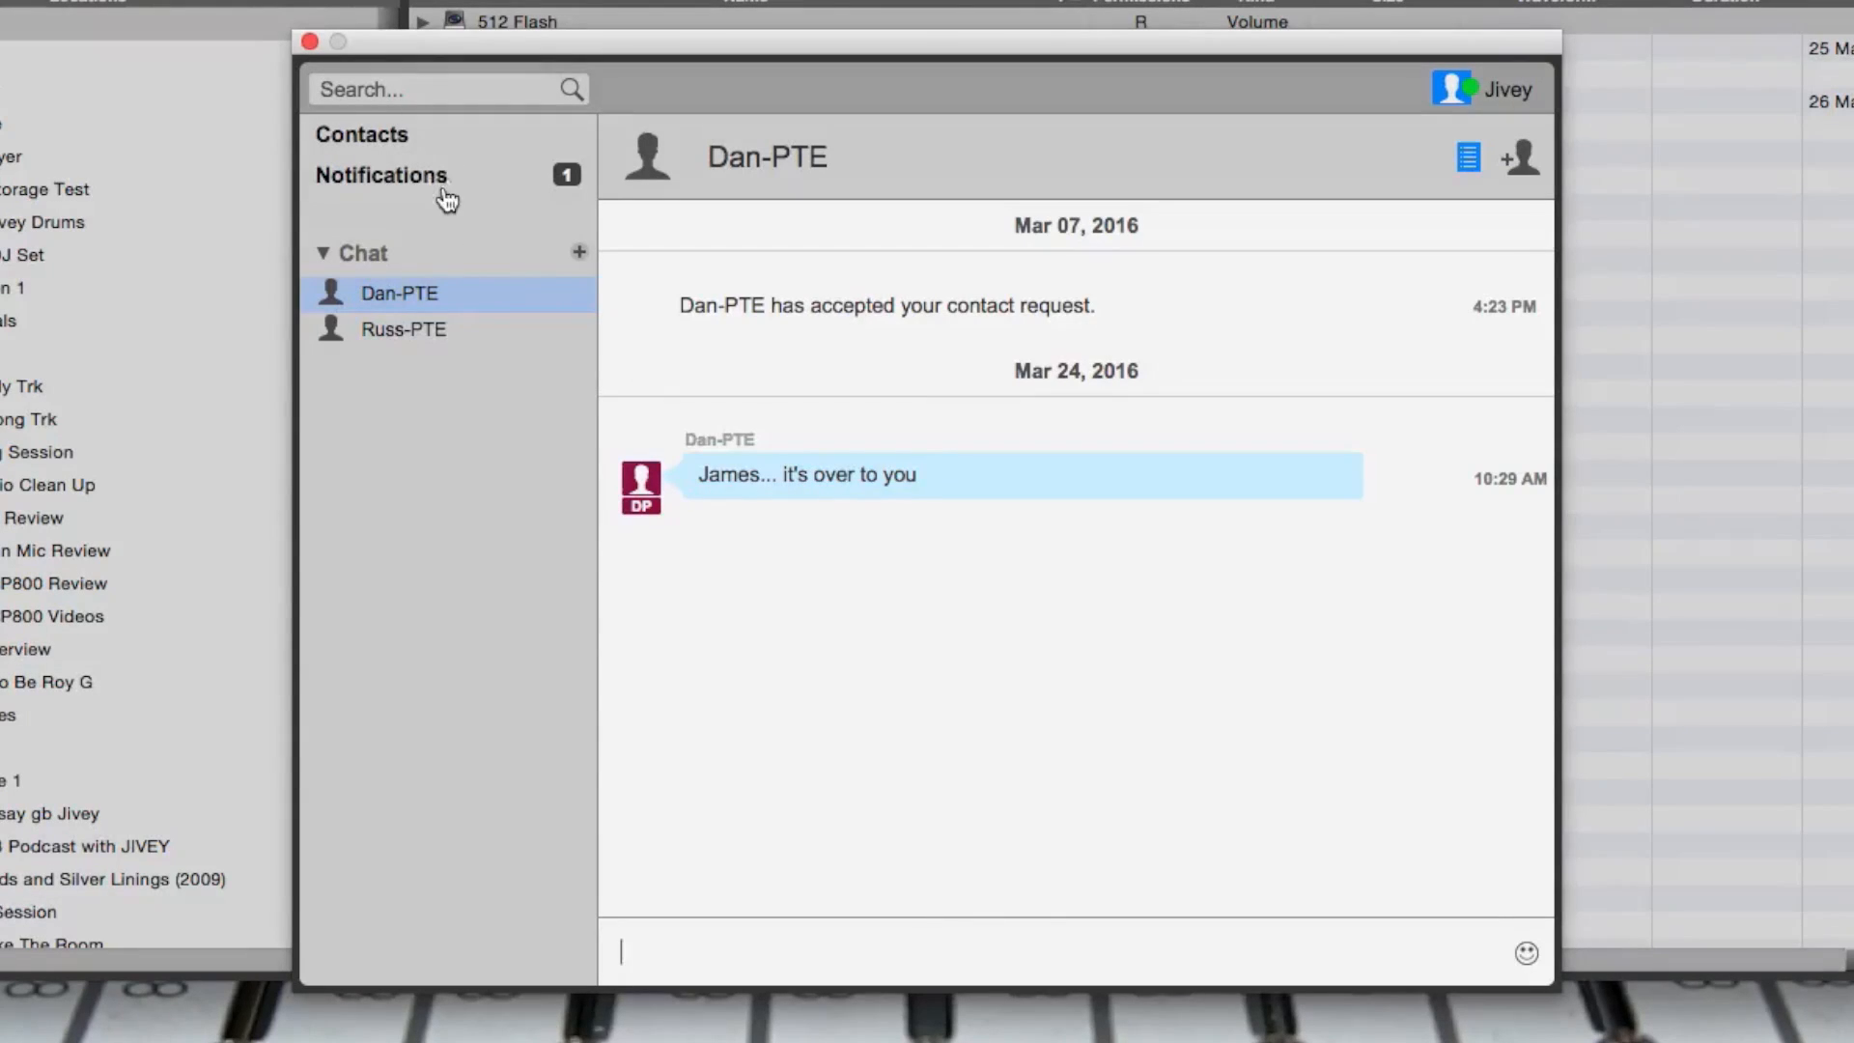
click(381, 176)
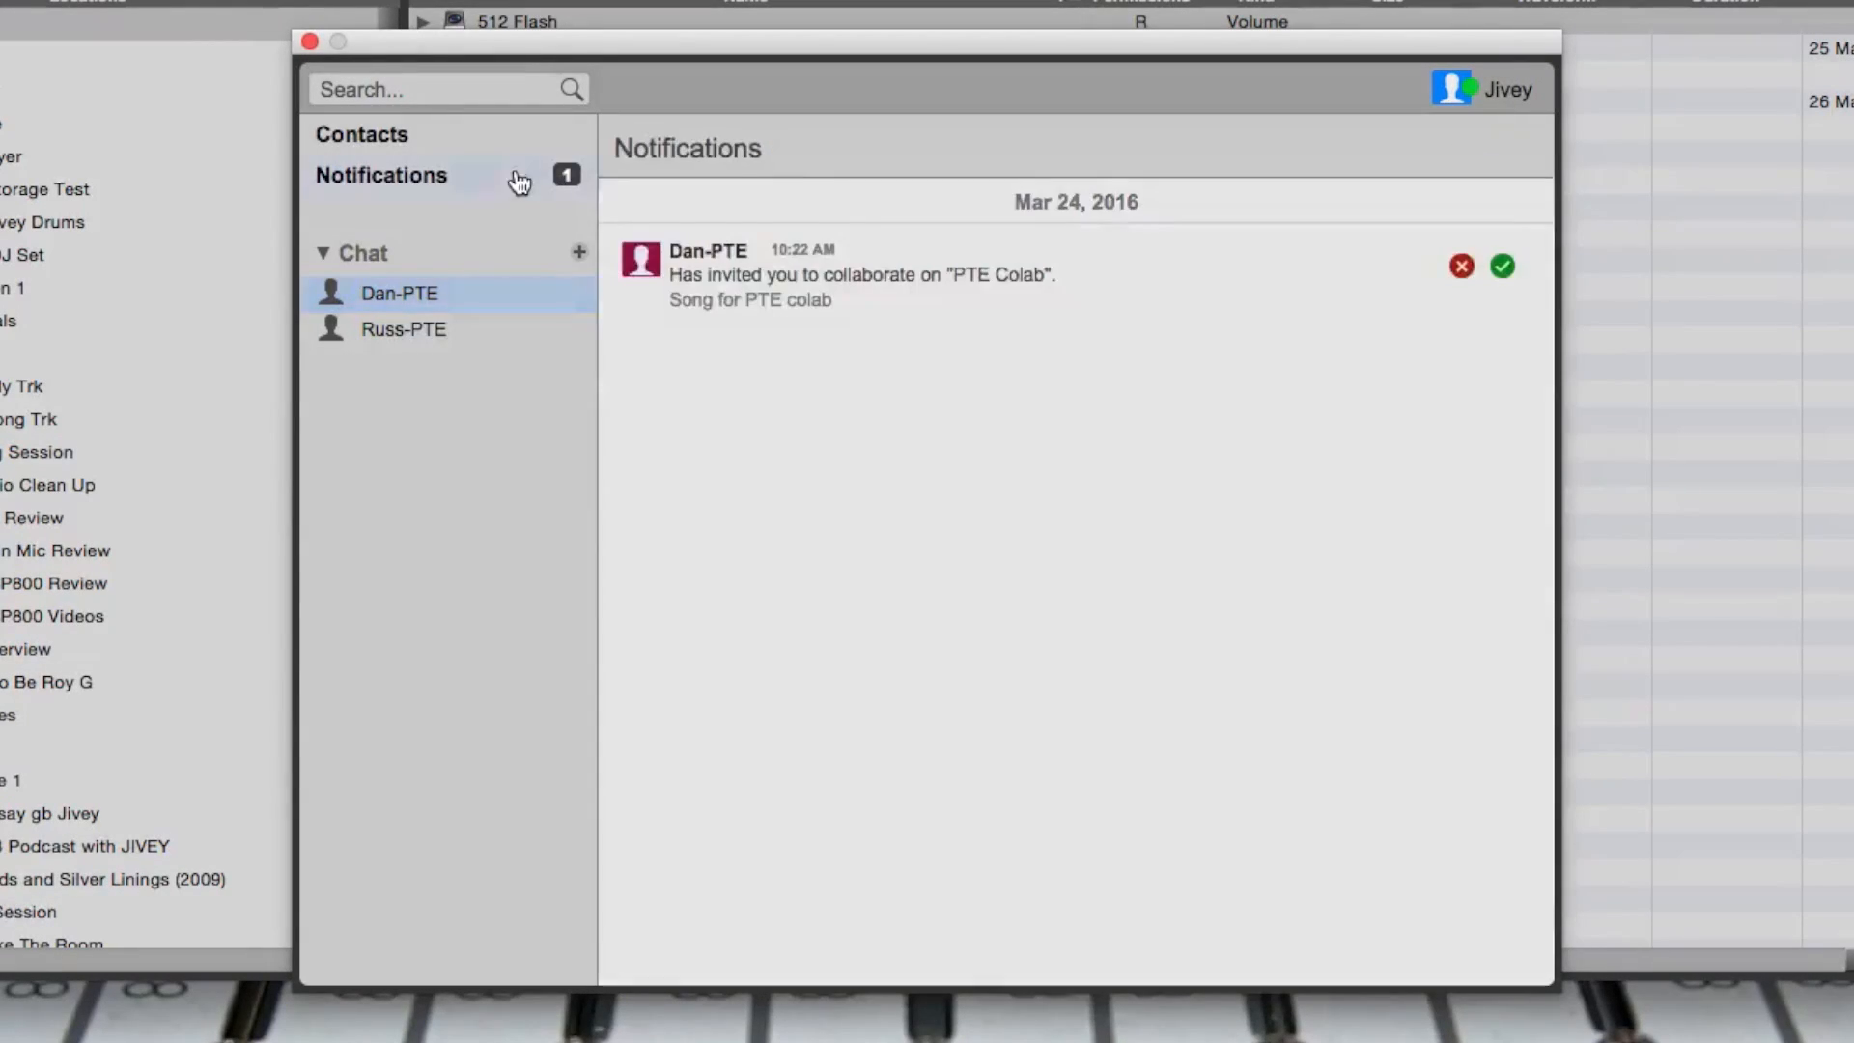
click(1501, 267)
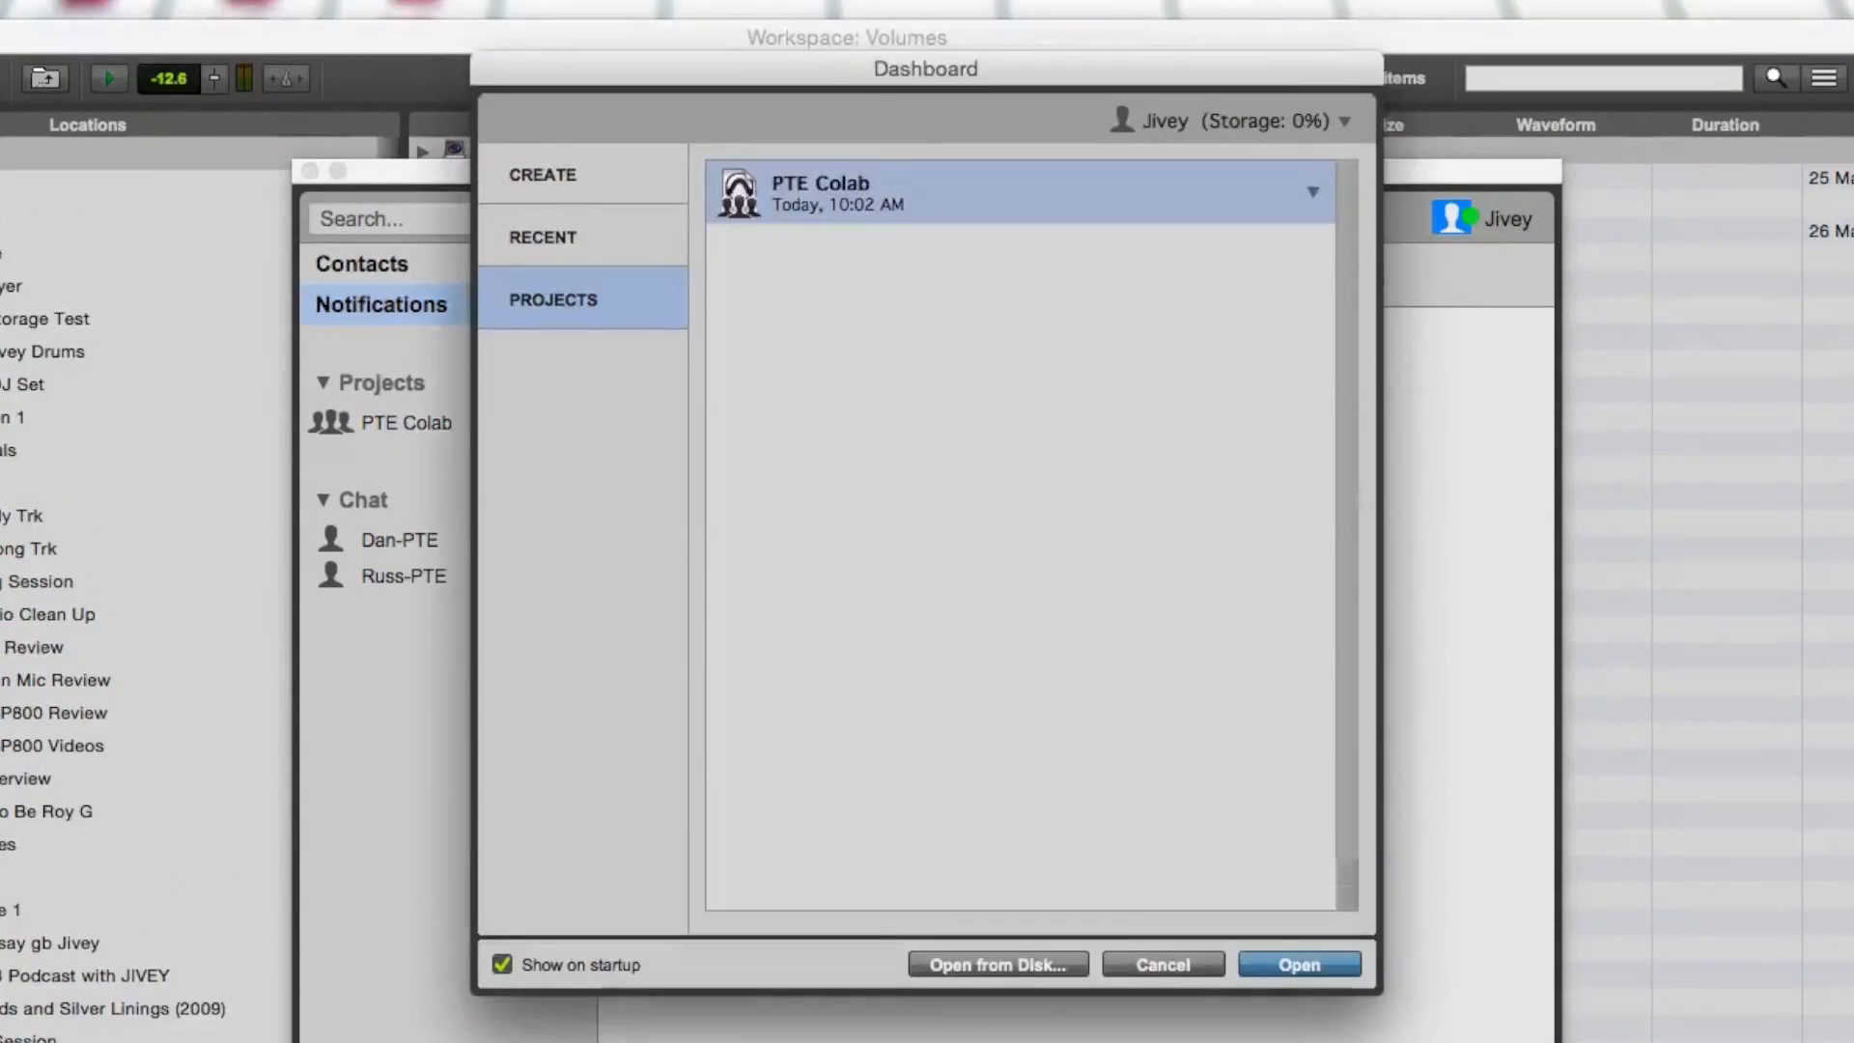
Open PTE Colab from the Dashboard and decline renting the missing RVox plug-in
click(1300, 963)
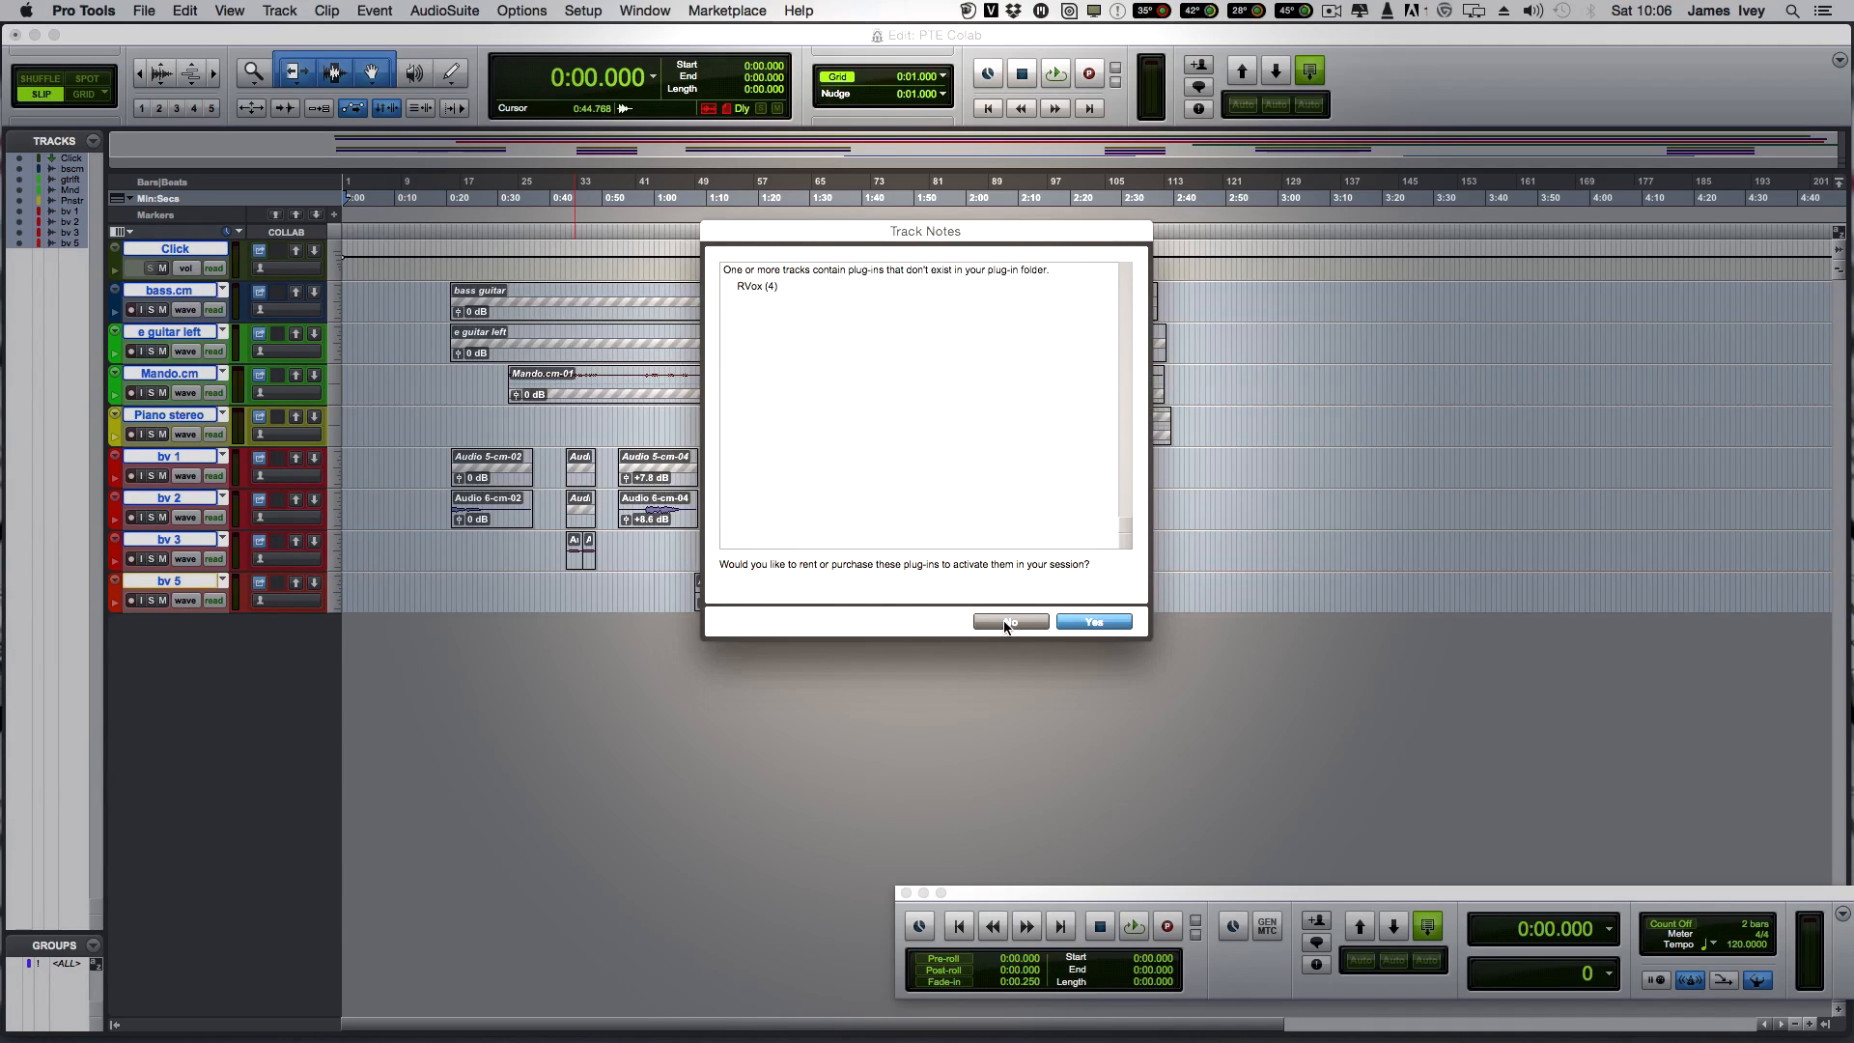
click(1009, 621)
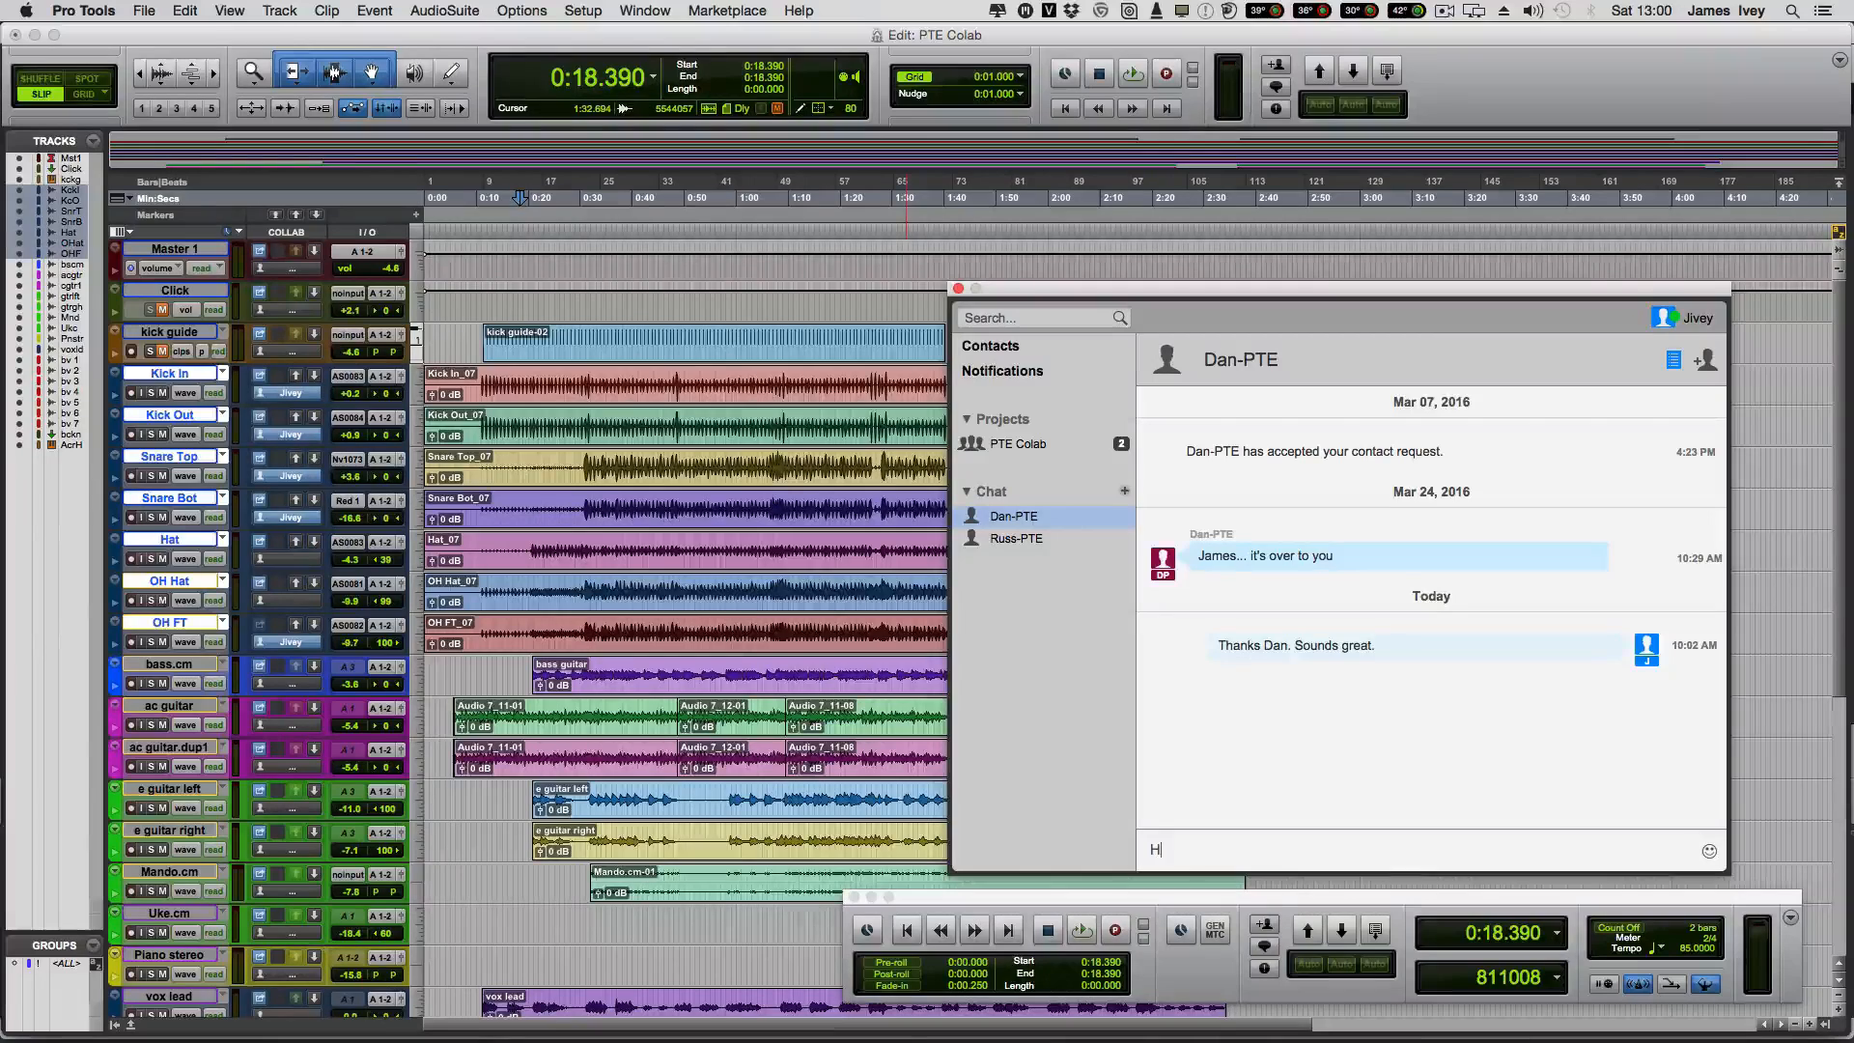
Type the chat message 'Here you go Dan. Have some drums.'
text(ere you go D)
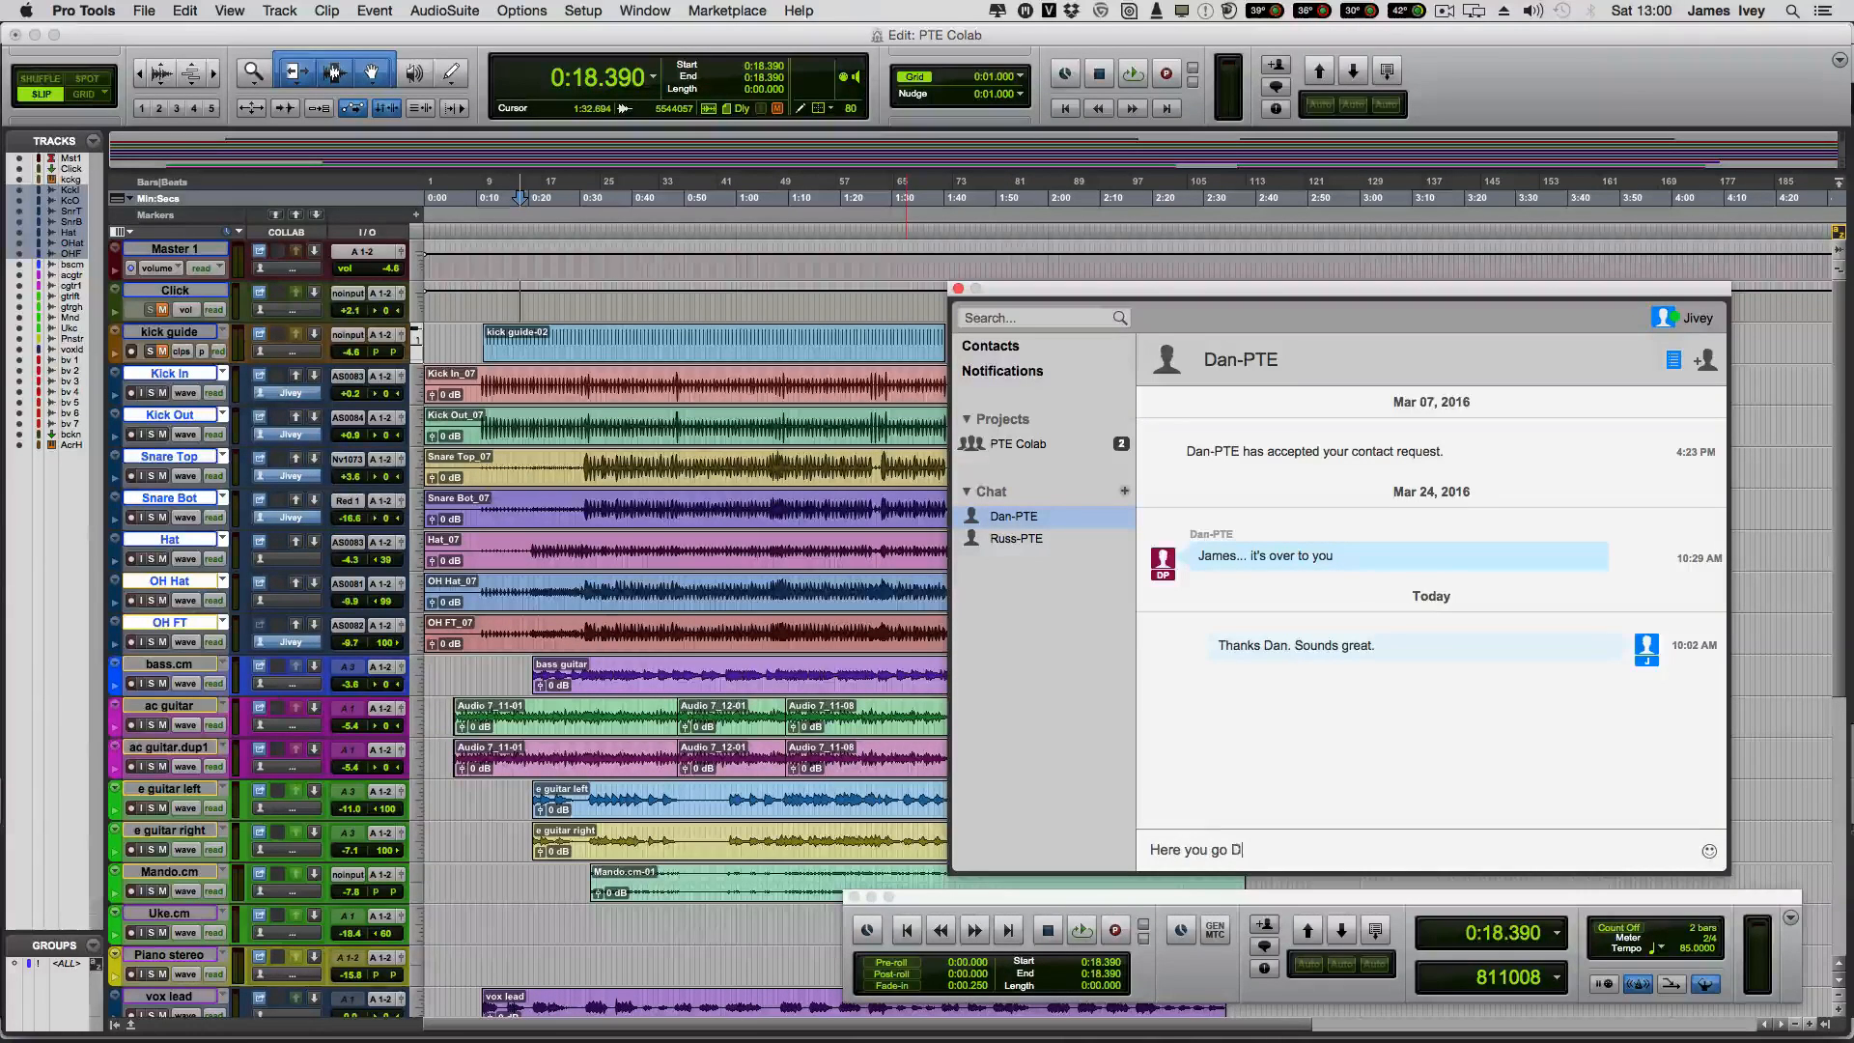
text(an. Have so)
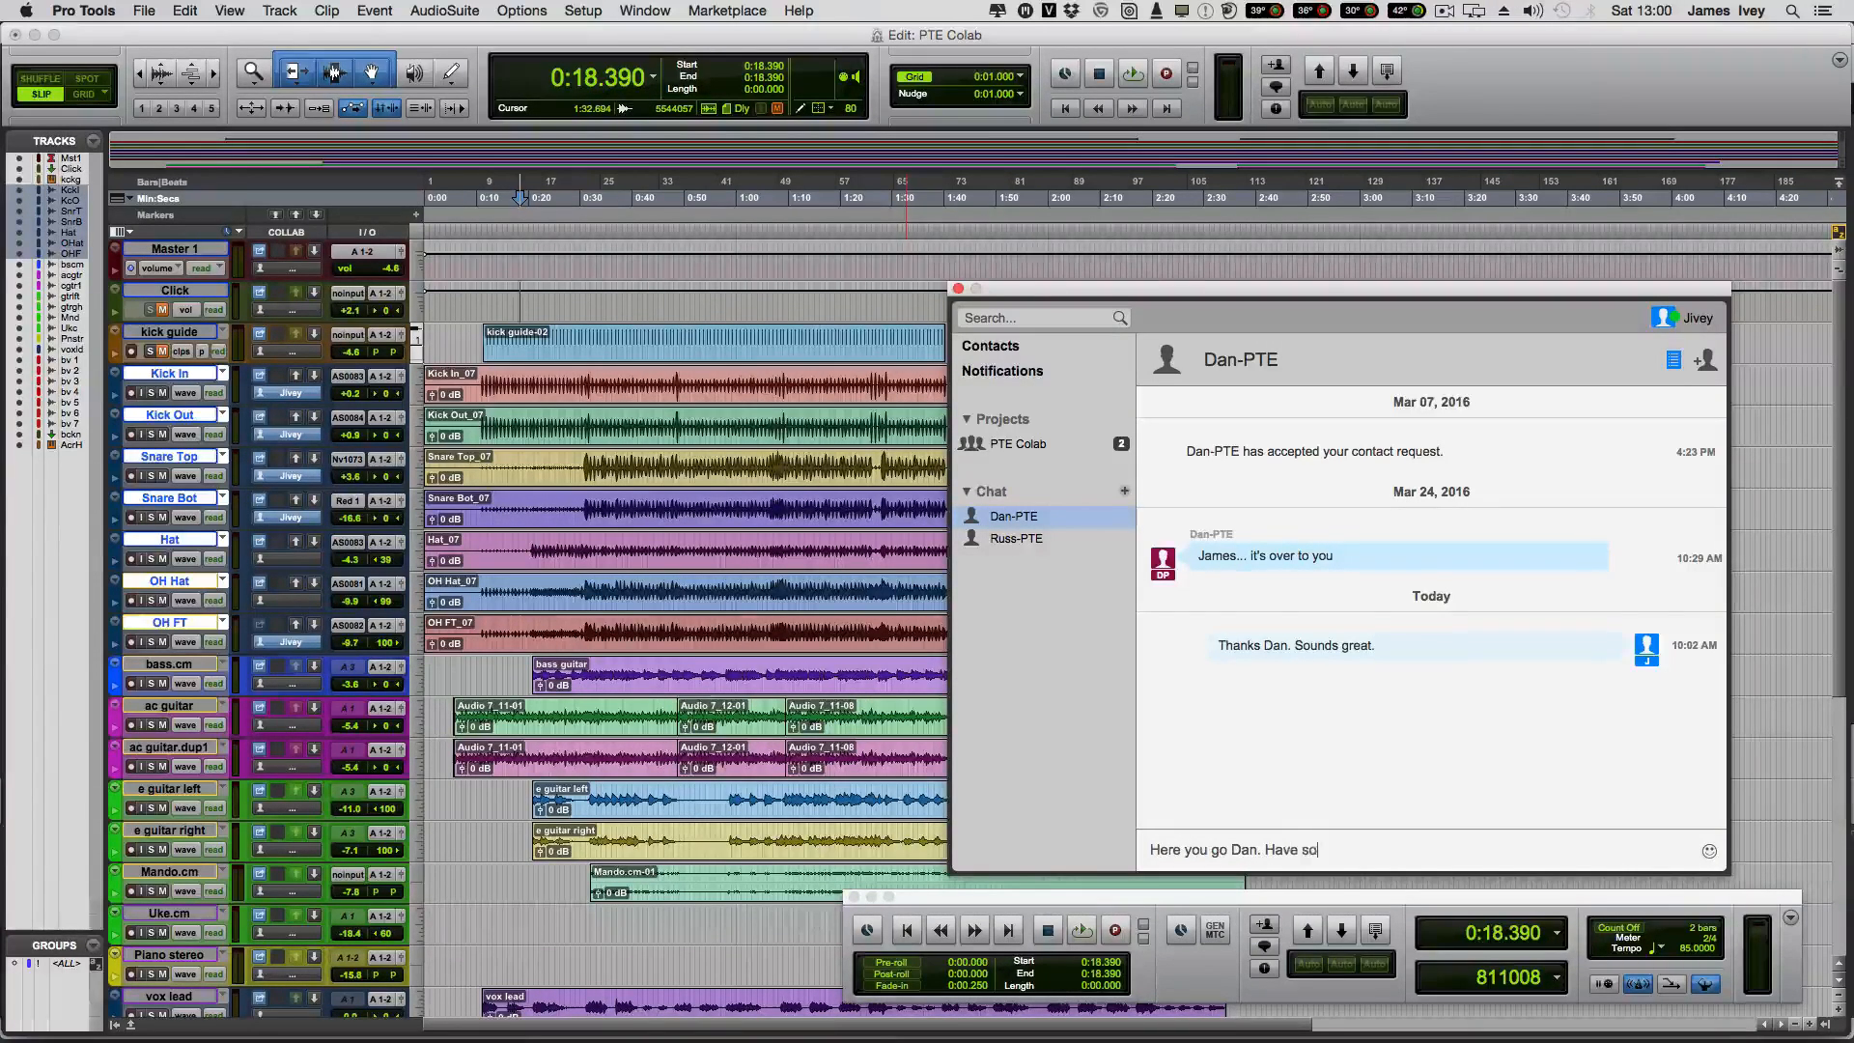
text(me drums.)
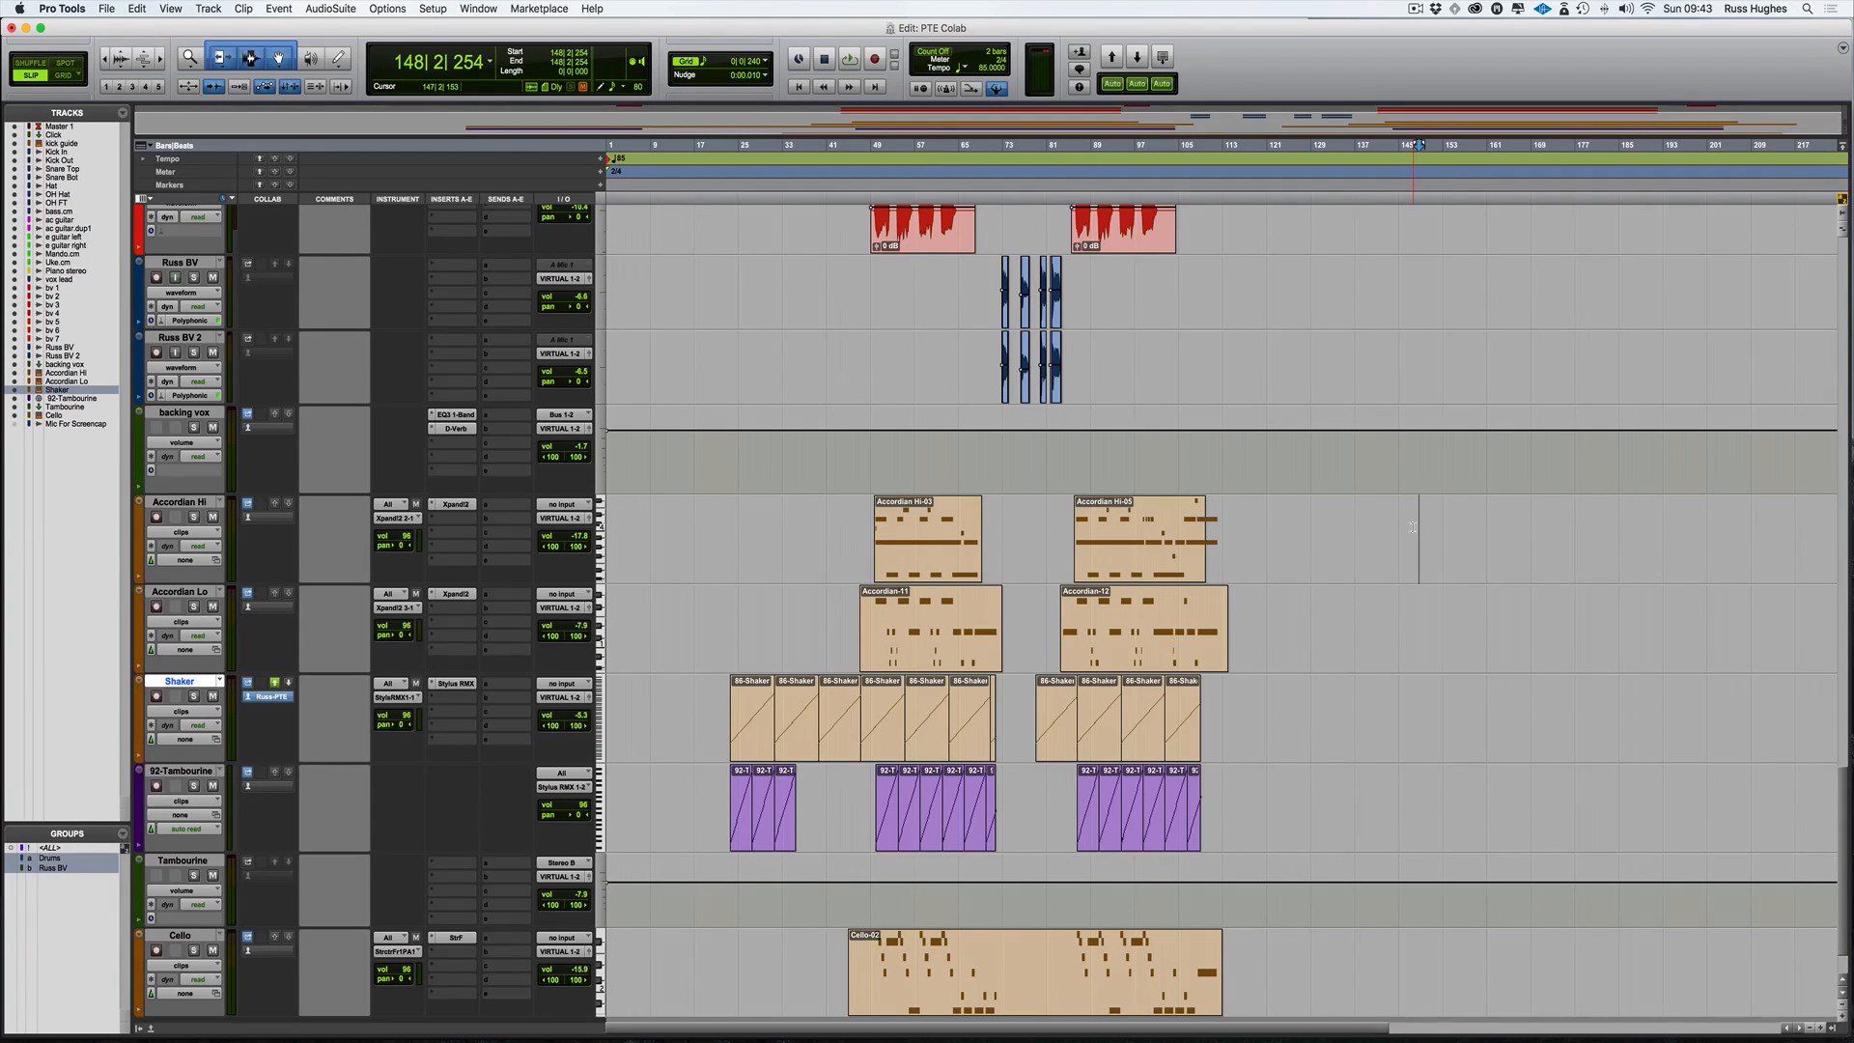
mouse_move(1413, 527)
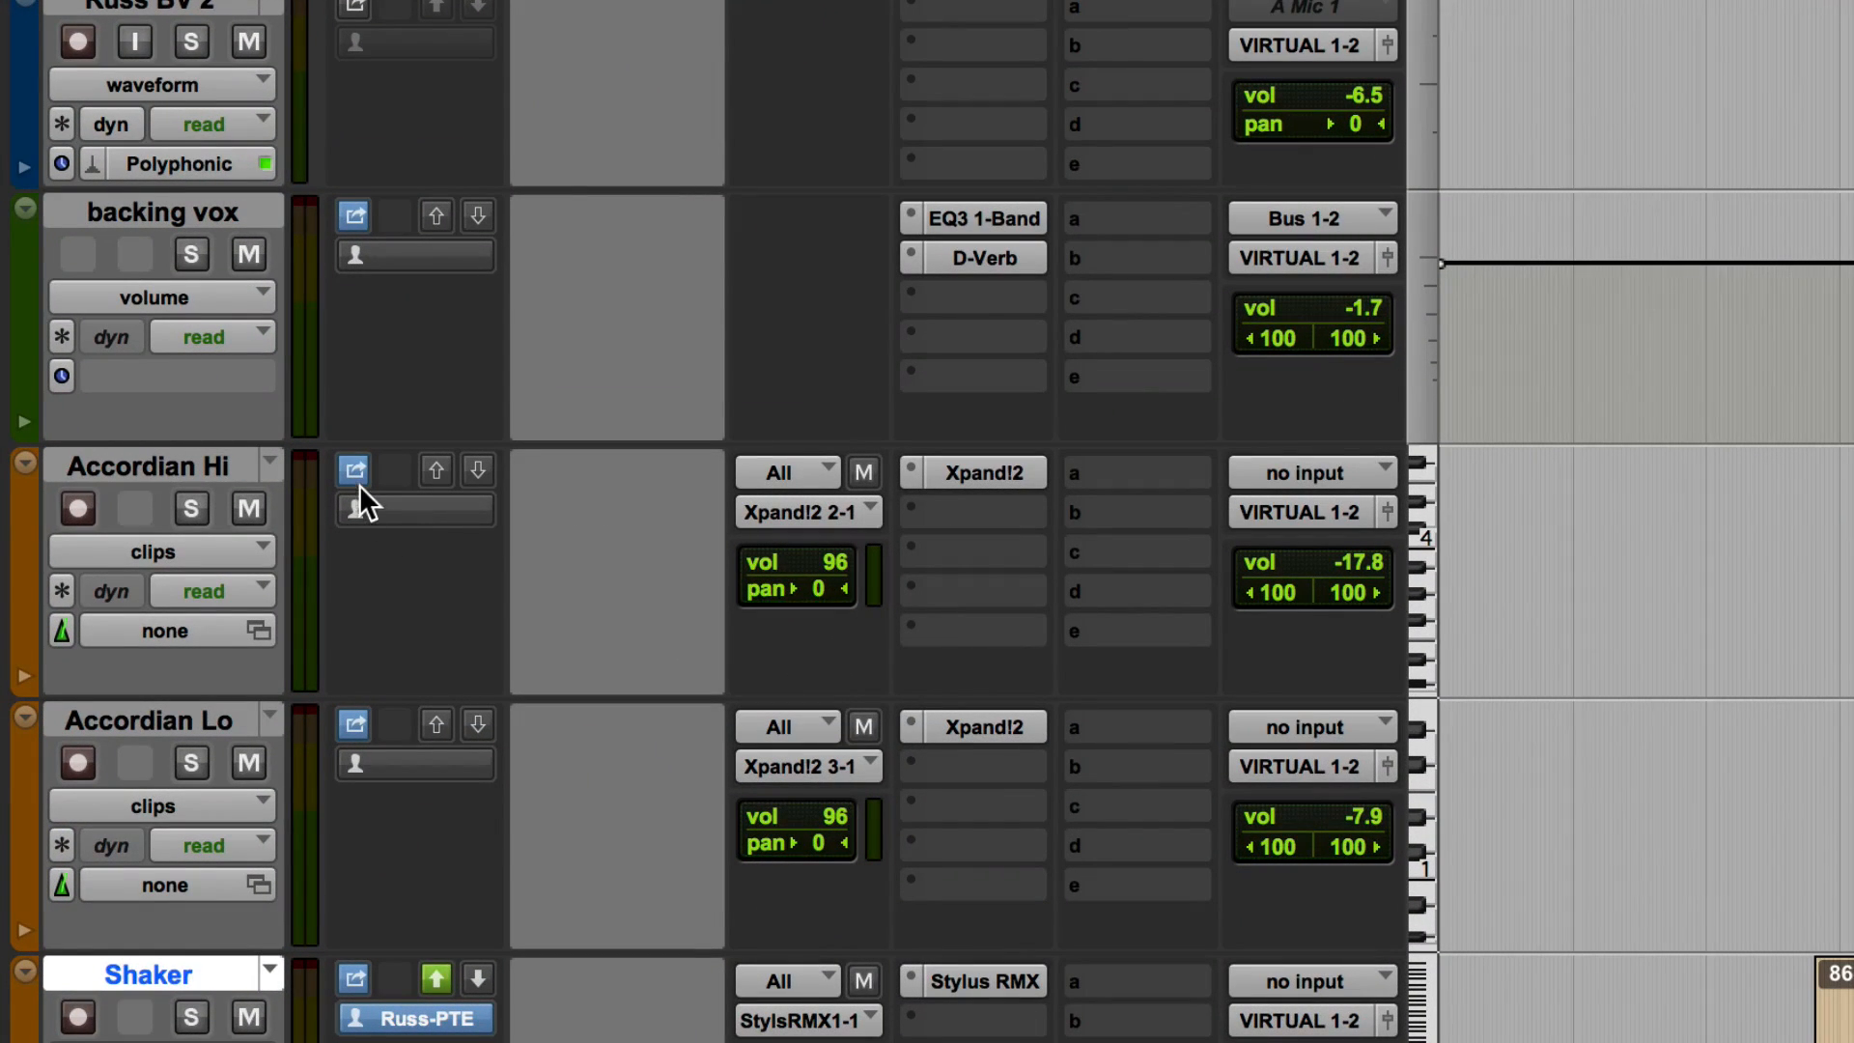
mouse_move(353, 469)
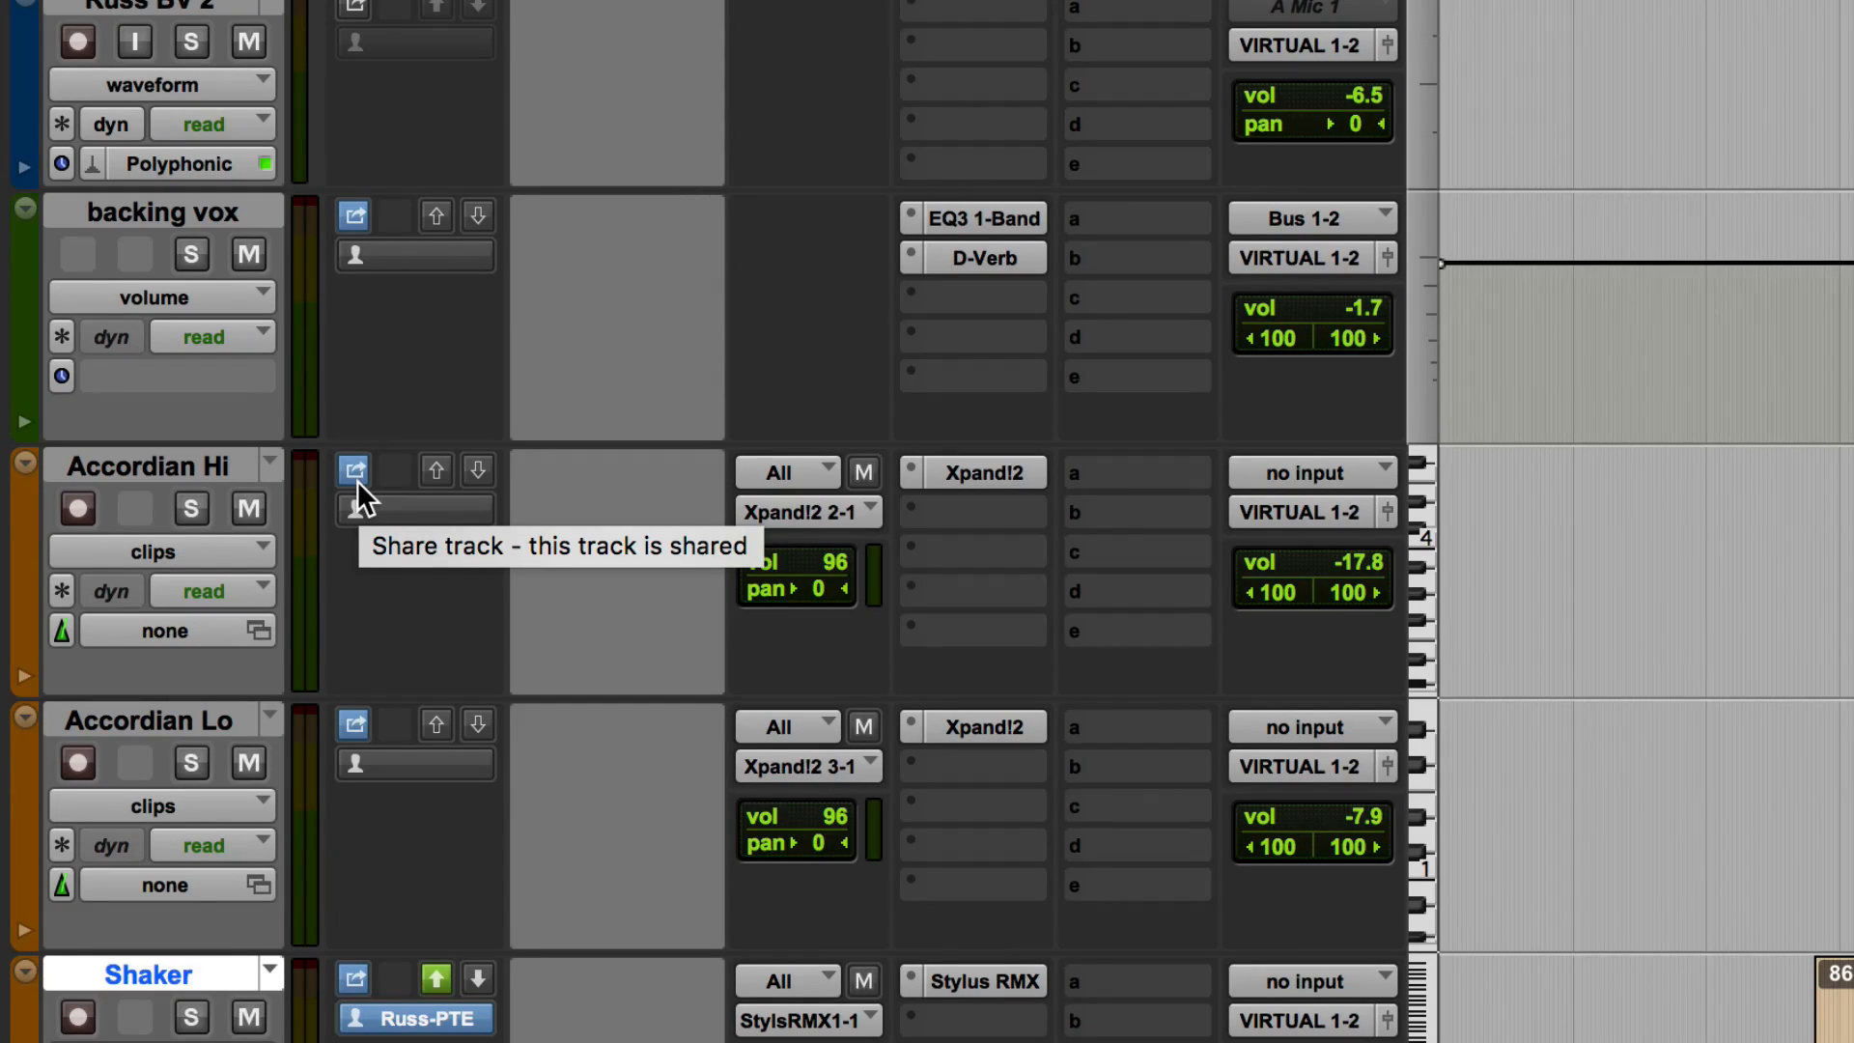
mouse_move(472, 692)
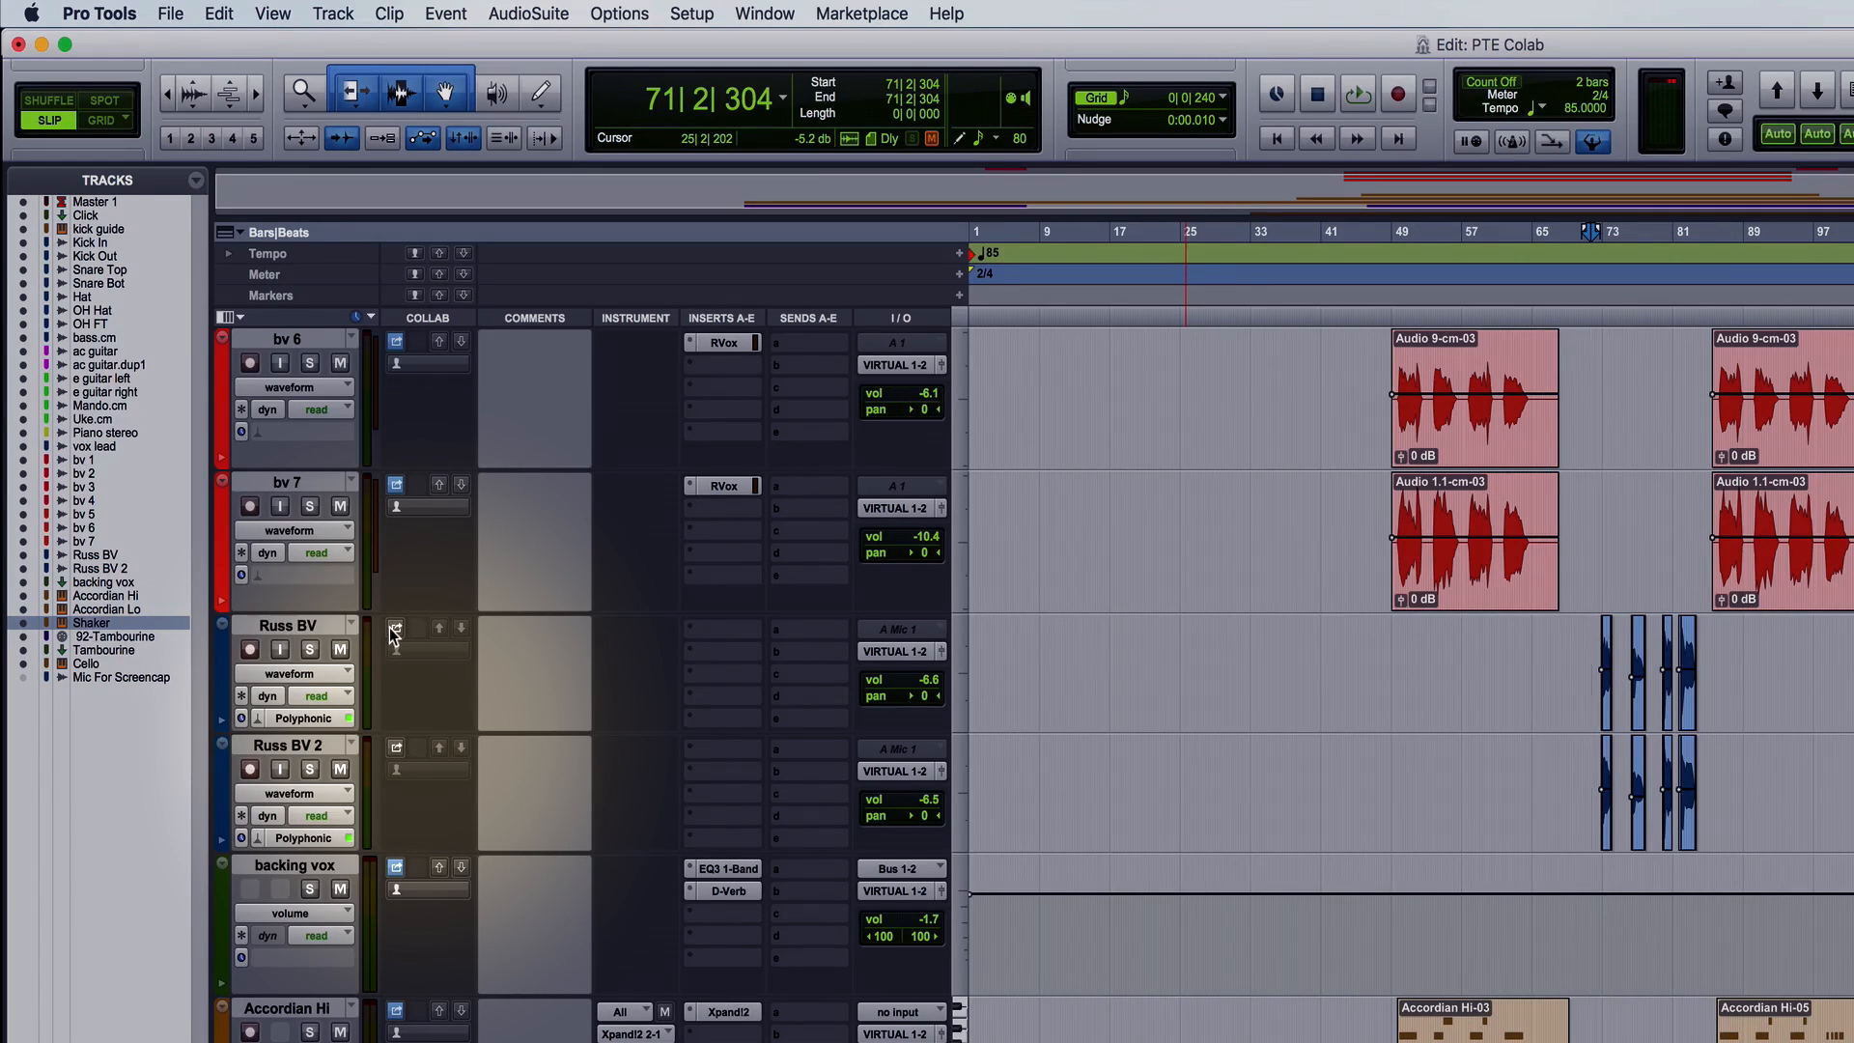
mouse_move(394, 627)
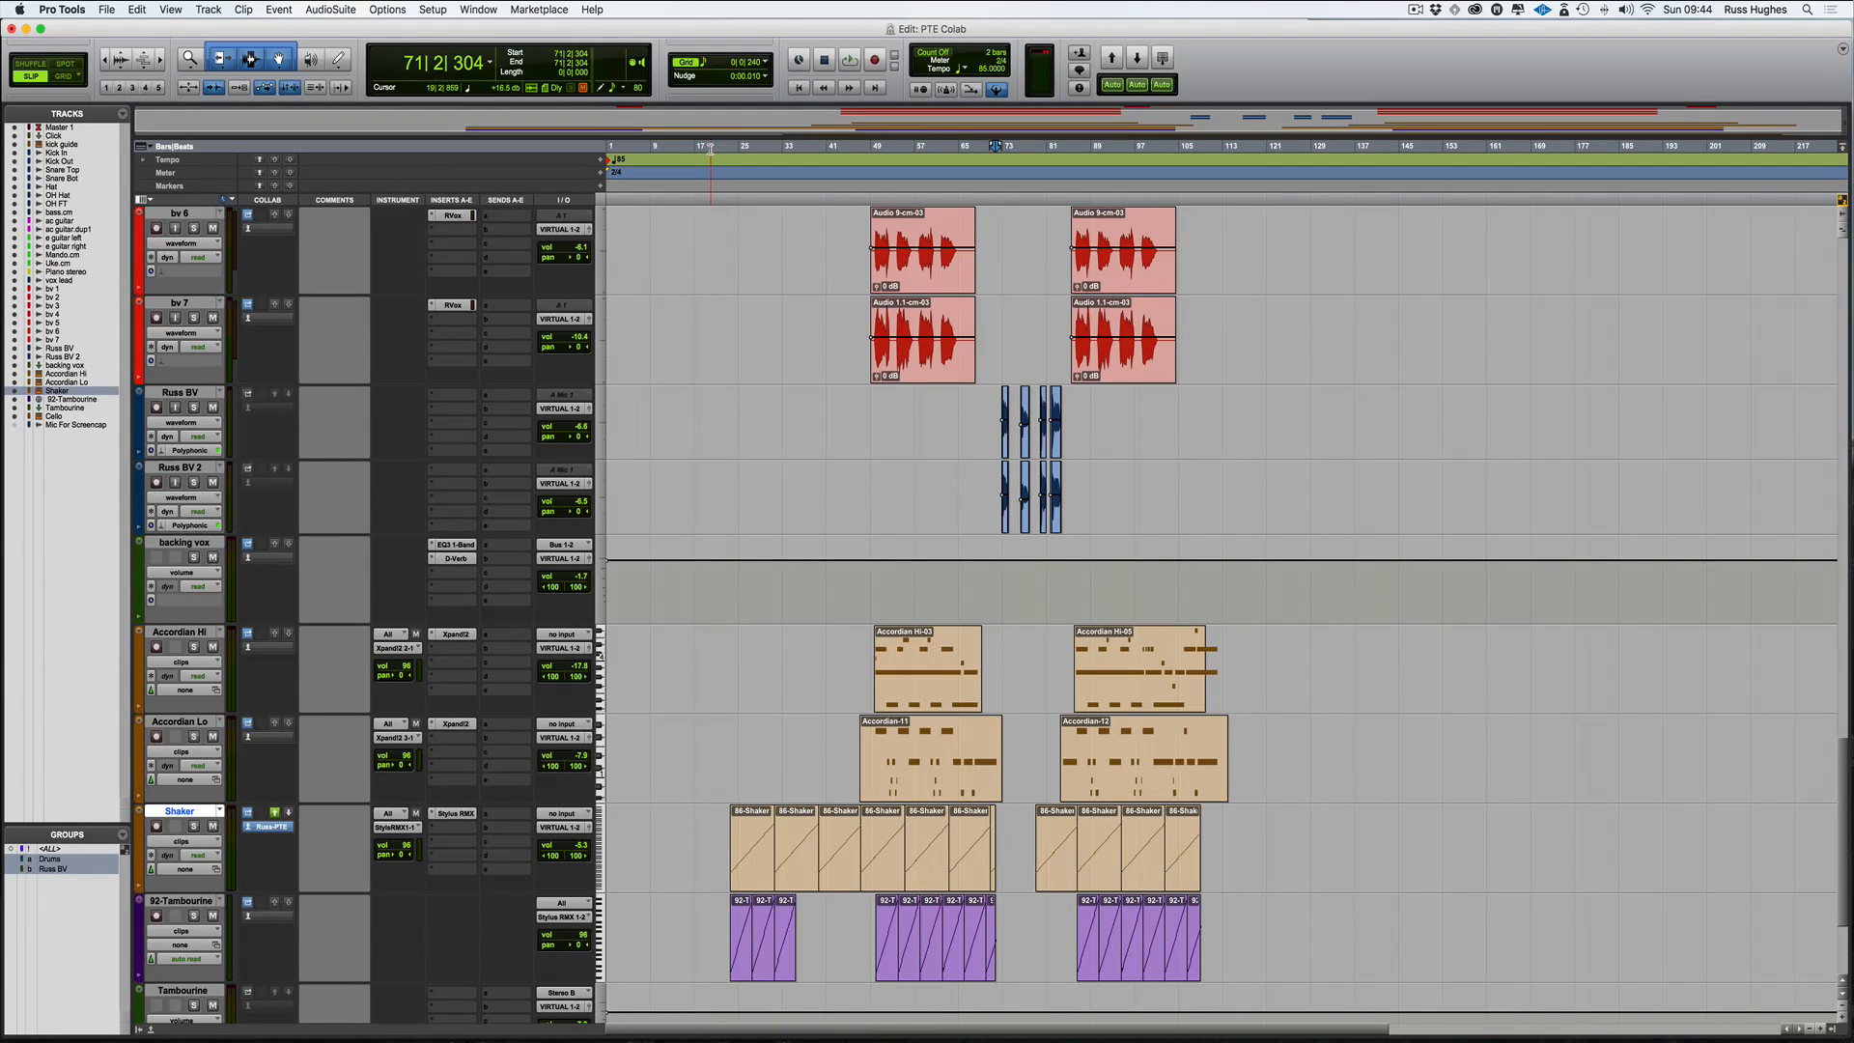
Scroll the Edit window down to the Accordion, Shaker, Tambourine and Cello tracks
click(709, 146)
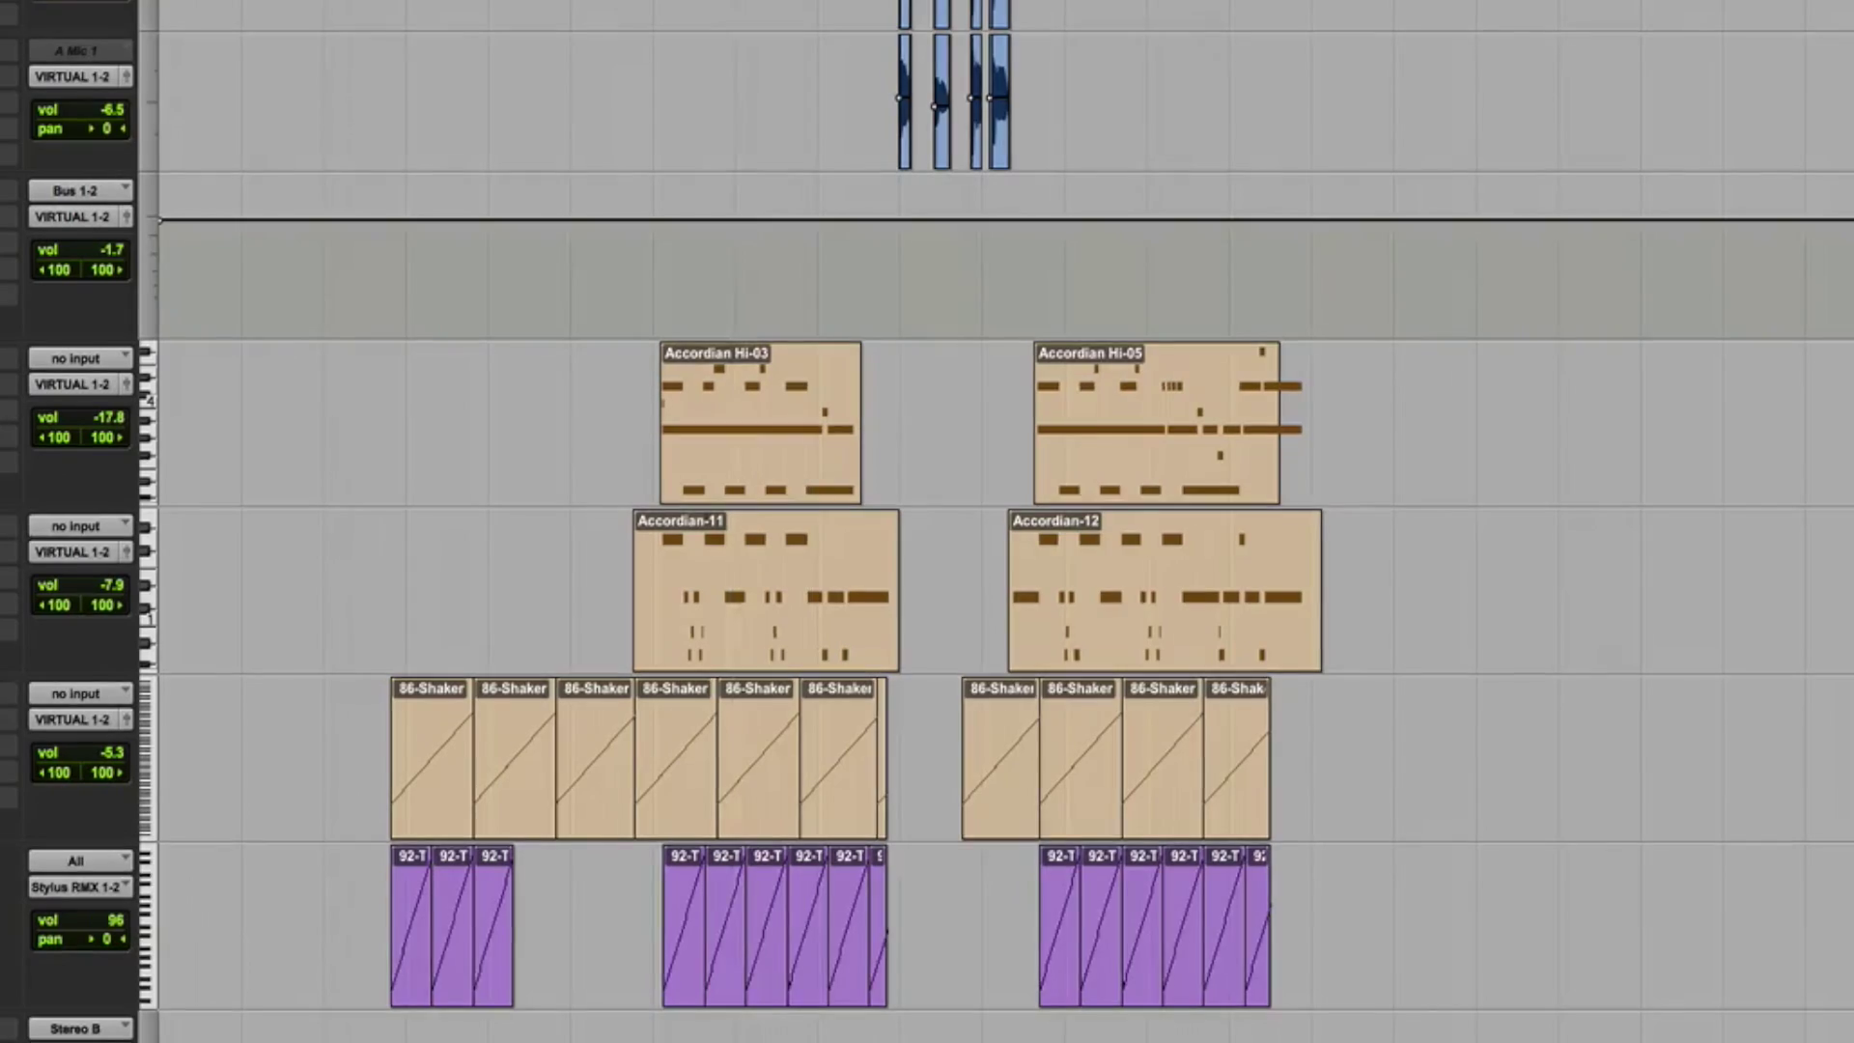
scroll(down, 3)
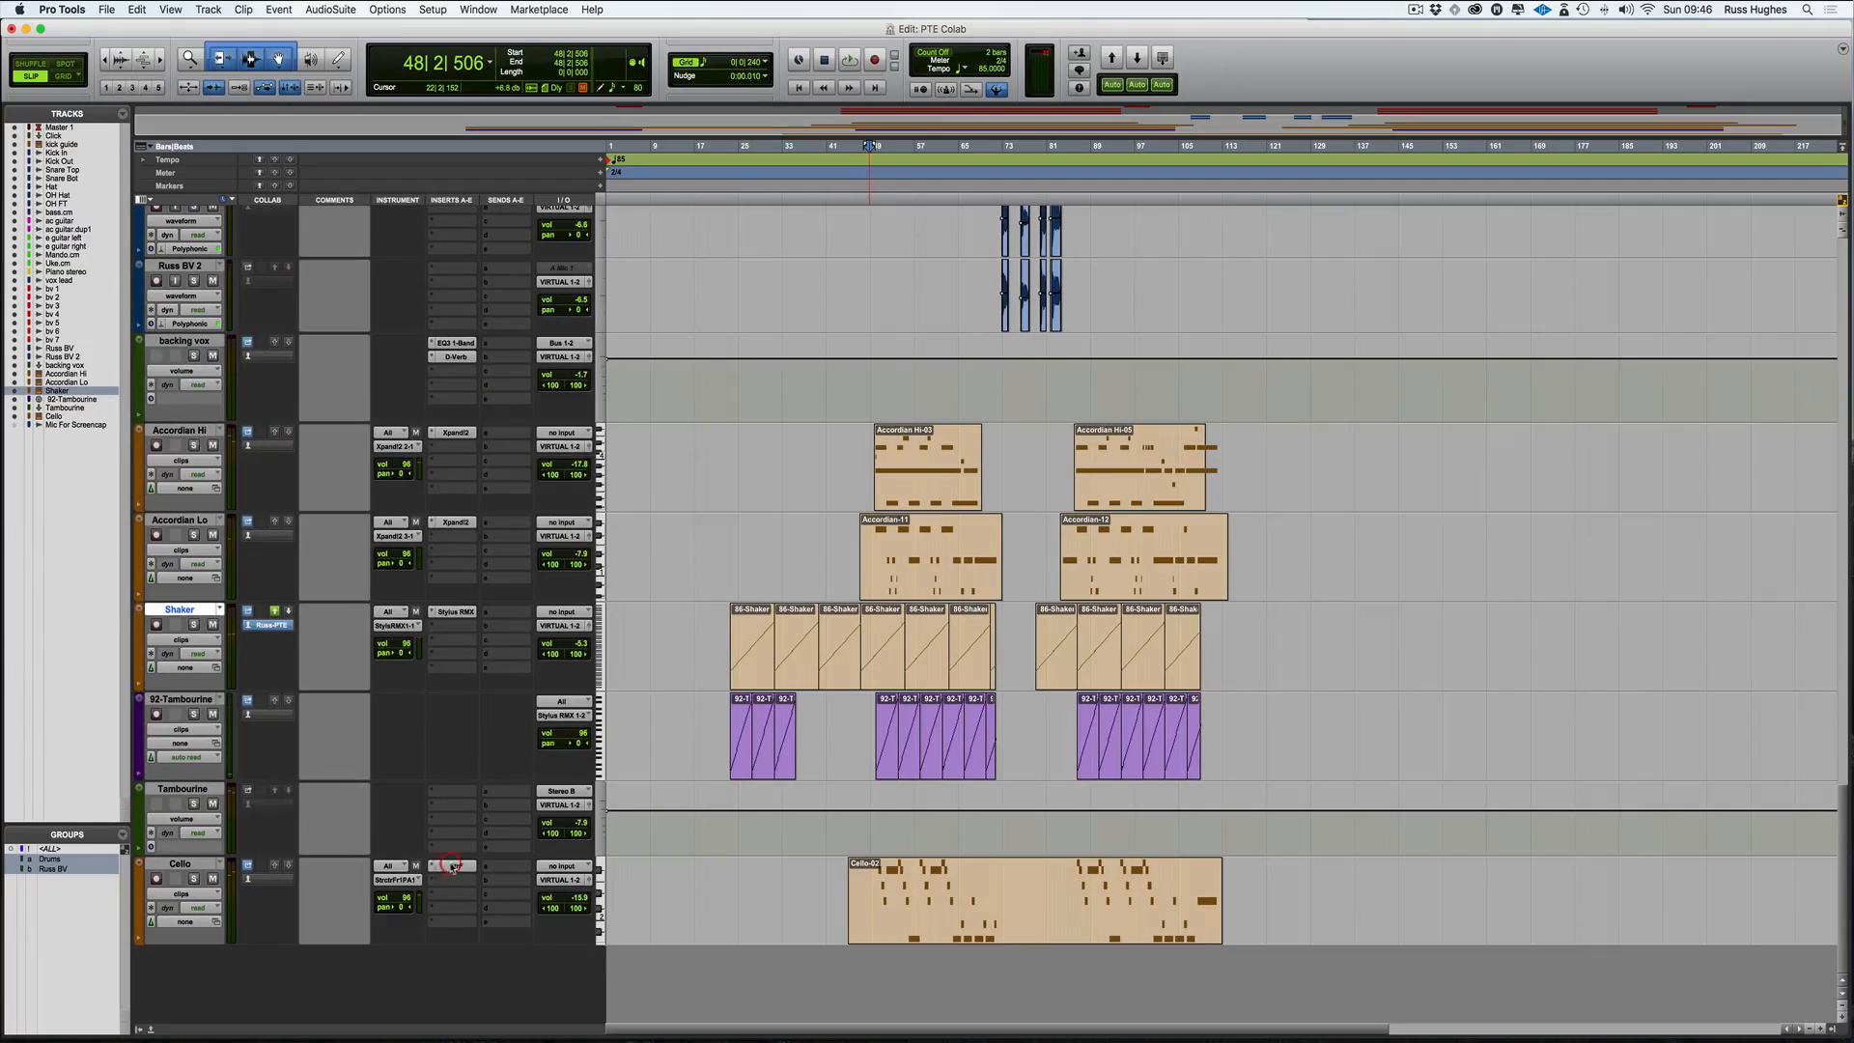
click(452, 866)
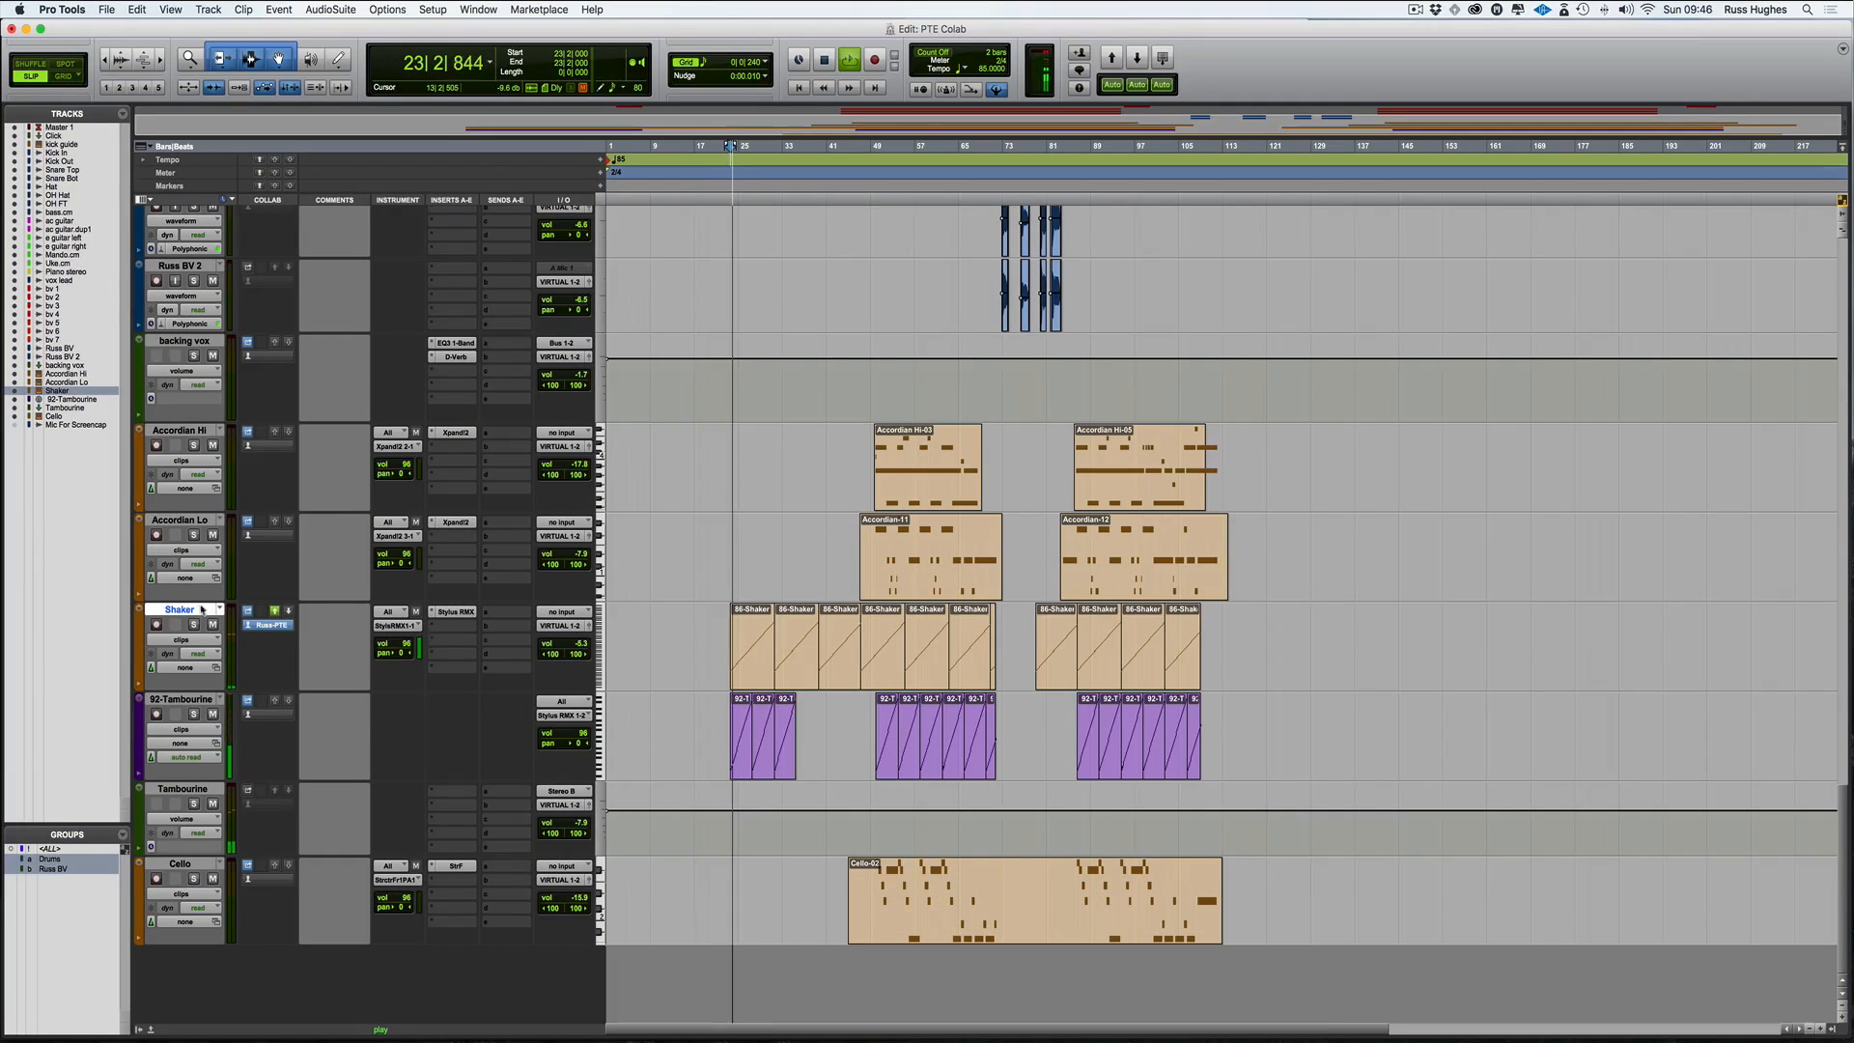
click(192, 624)
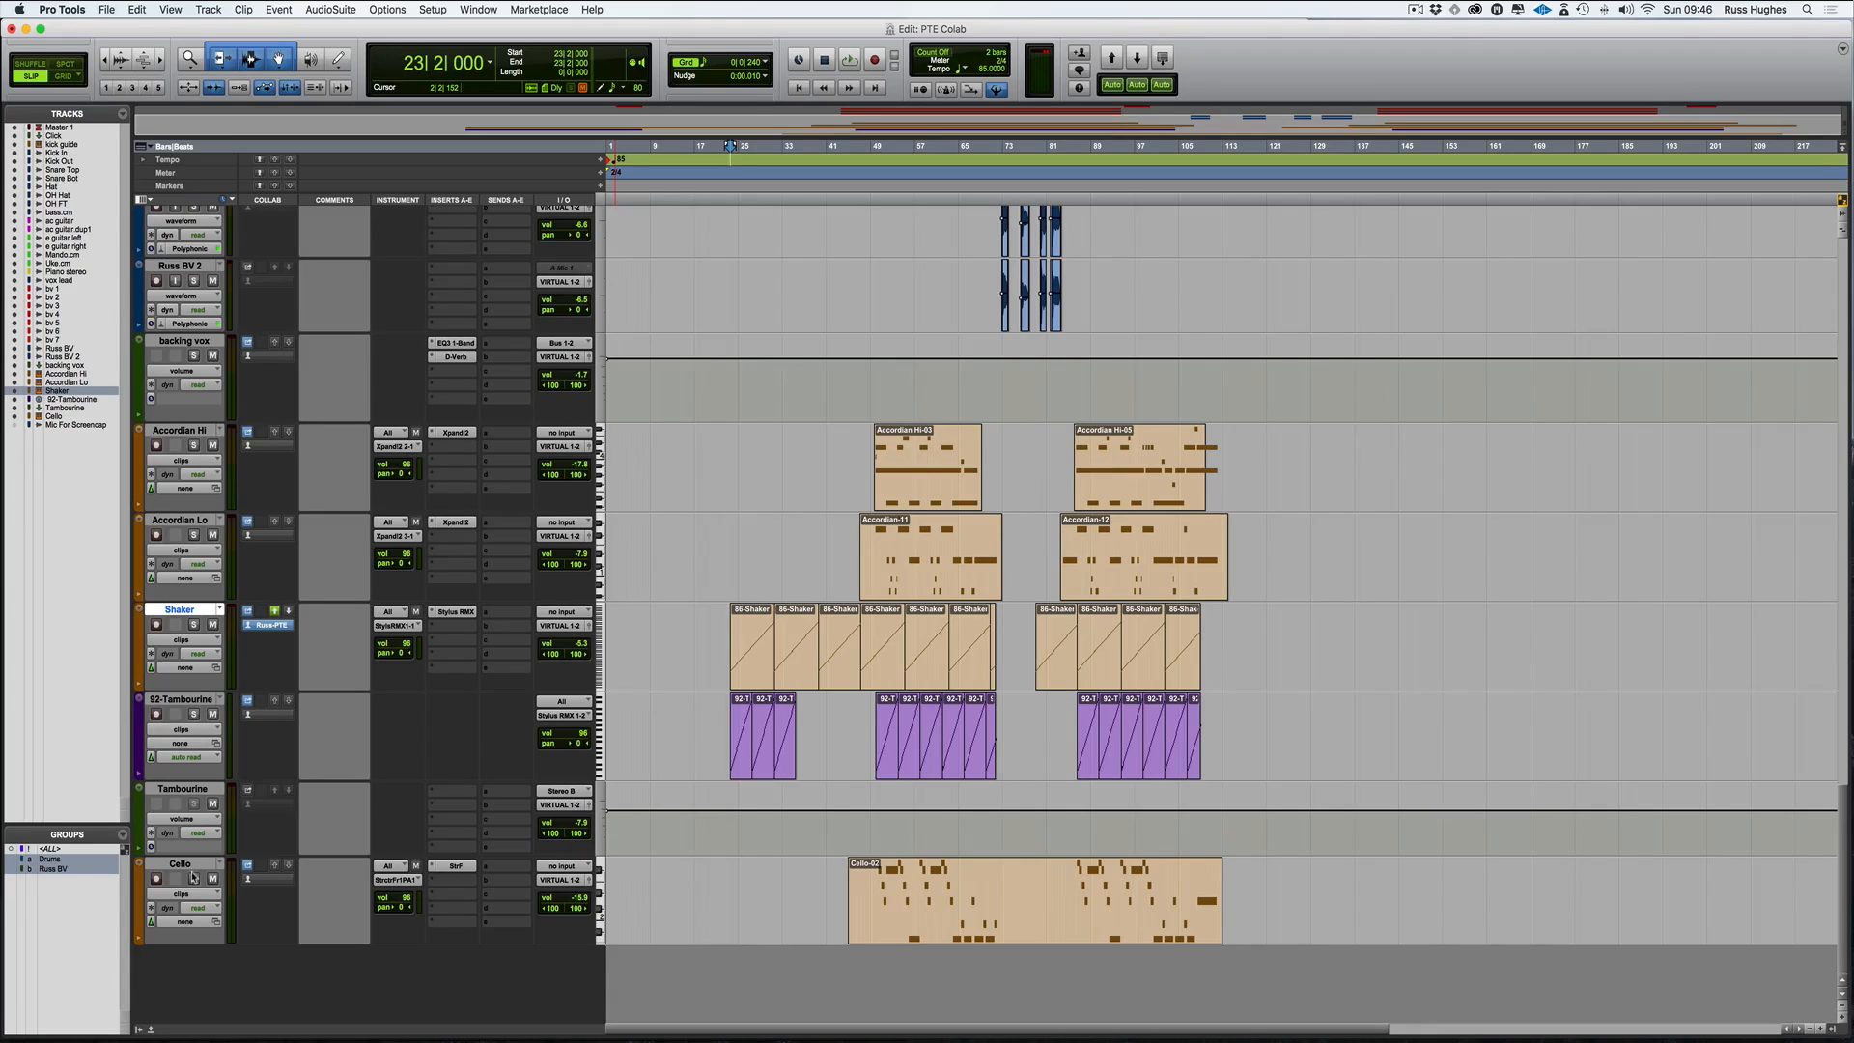
mouse_move(180, 863)
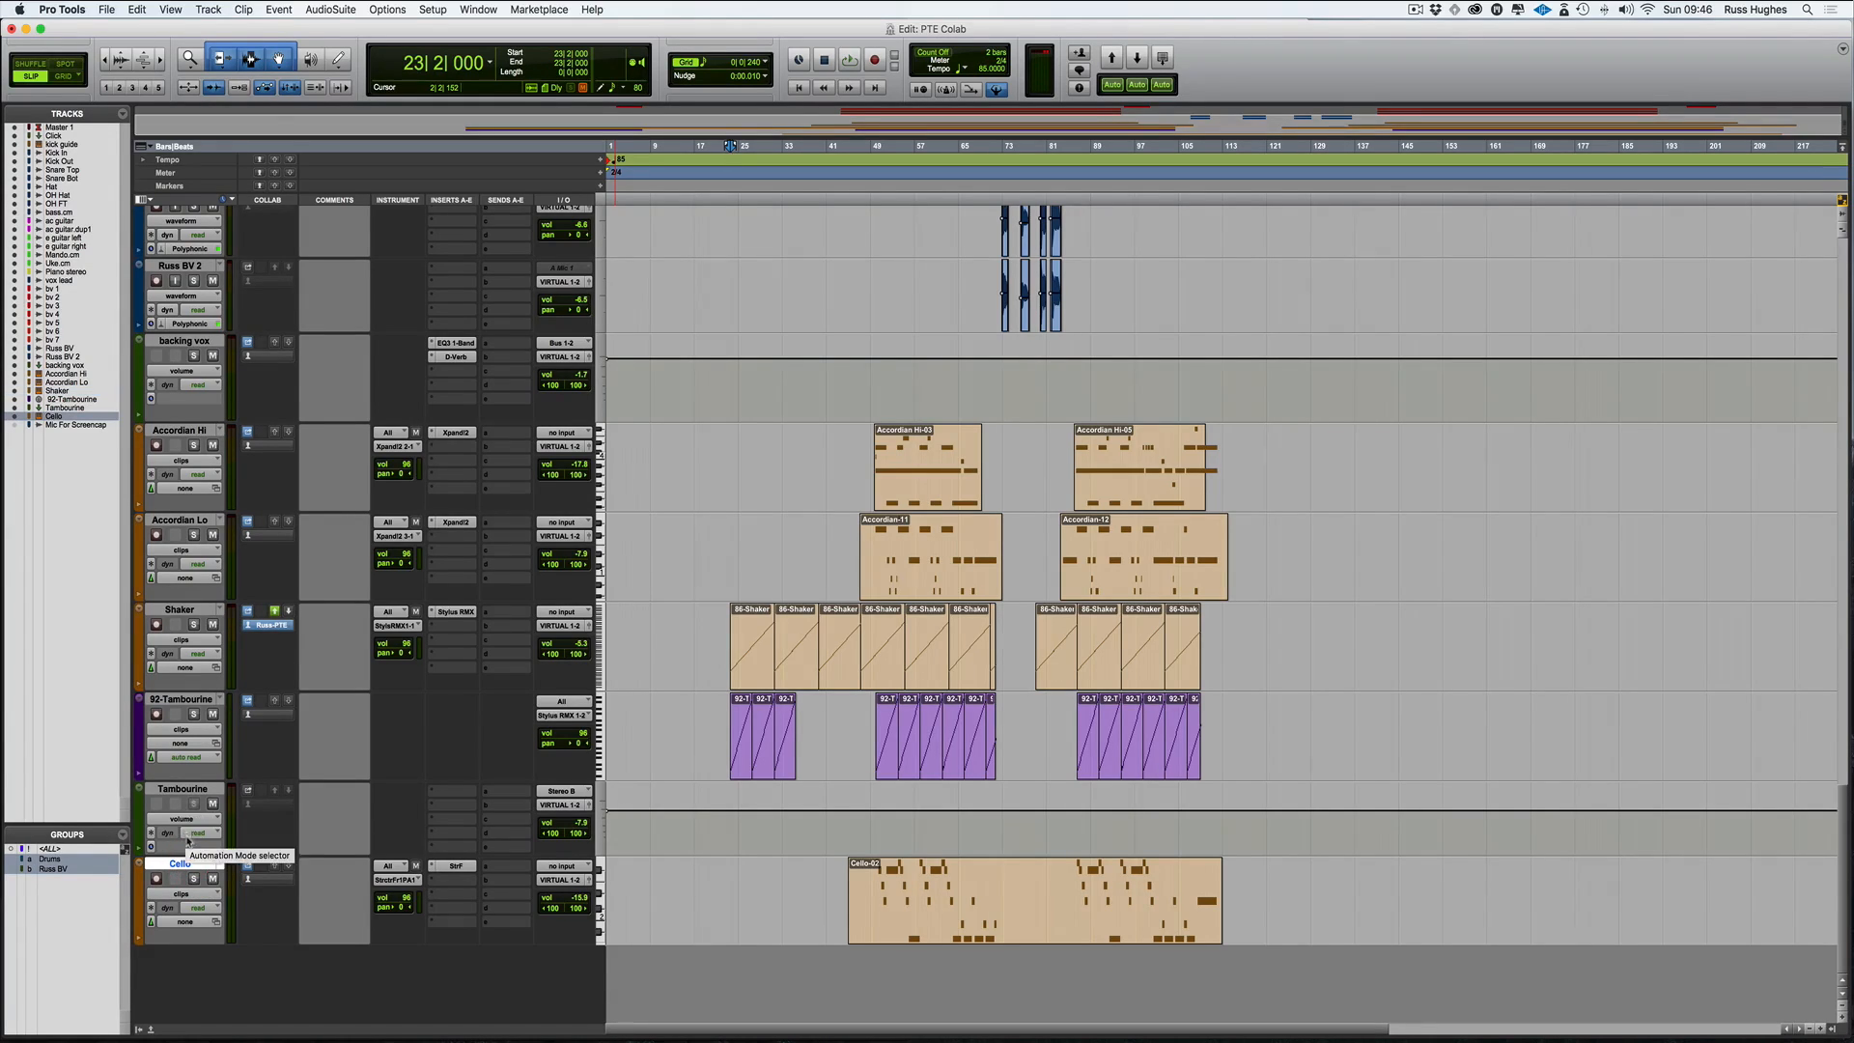
Commit the Cello track to audio with Selected Tracks, producing Cello.cm
right_click(178, 864)
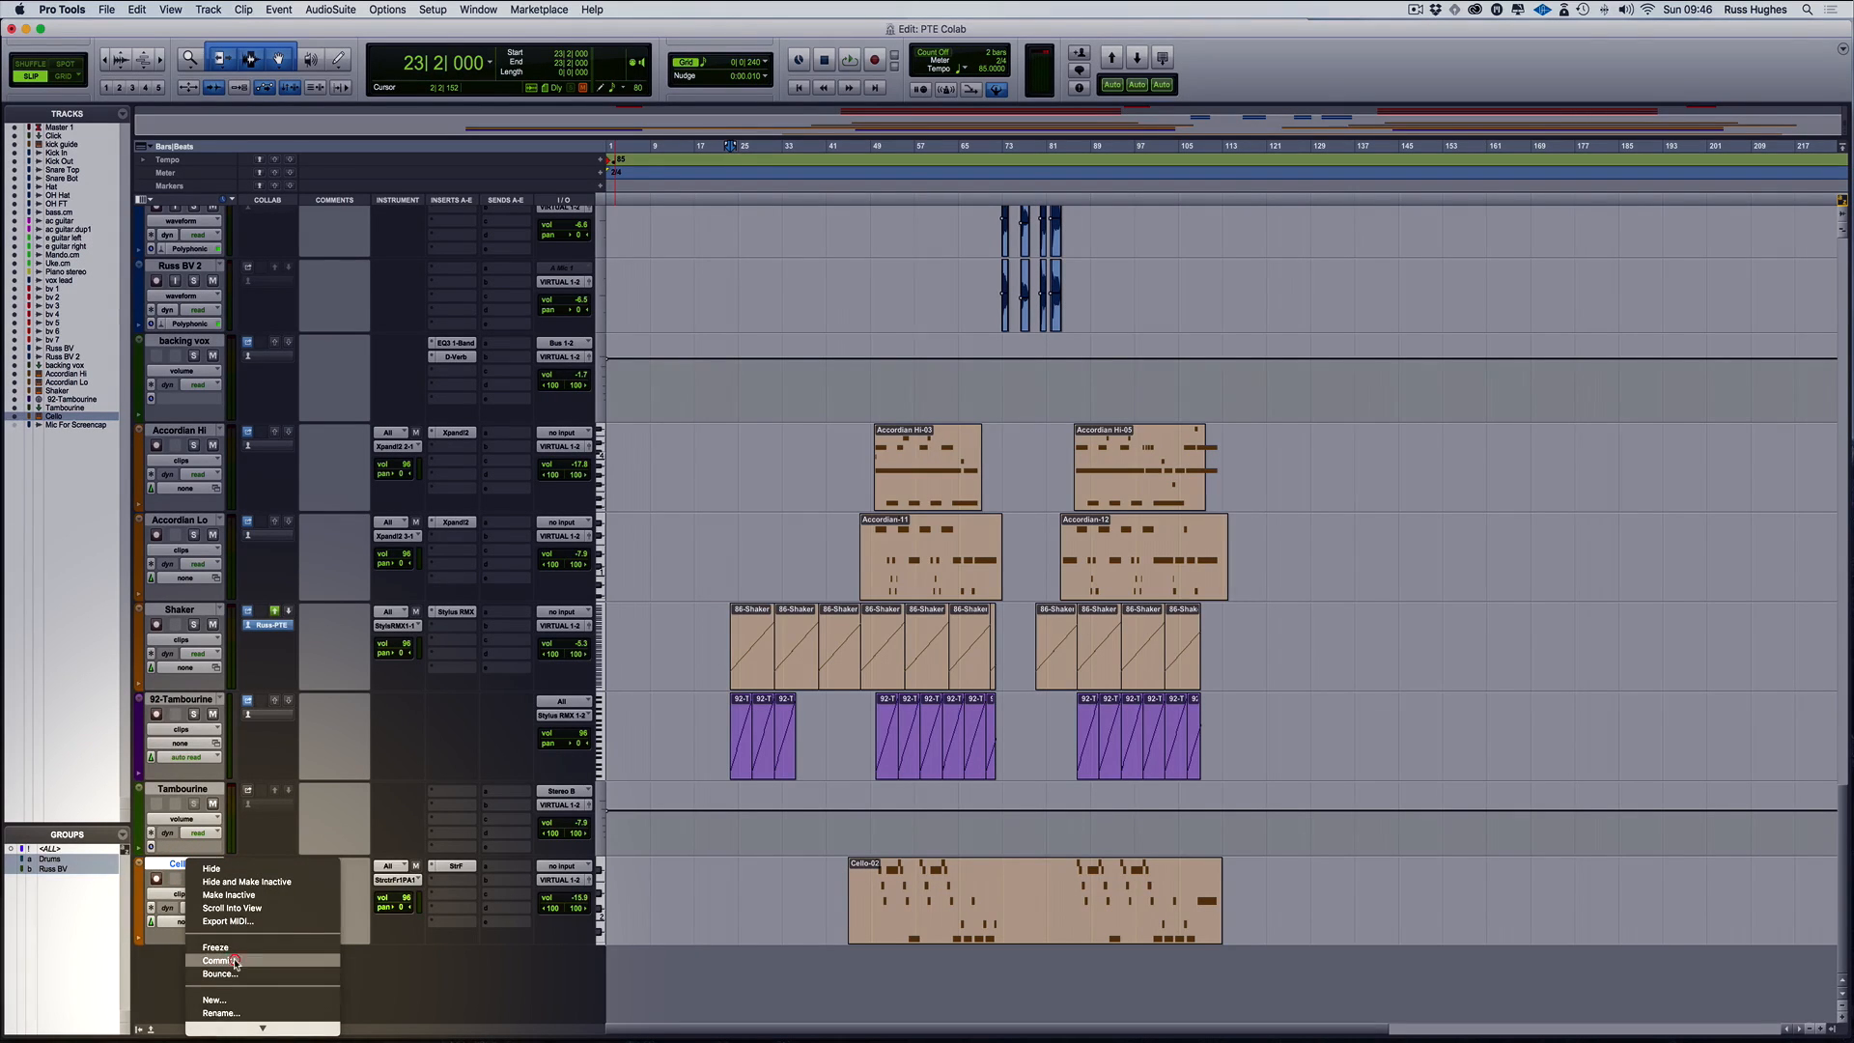
click(216, 960)
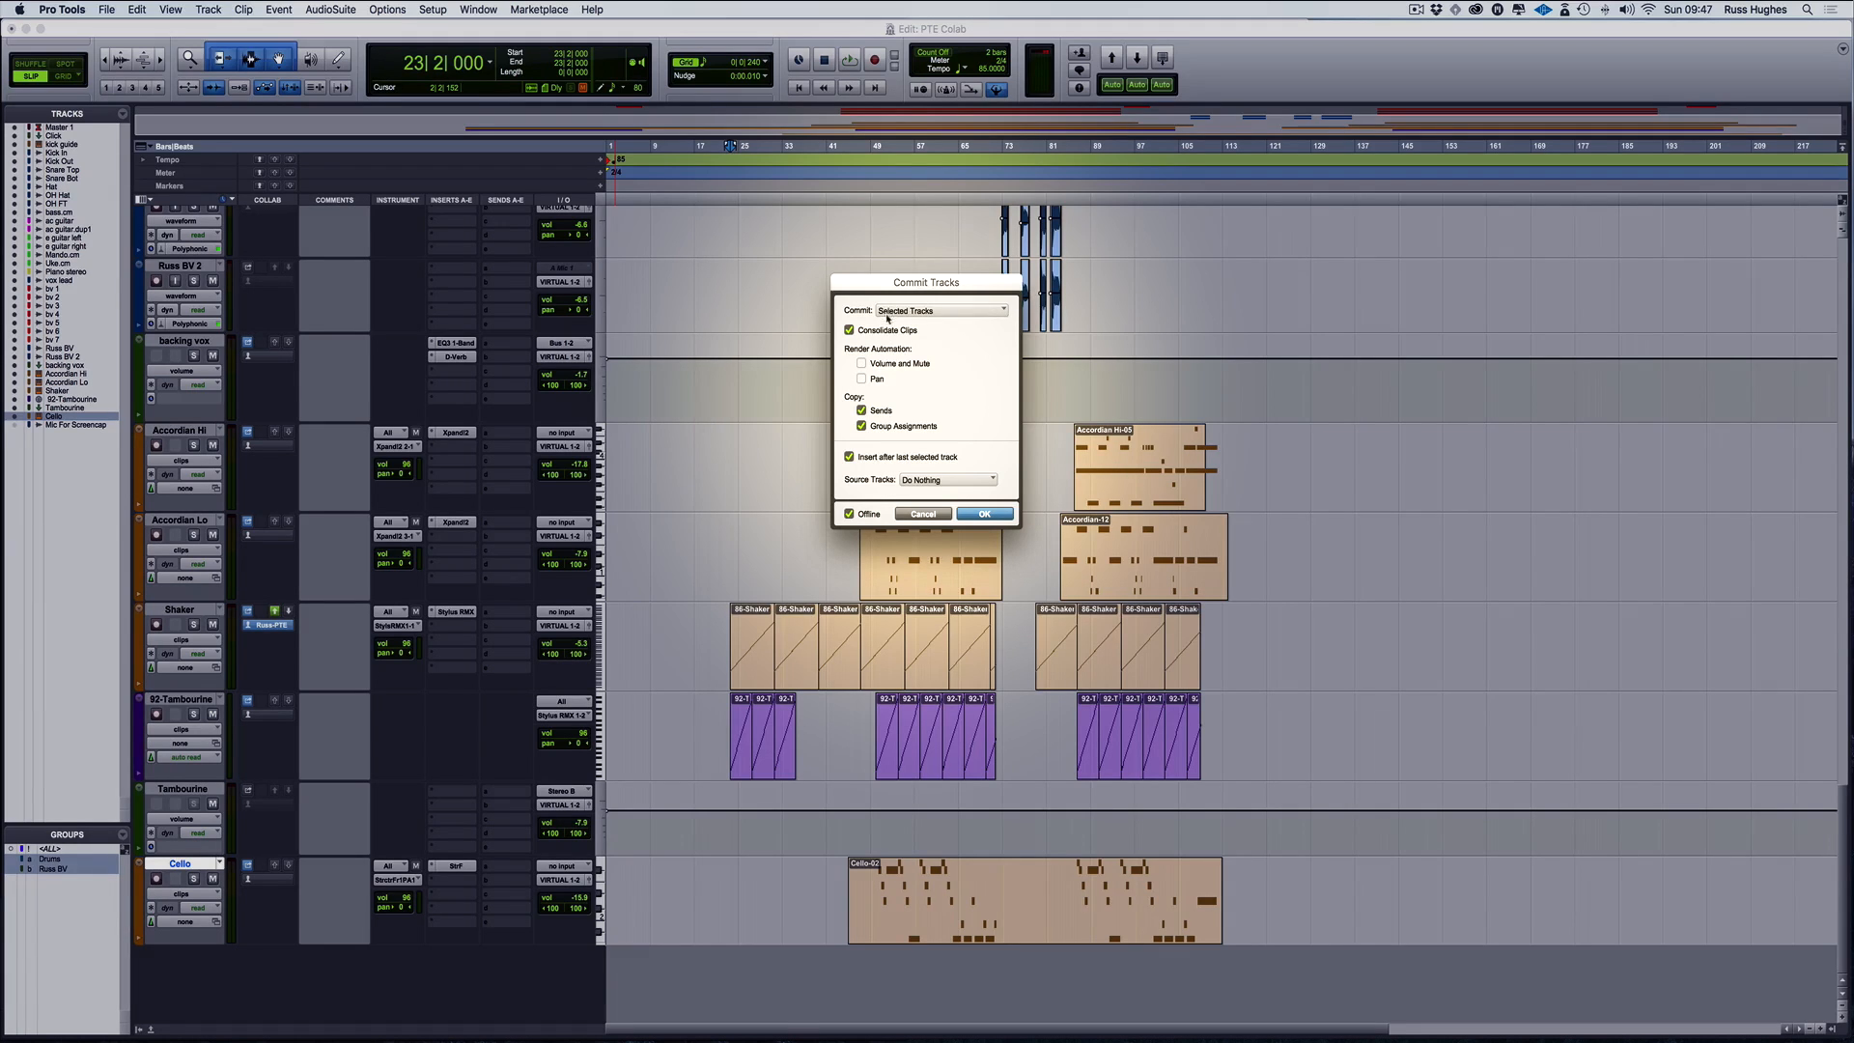
click(985, 514)
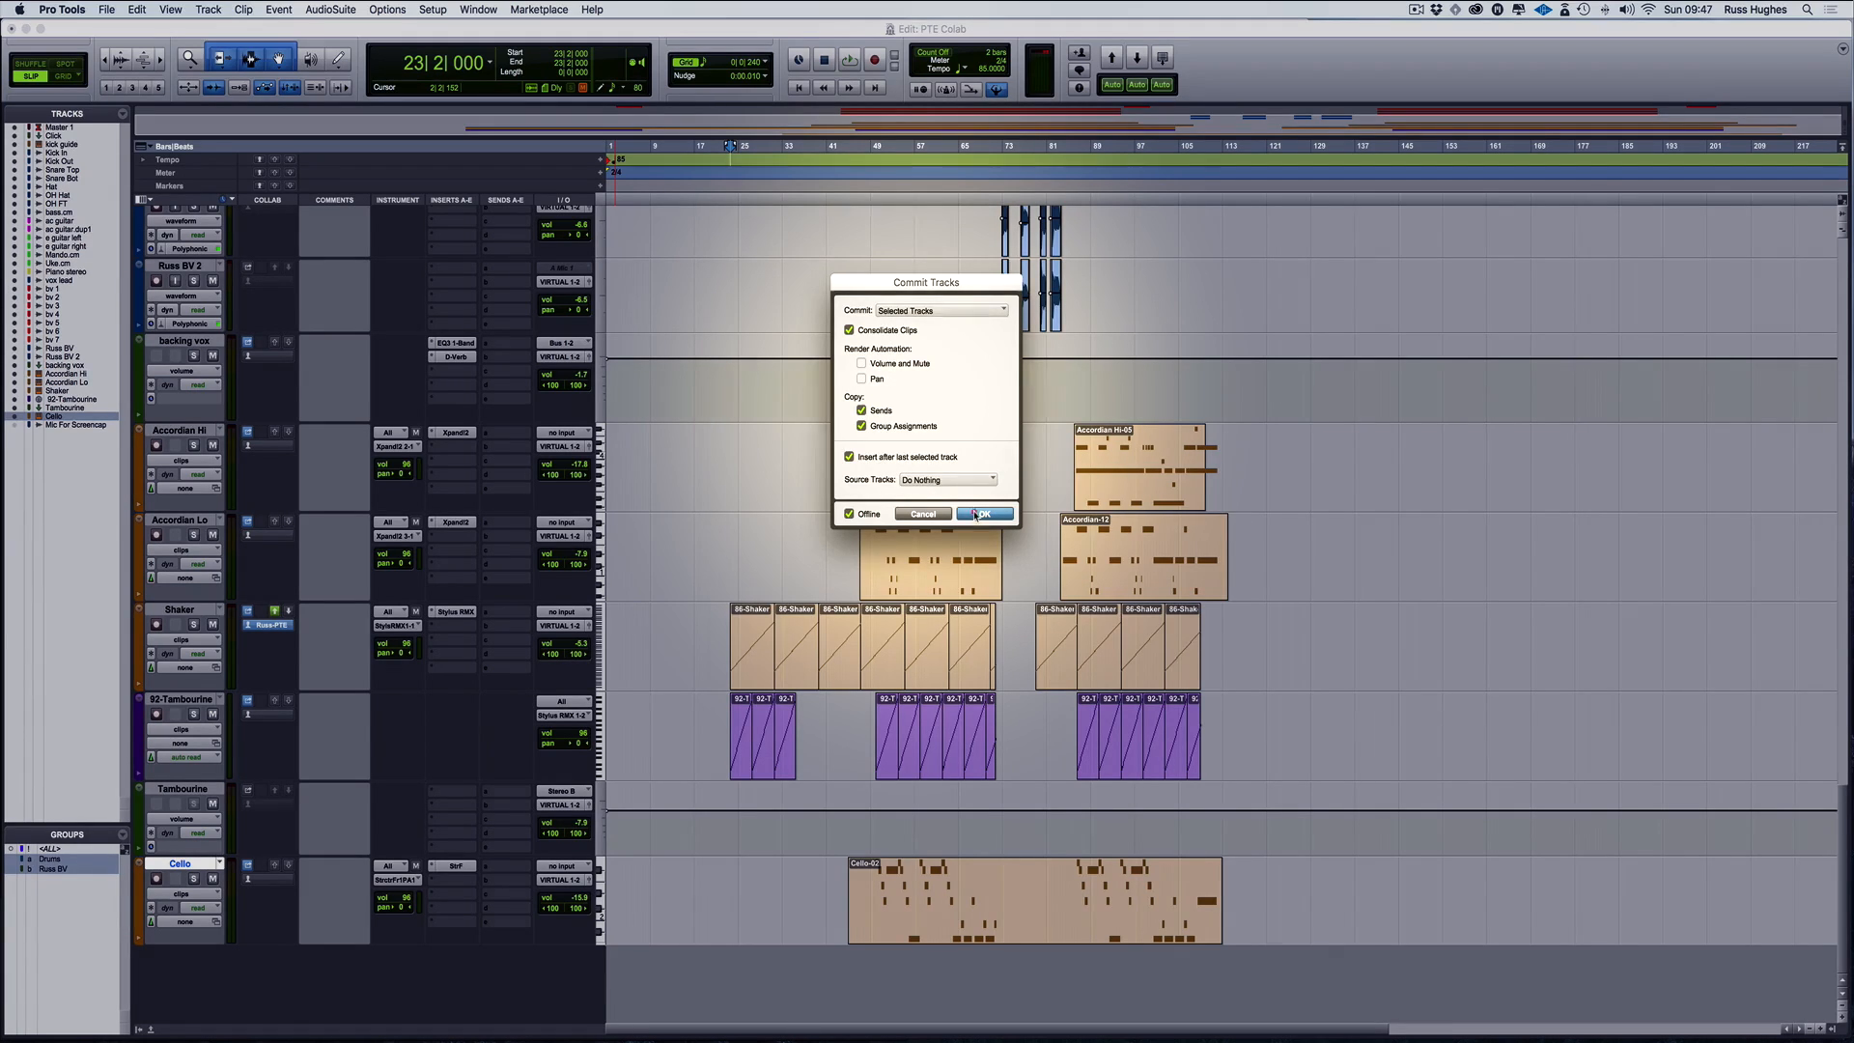
click(984, 514)
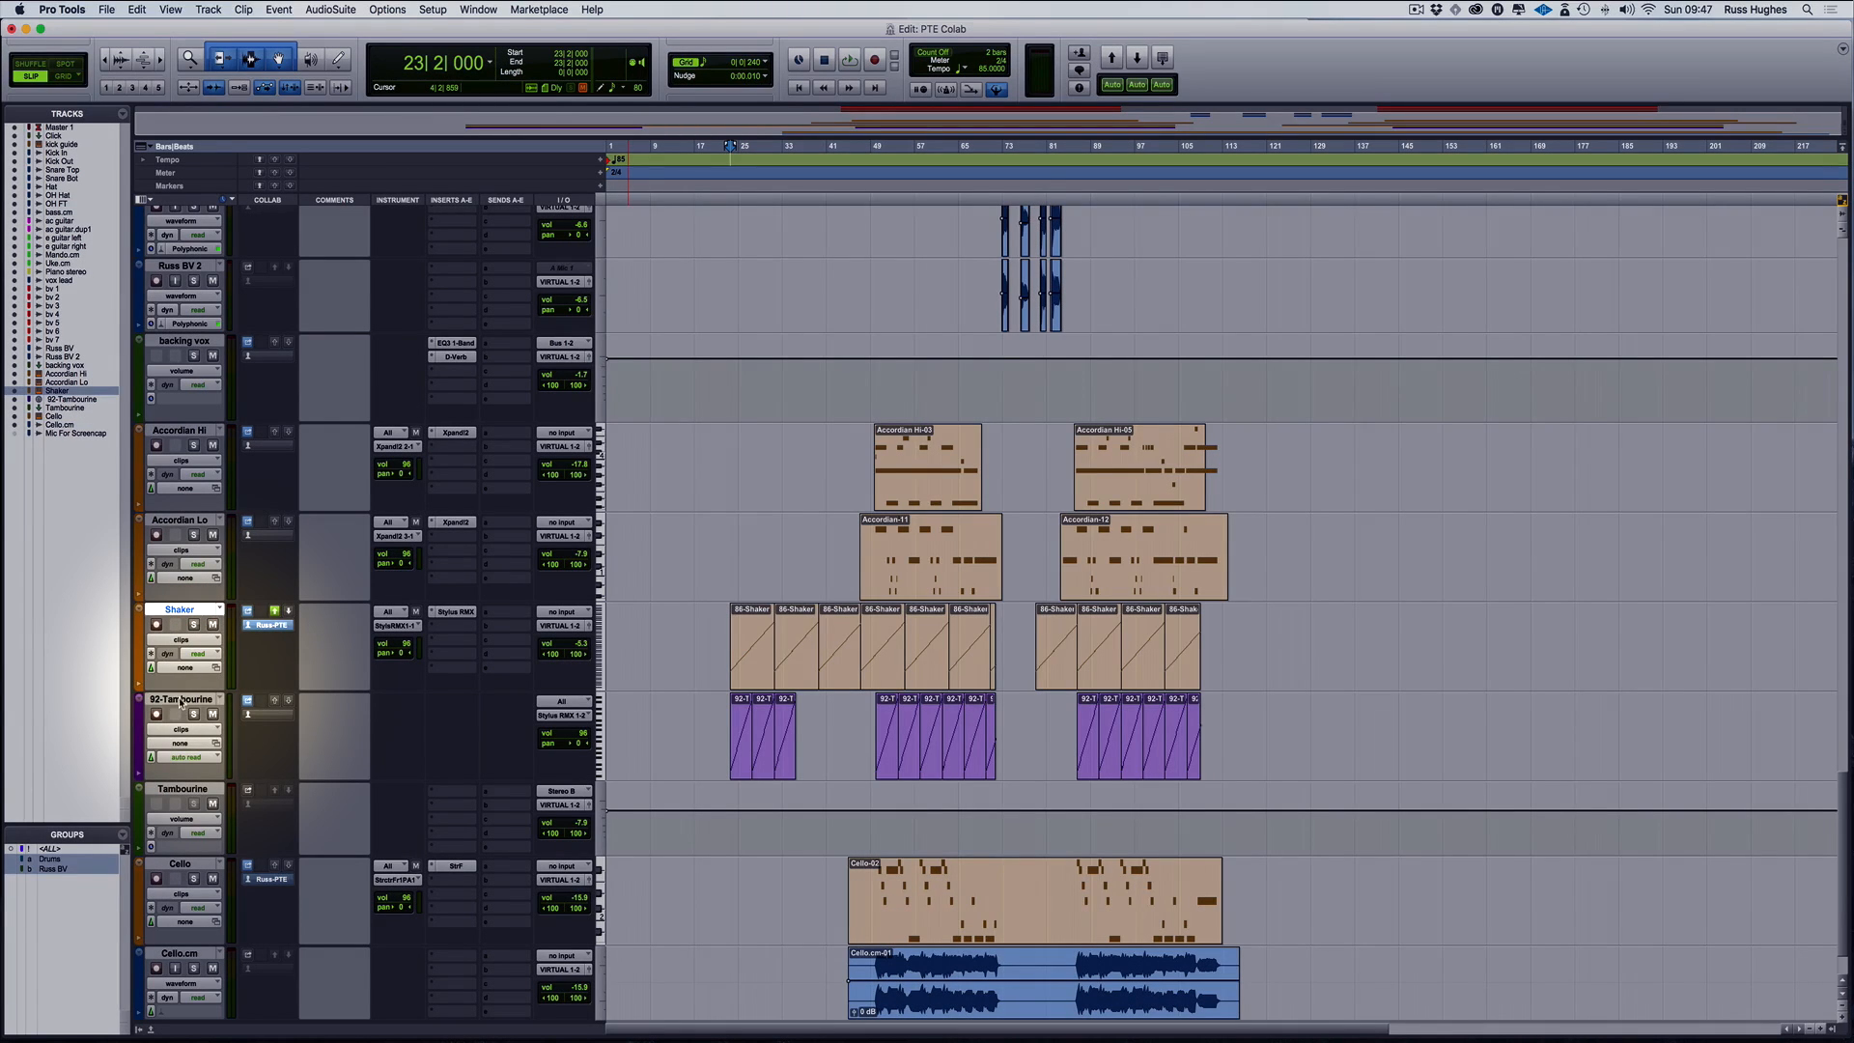
Commit Shaker and 92-Tambourine including auxiliary output stems, producing Shaker.cm and Tambourine.cm
right_click(180, 698)
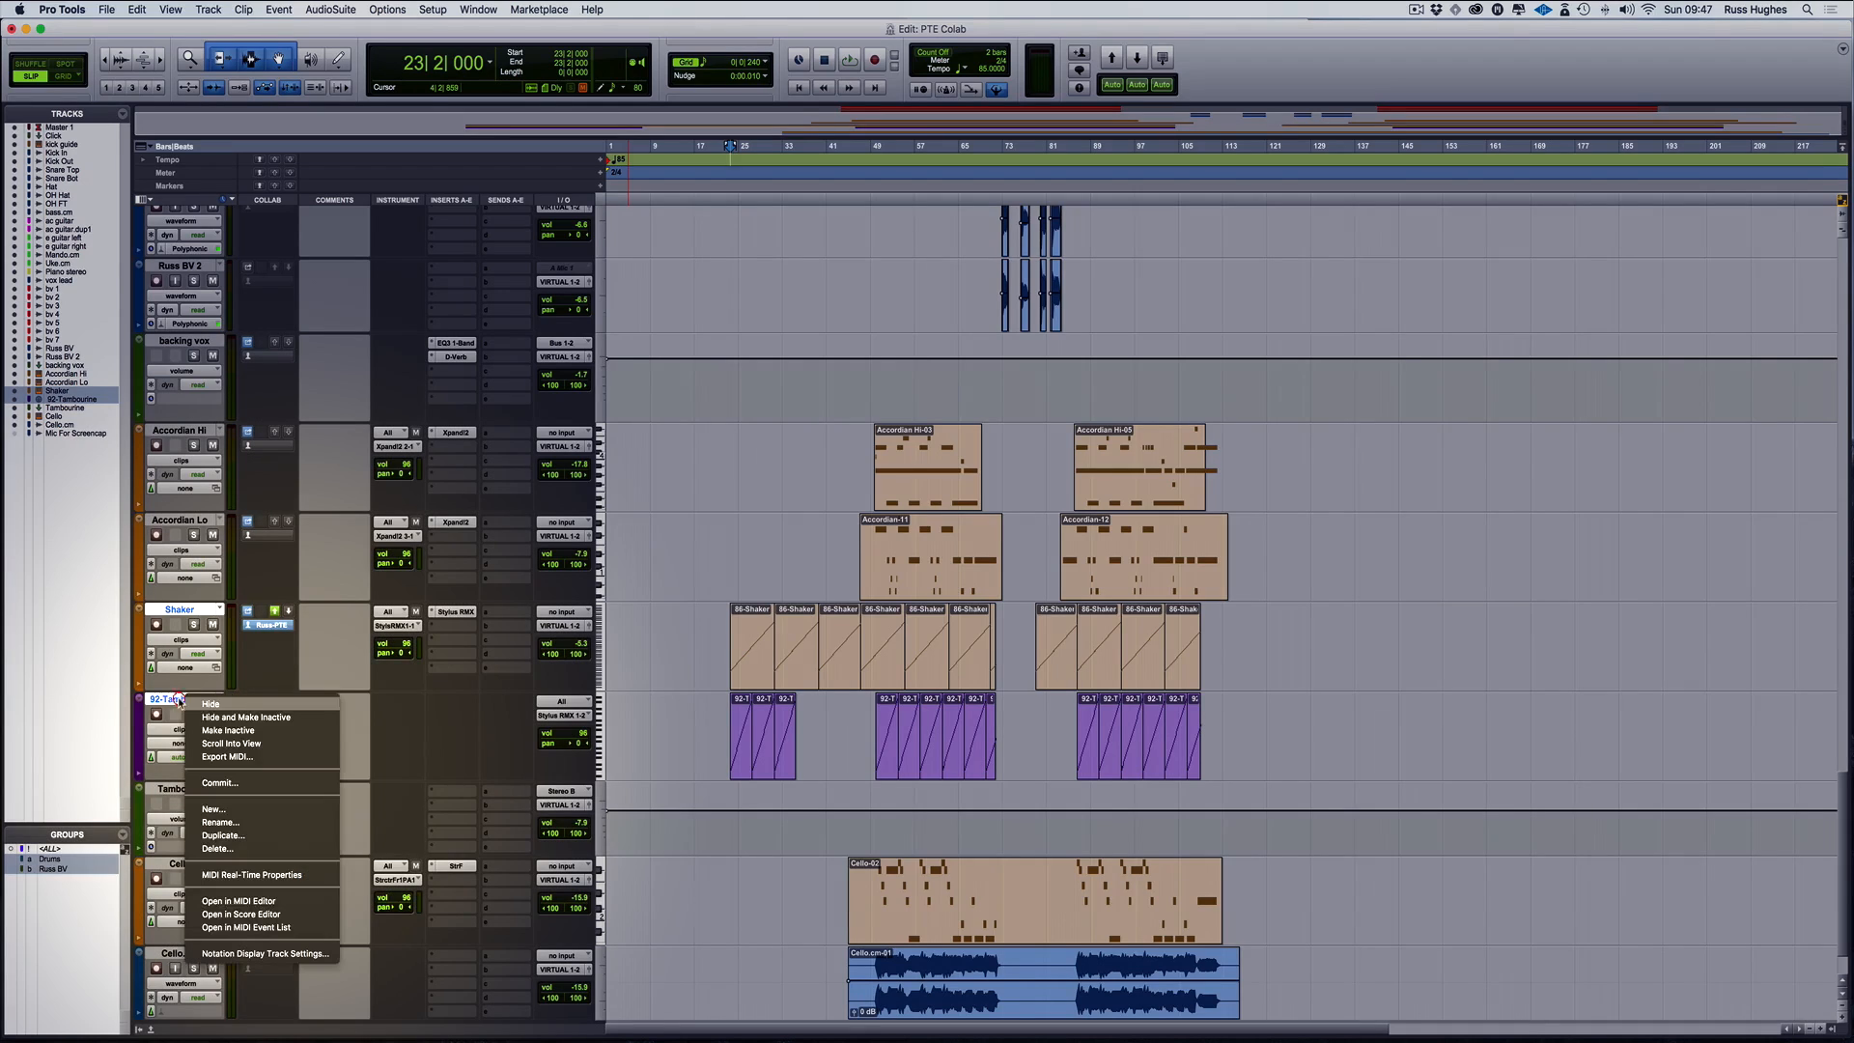
click(219, 782)
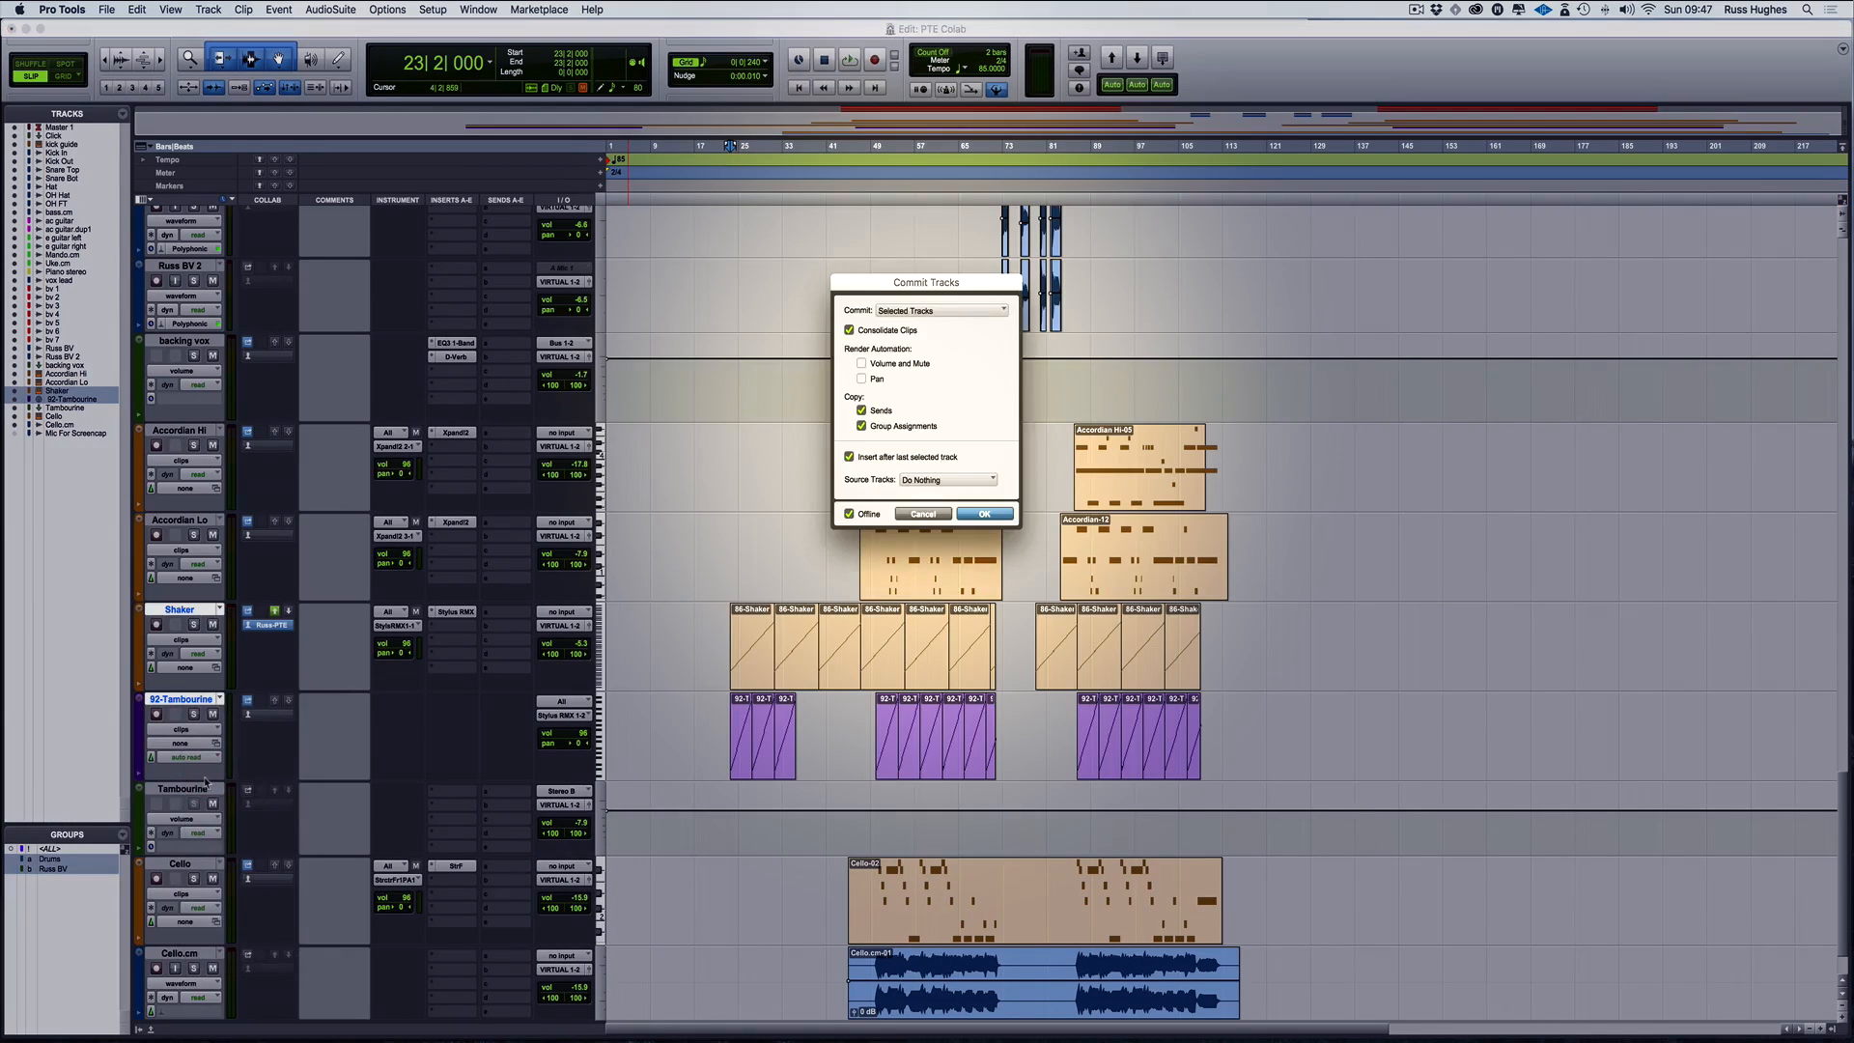
click(985, 514)
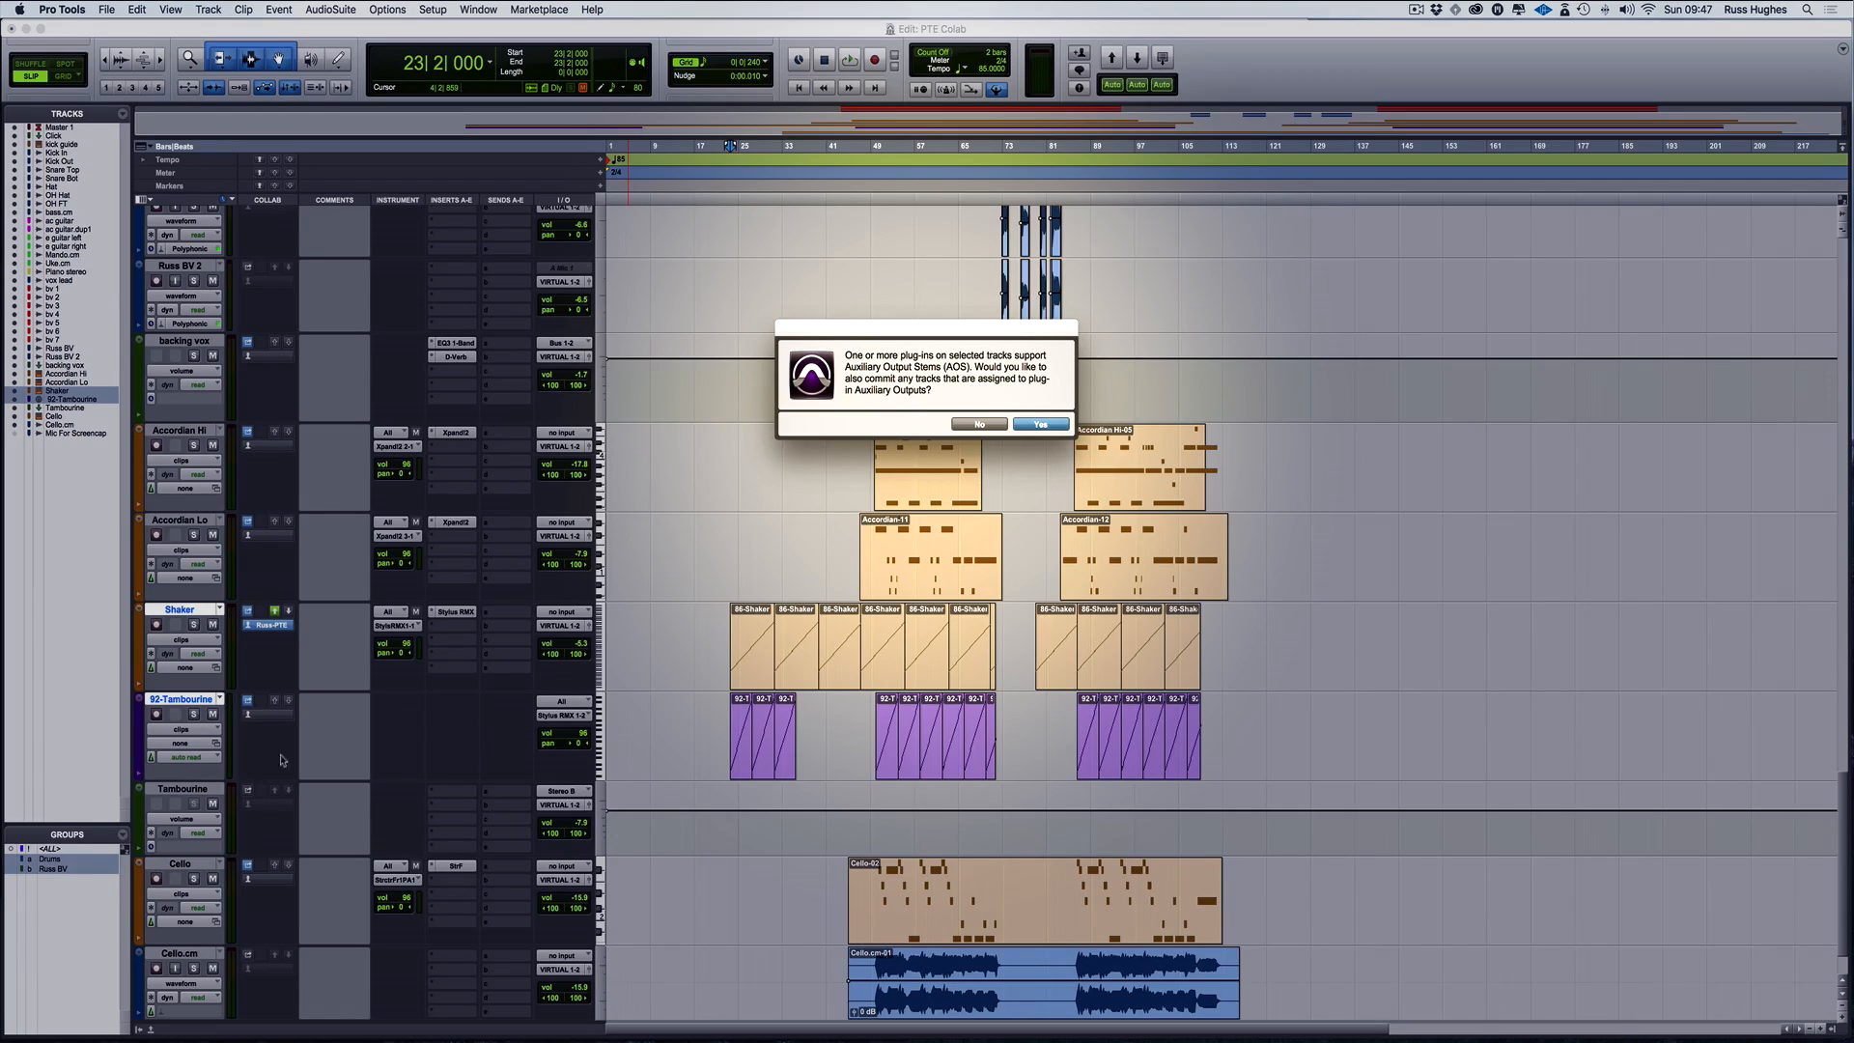
click(1038, 424)
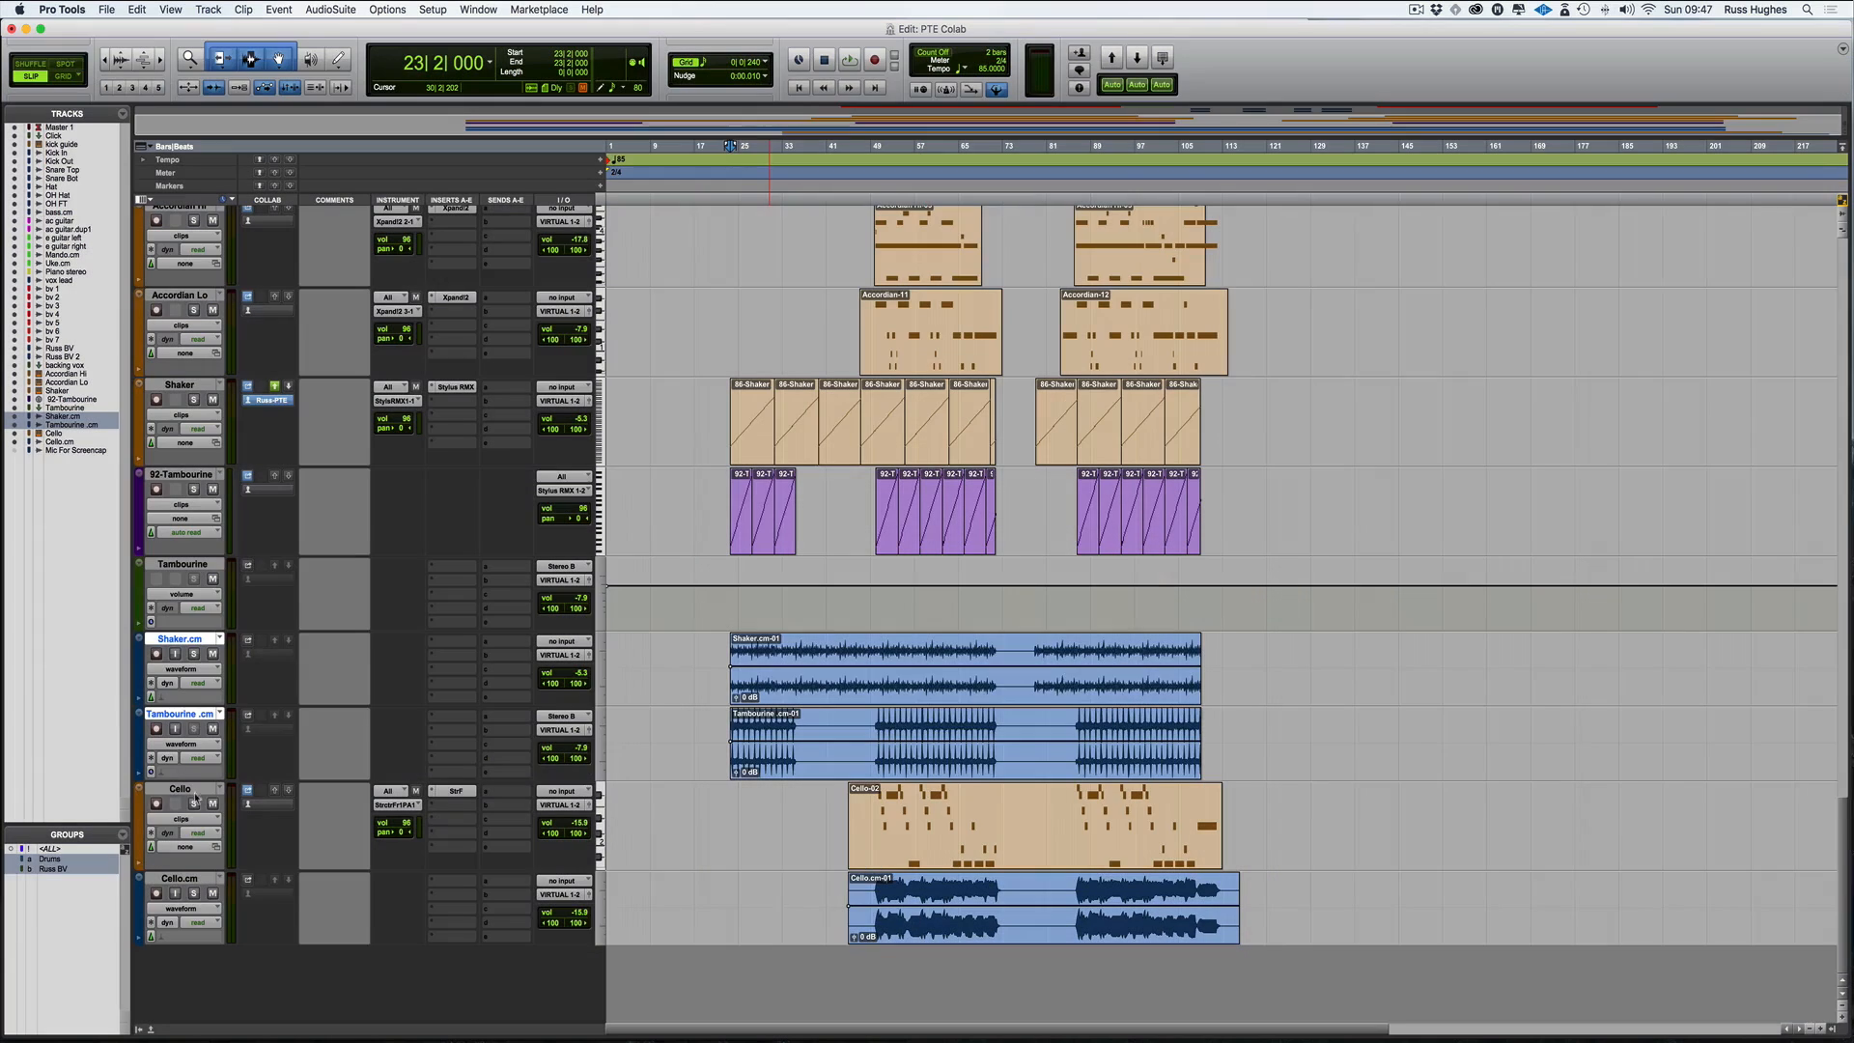
Hide the original Cello and Shaker instrument tracks via their track name menus
right_click(176, 788)
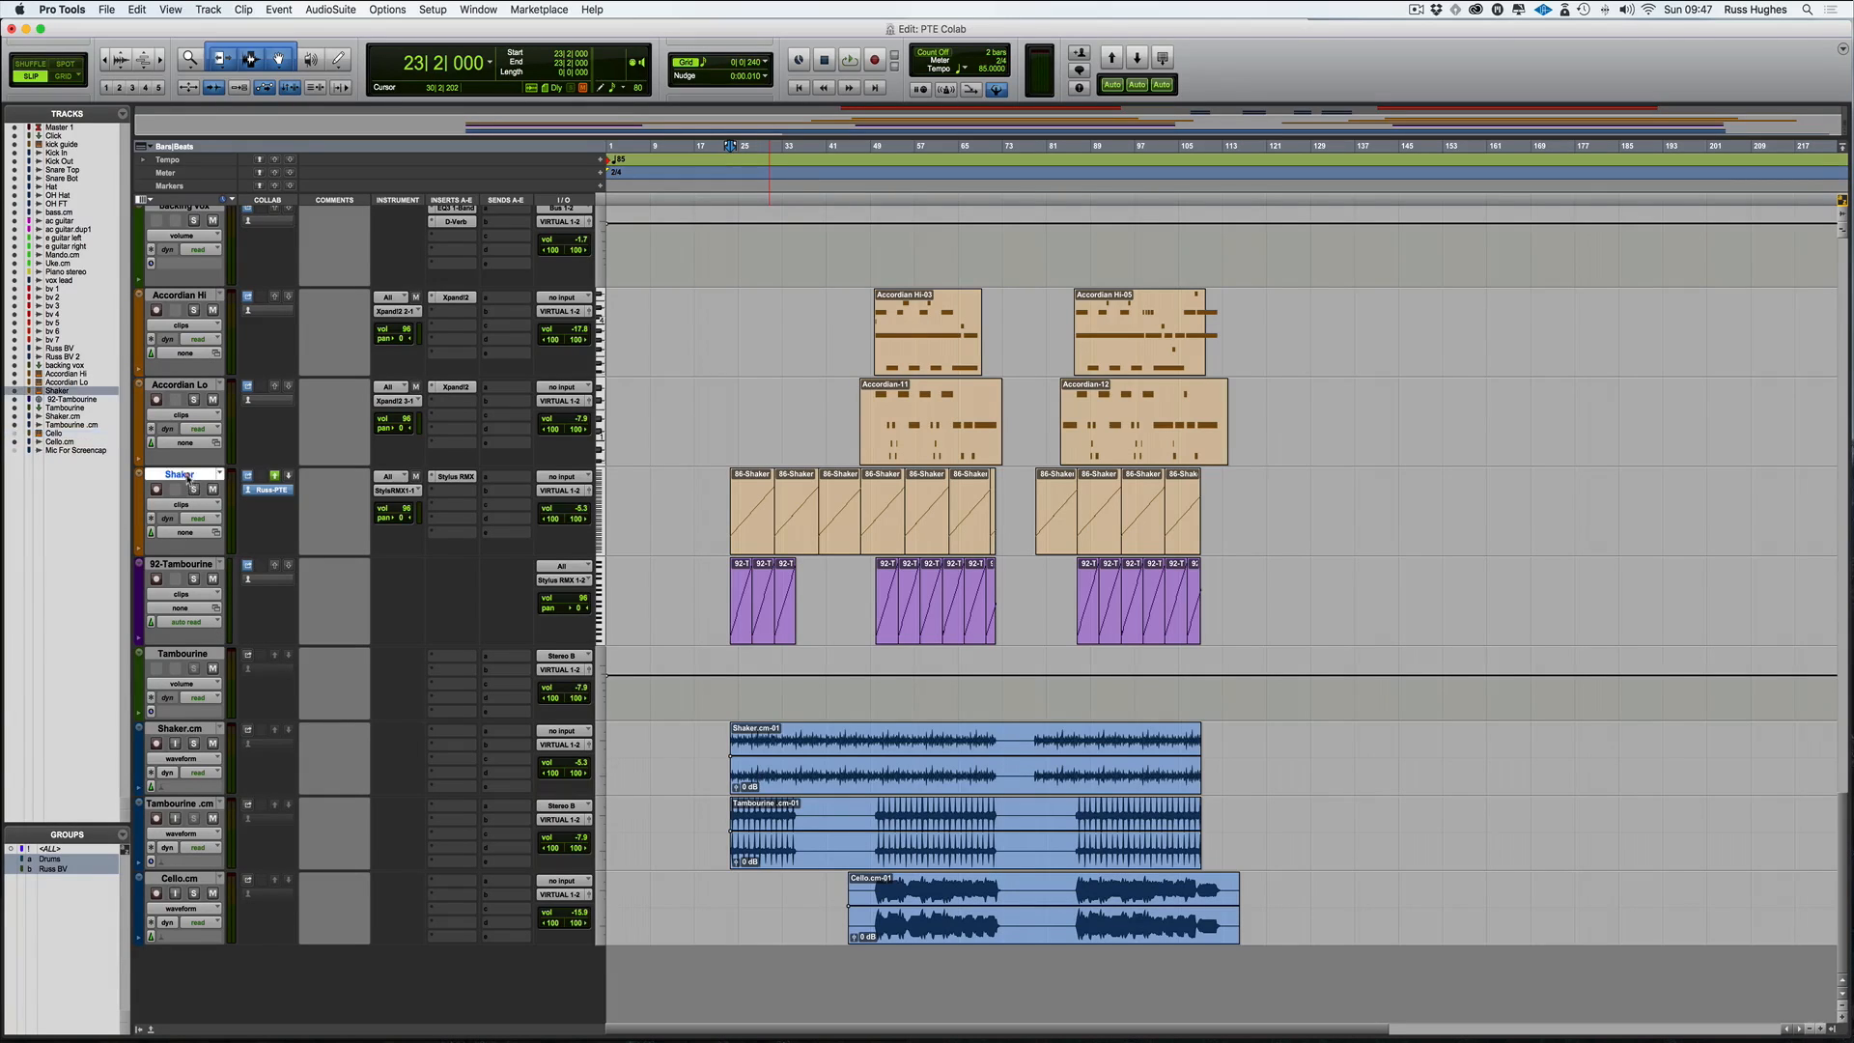
right_click(178, 653)
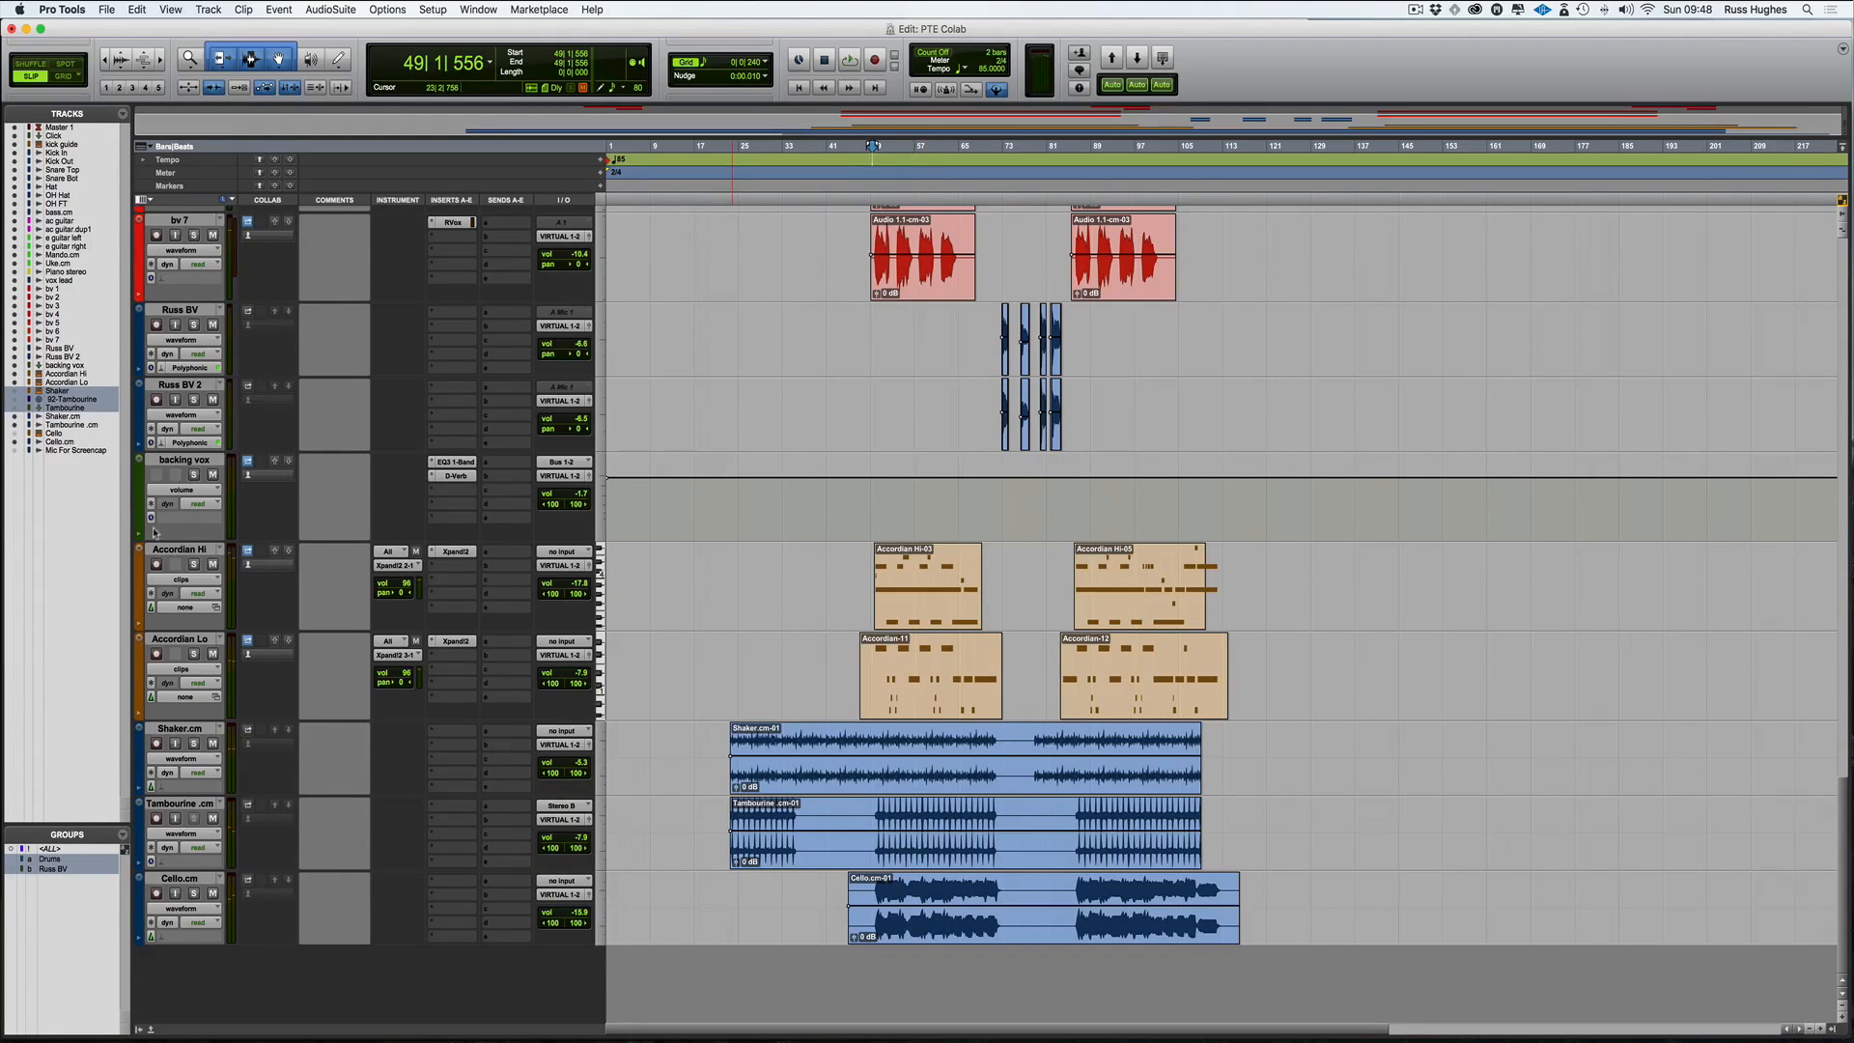
mouse_move(178, 553)
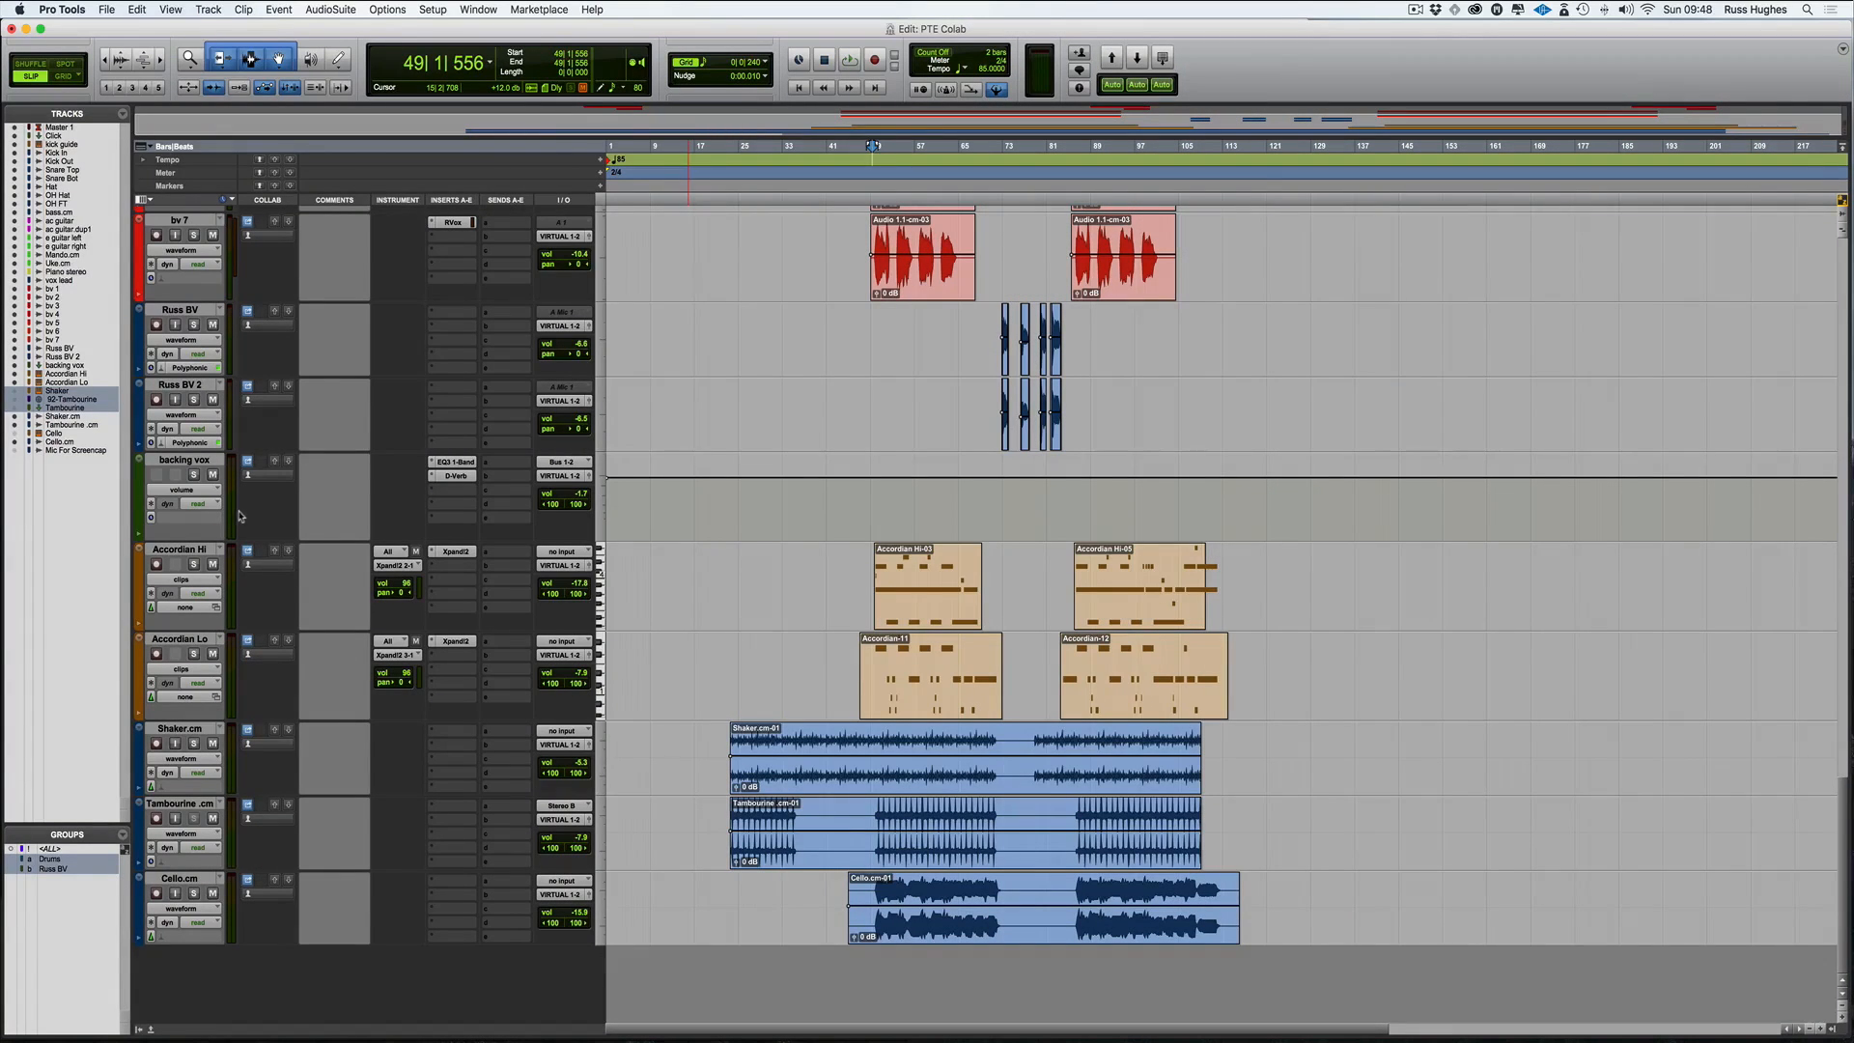
mouse_move(248, 327)
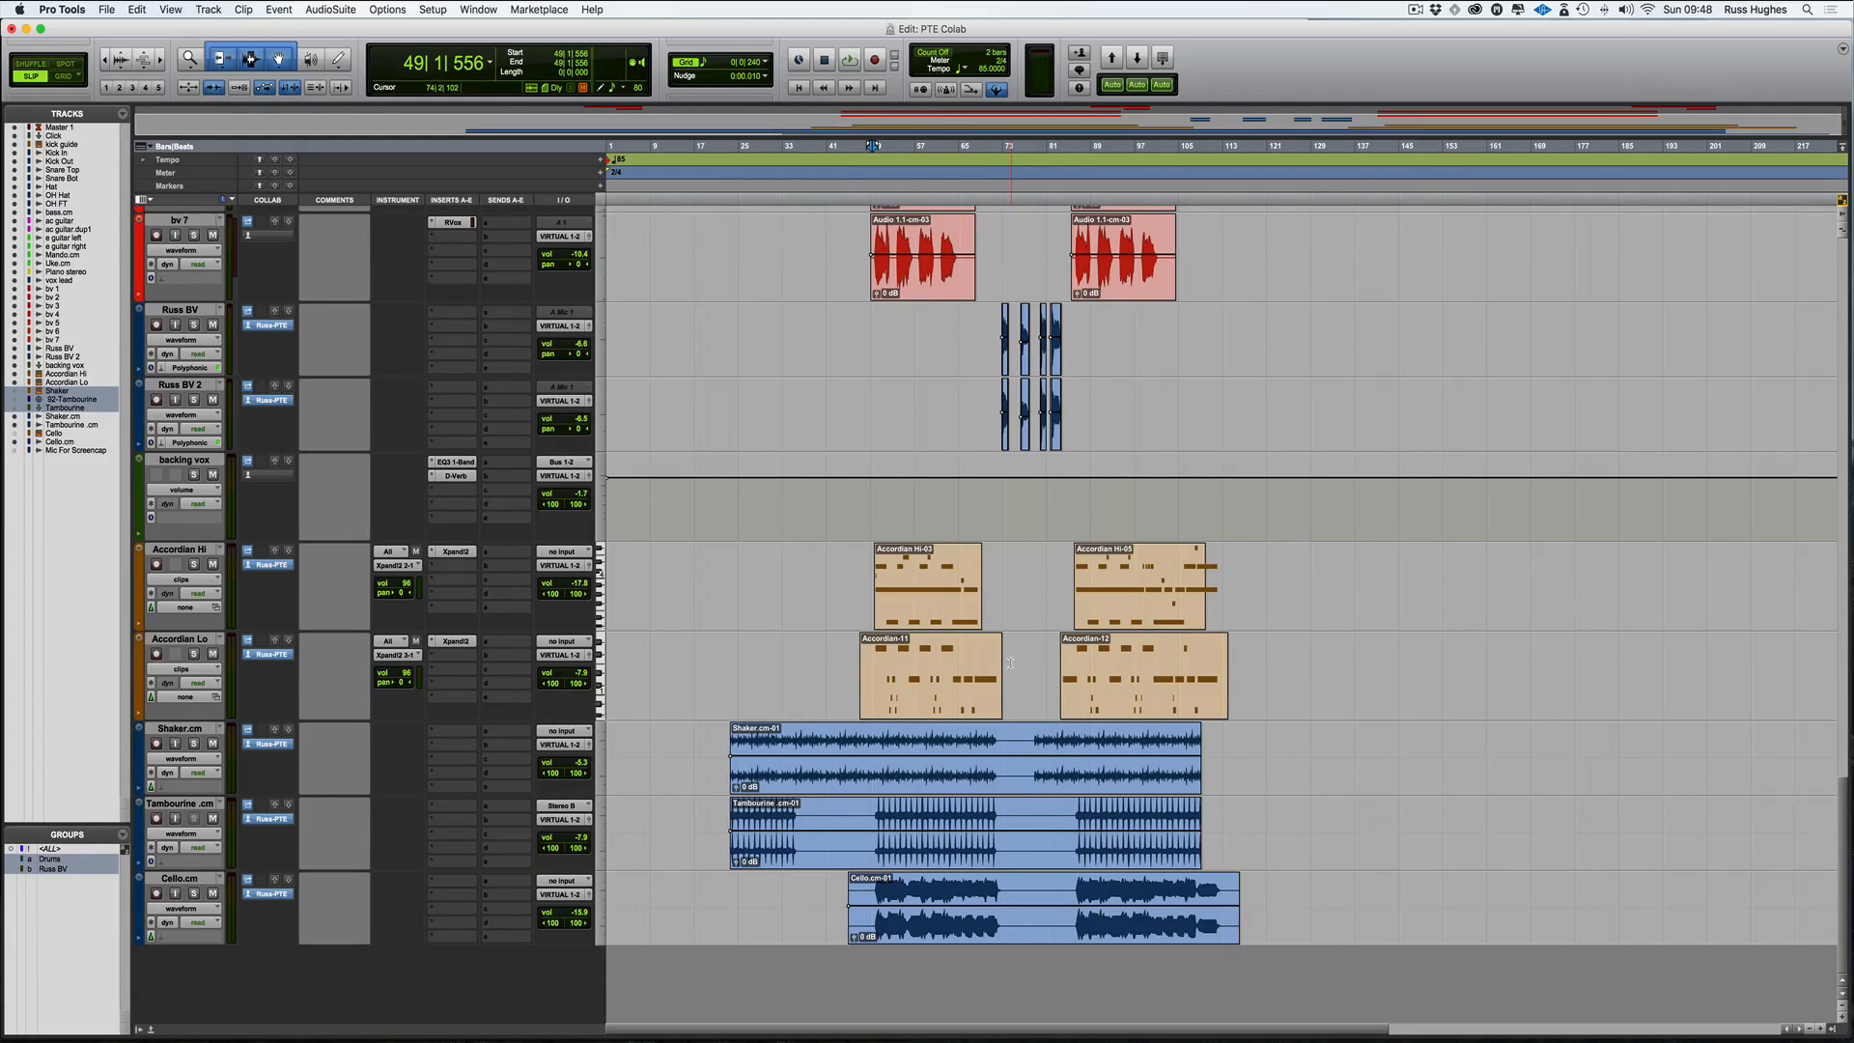
Upload all changes for the shared tracks and select the committed Cello clip
click(928, 677)
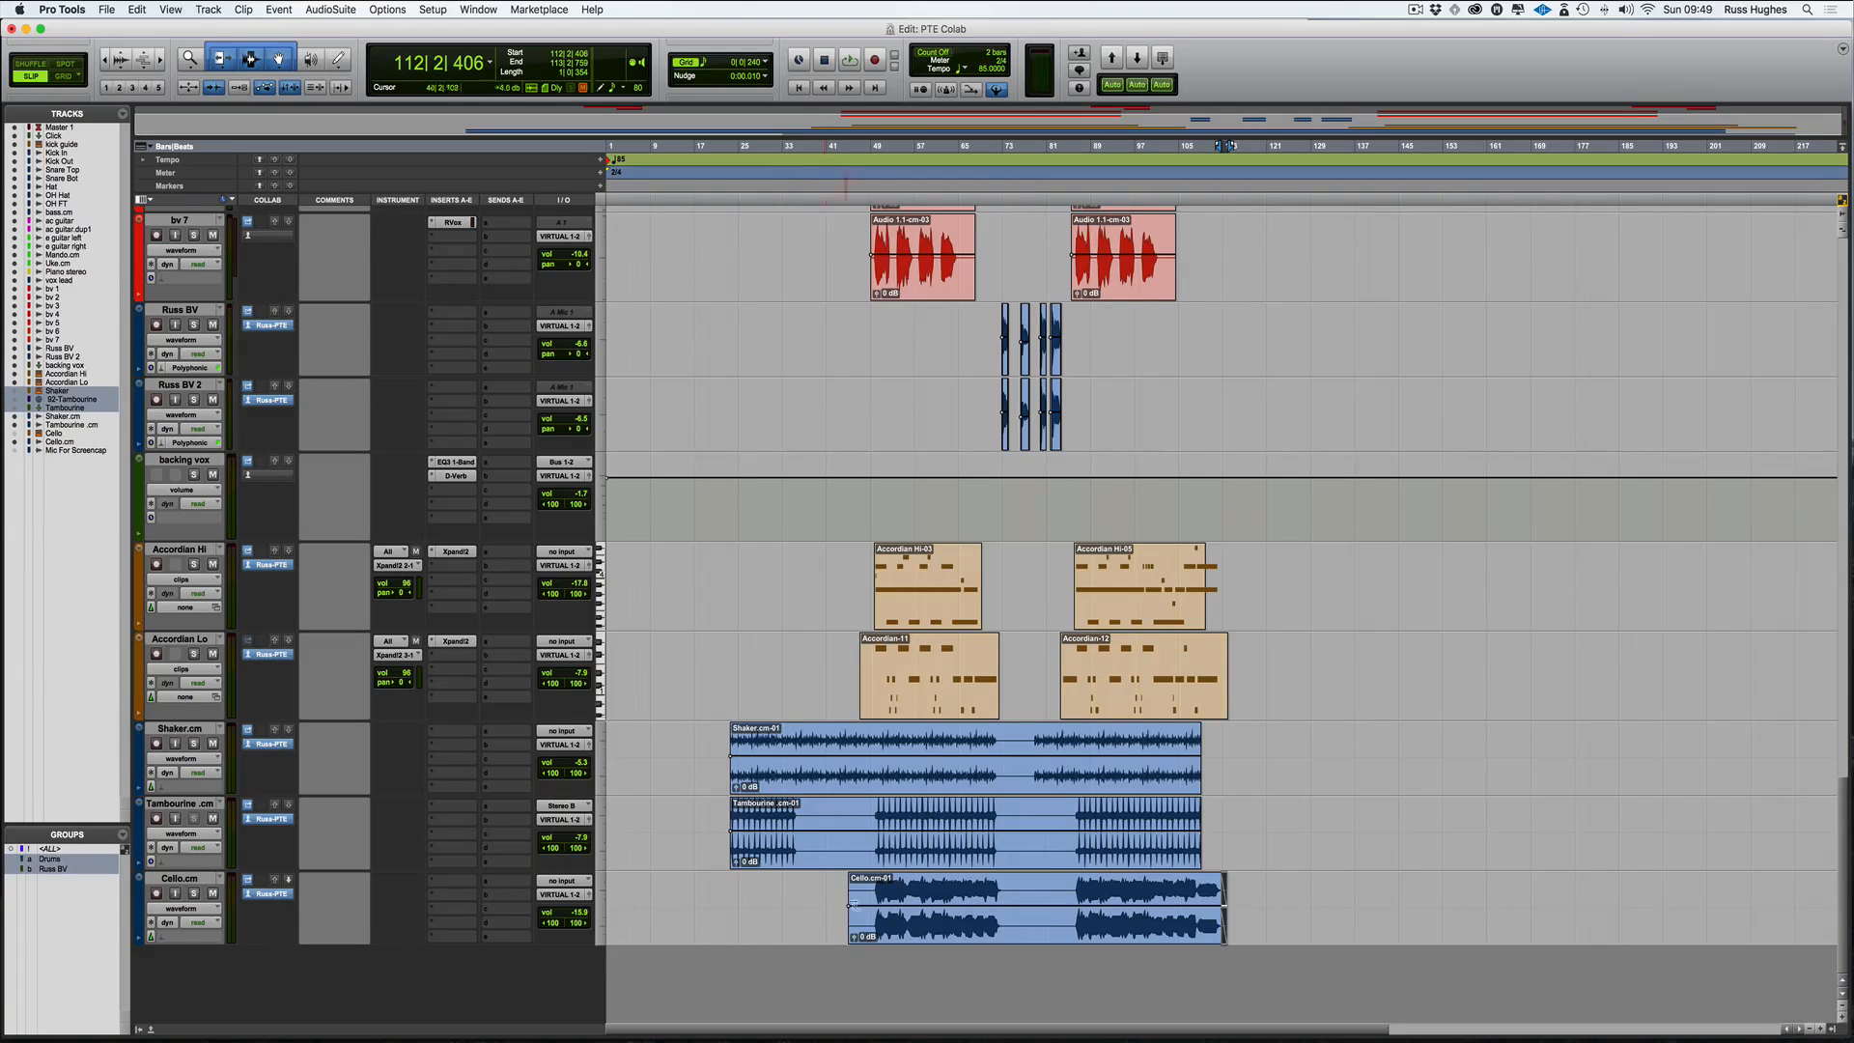
click(1034, 907)
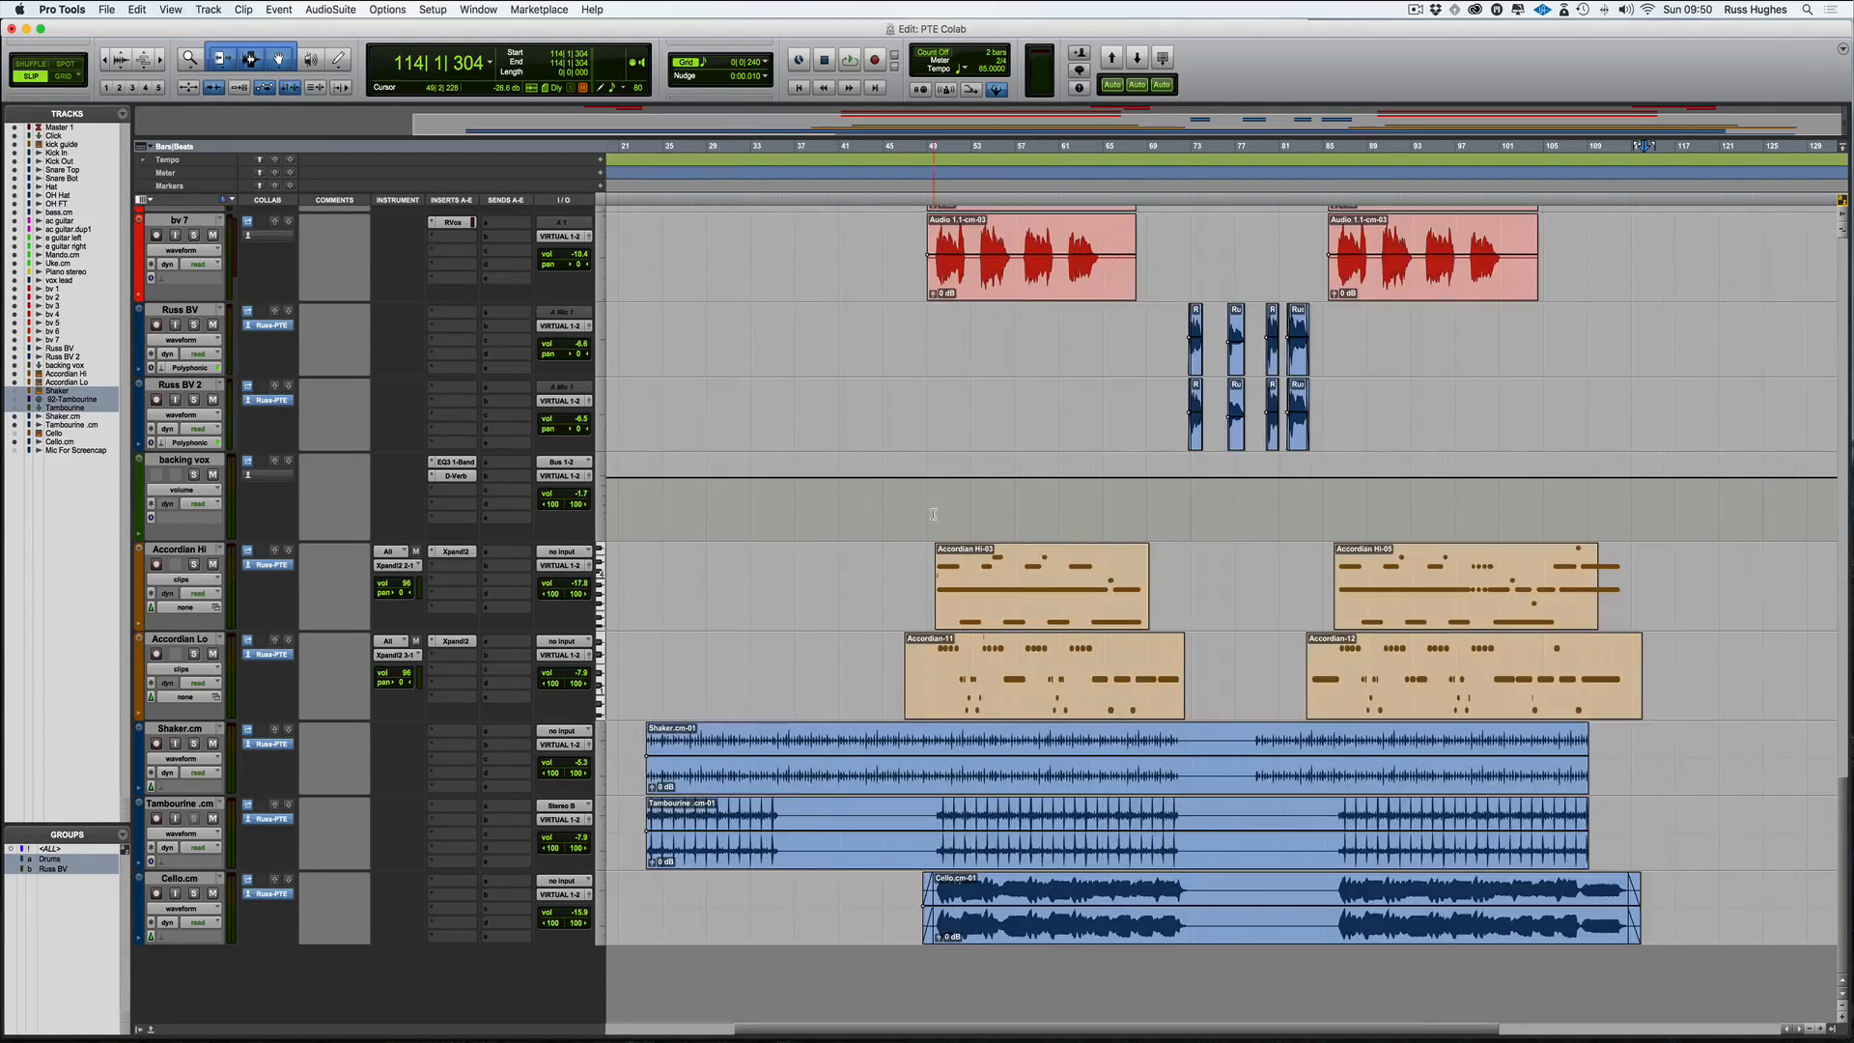
Open the PTE Colab chat and type 'He created som' to the collaborator
click(1019, 159)
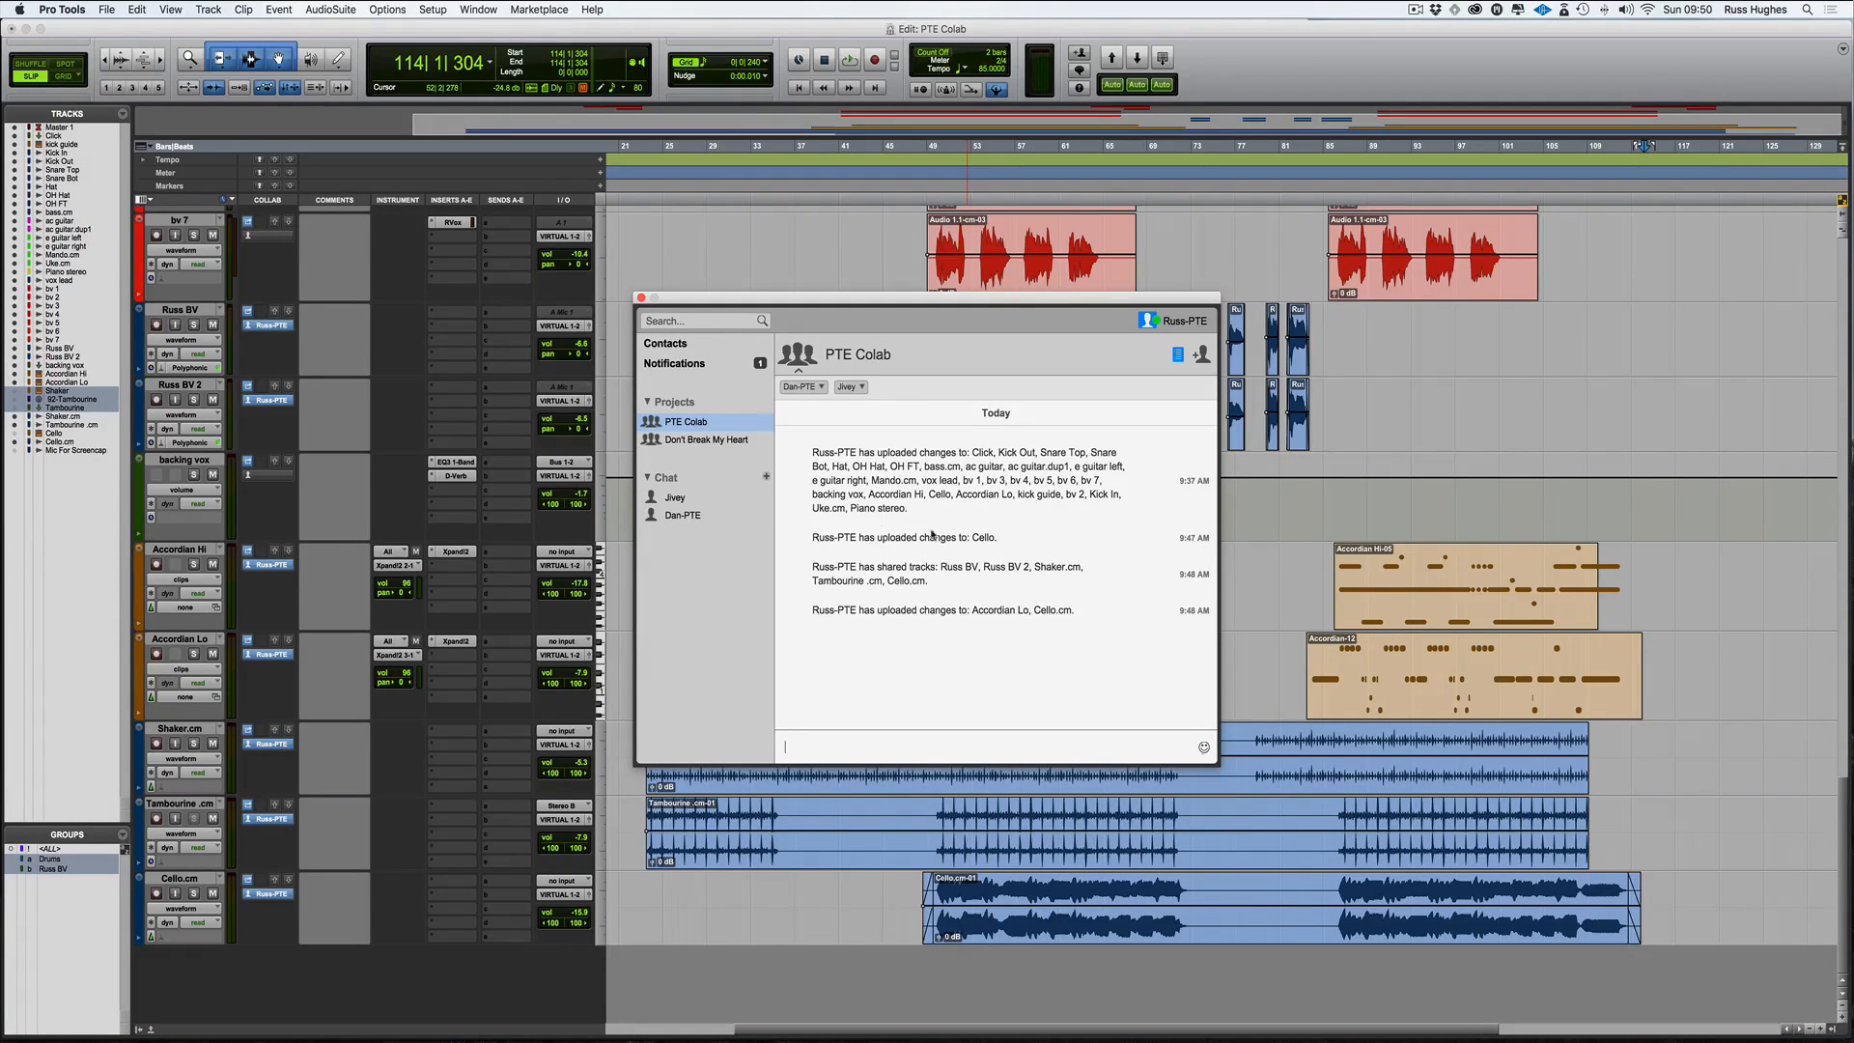
mouse_move(1027, 683)
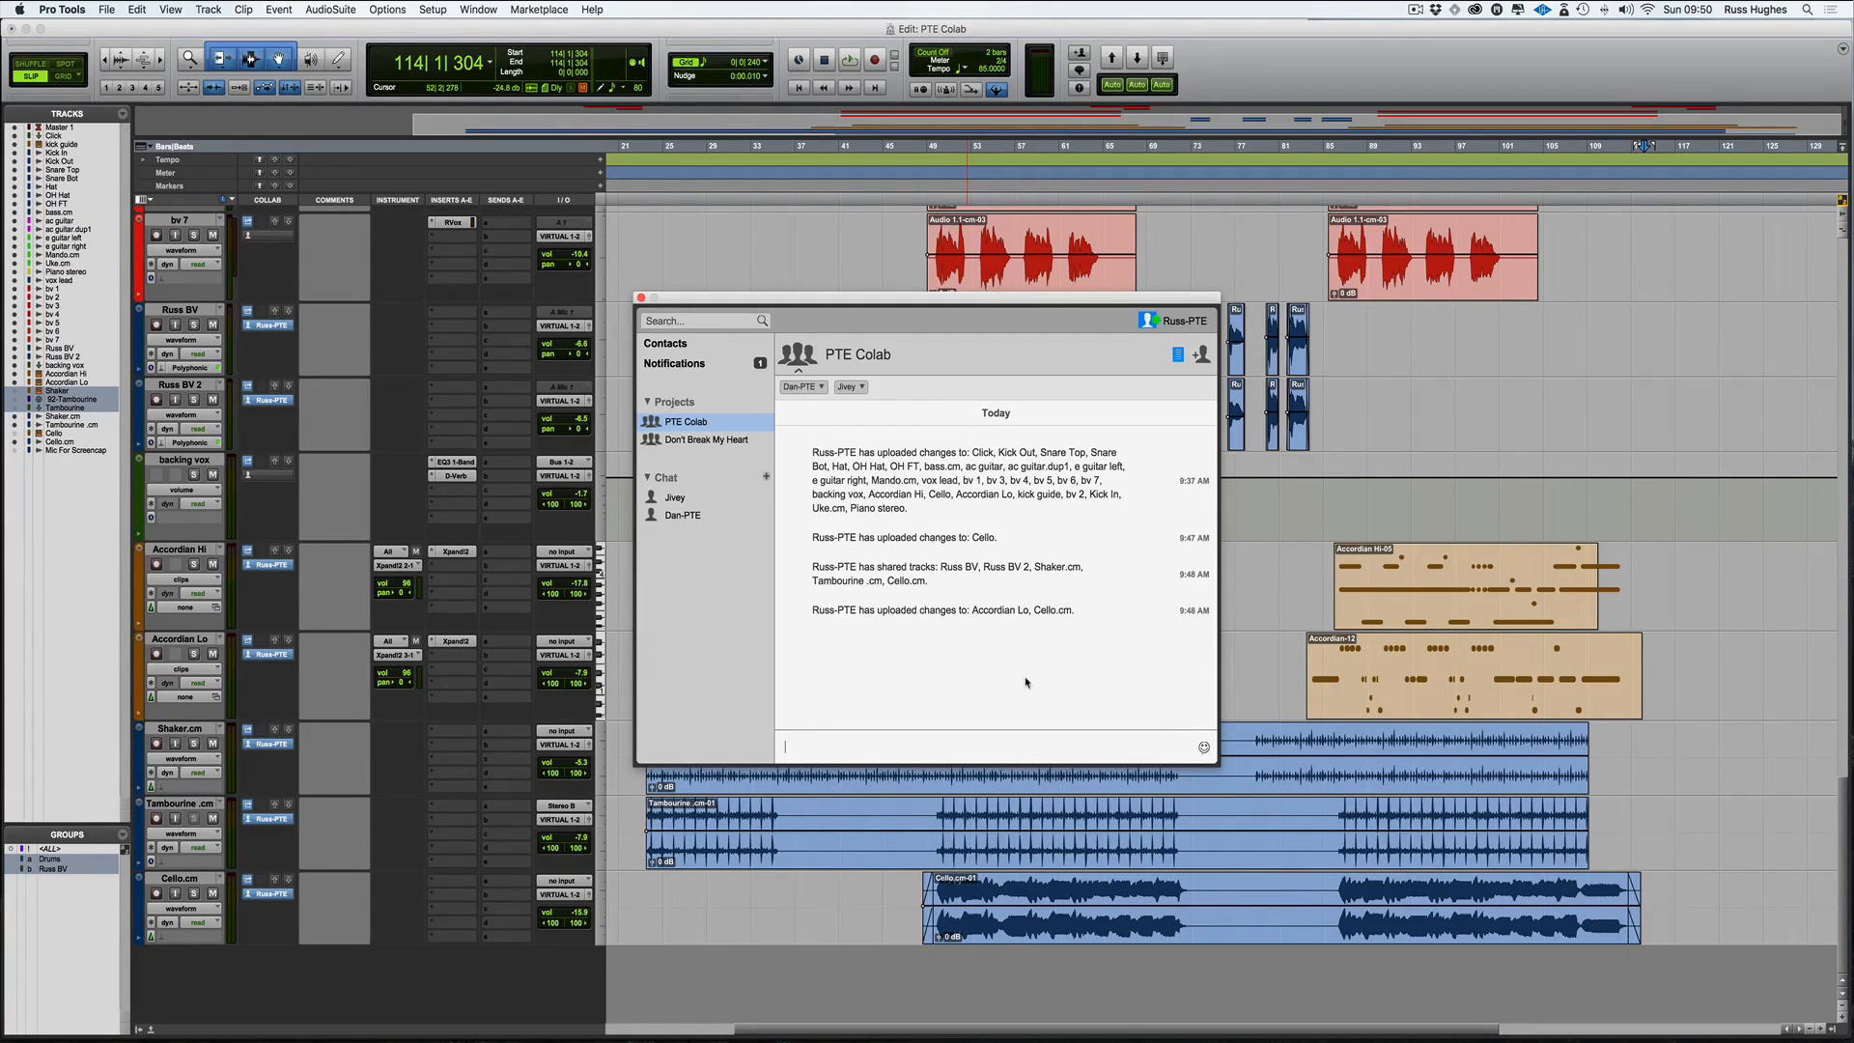
text(Hey Dan I've)
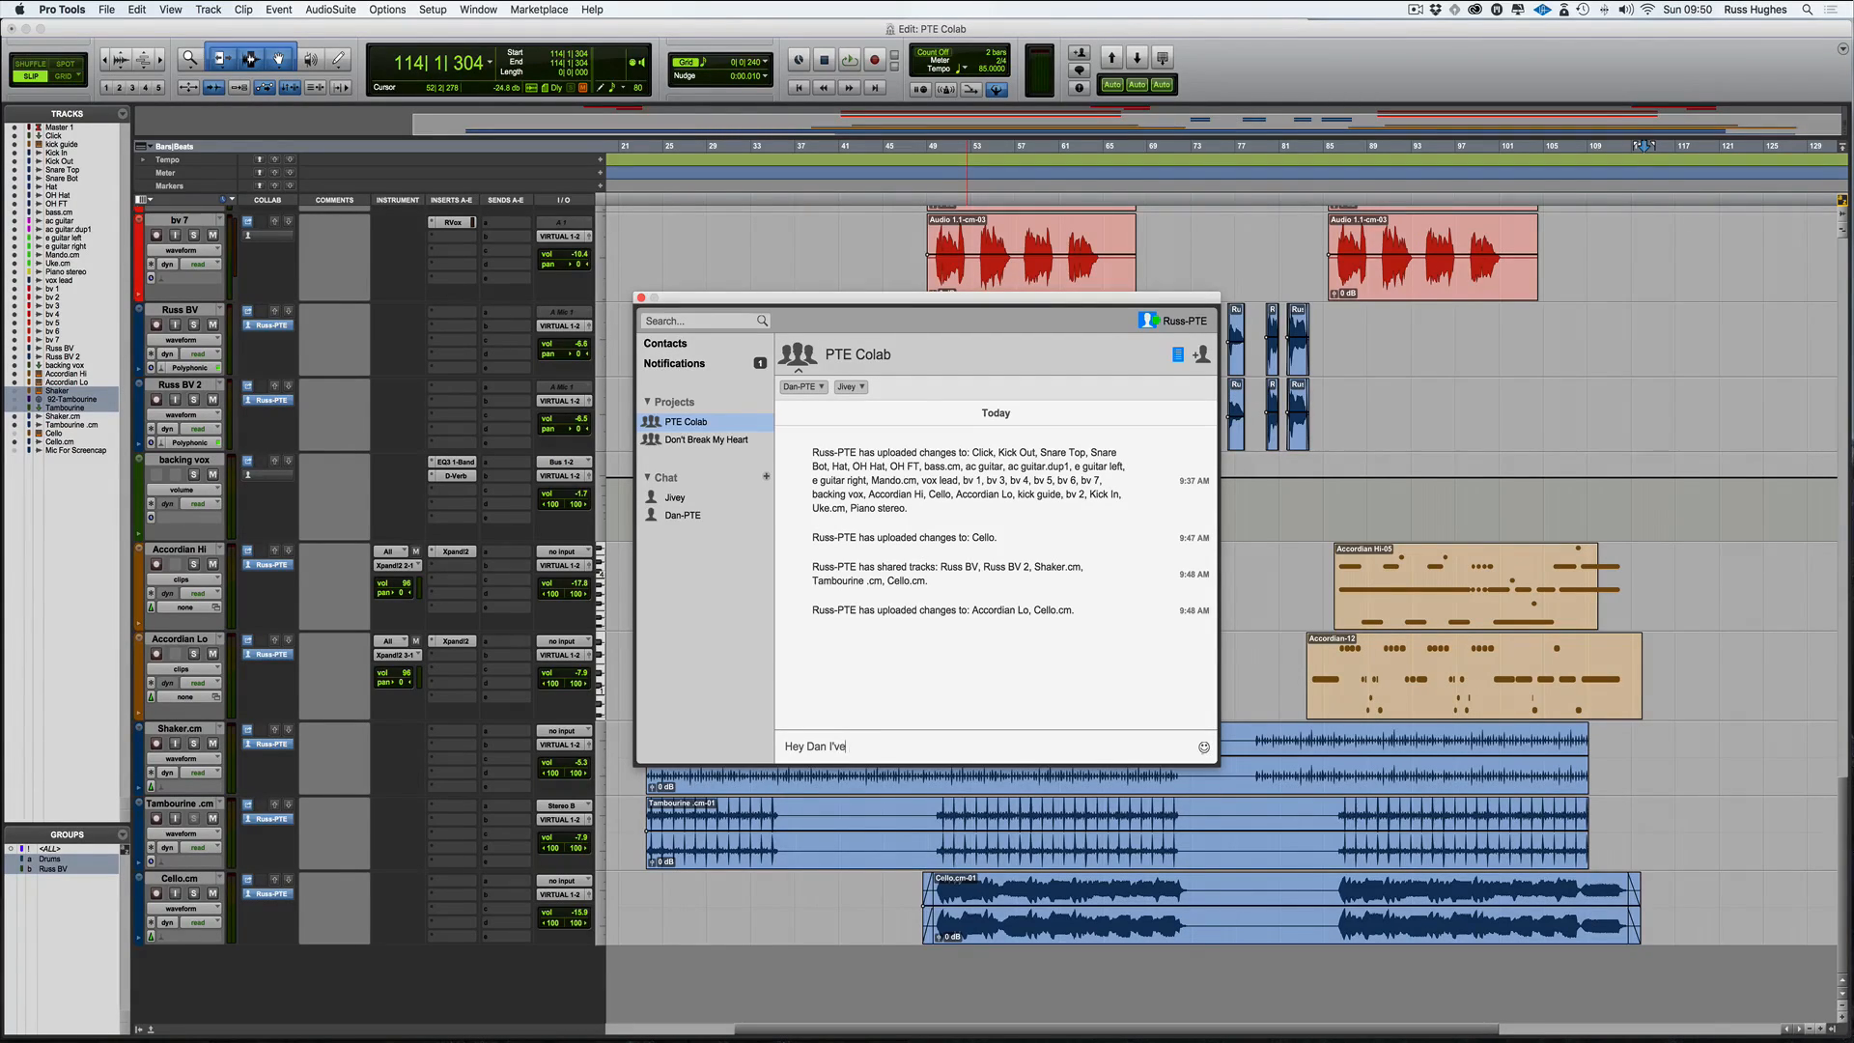
text(created som)
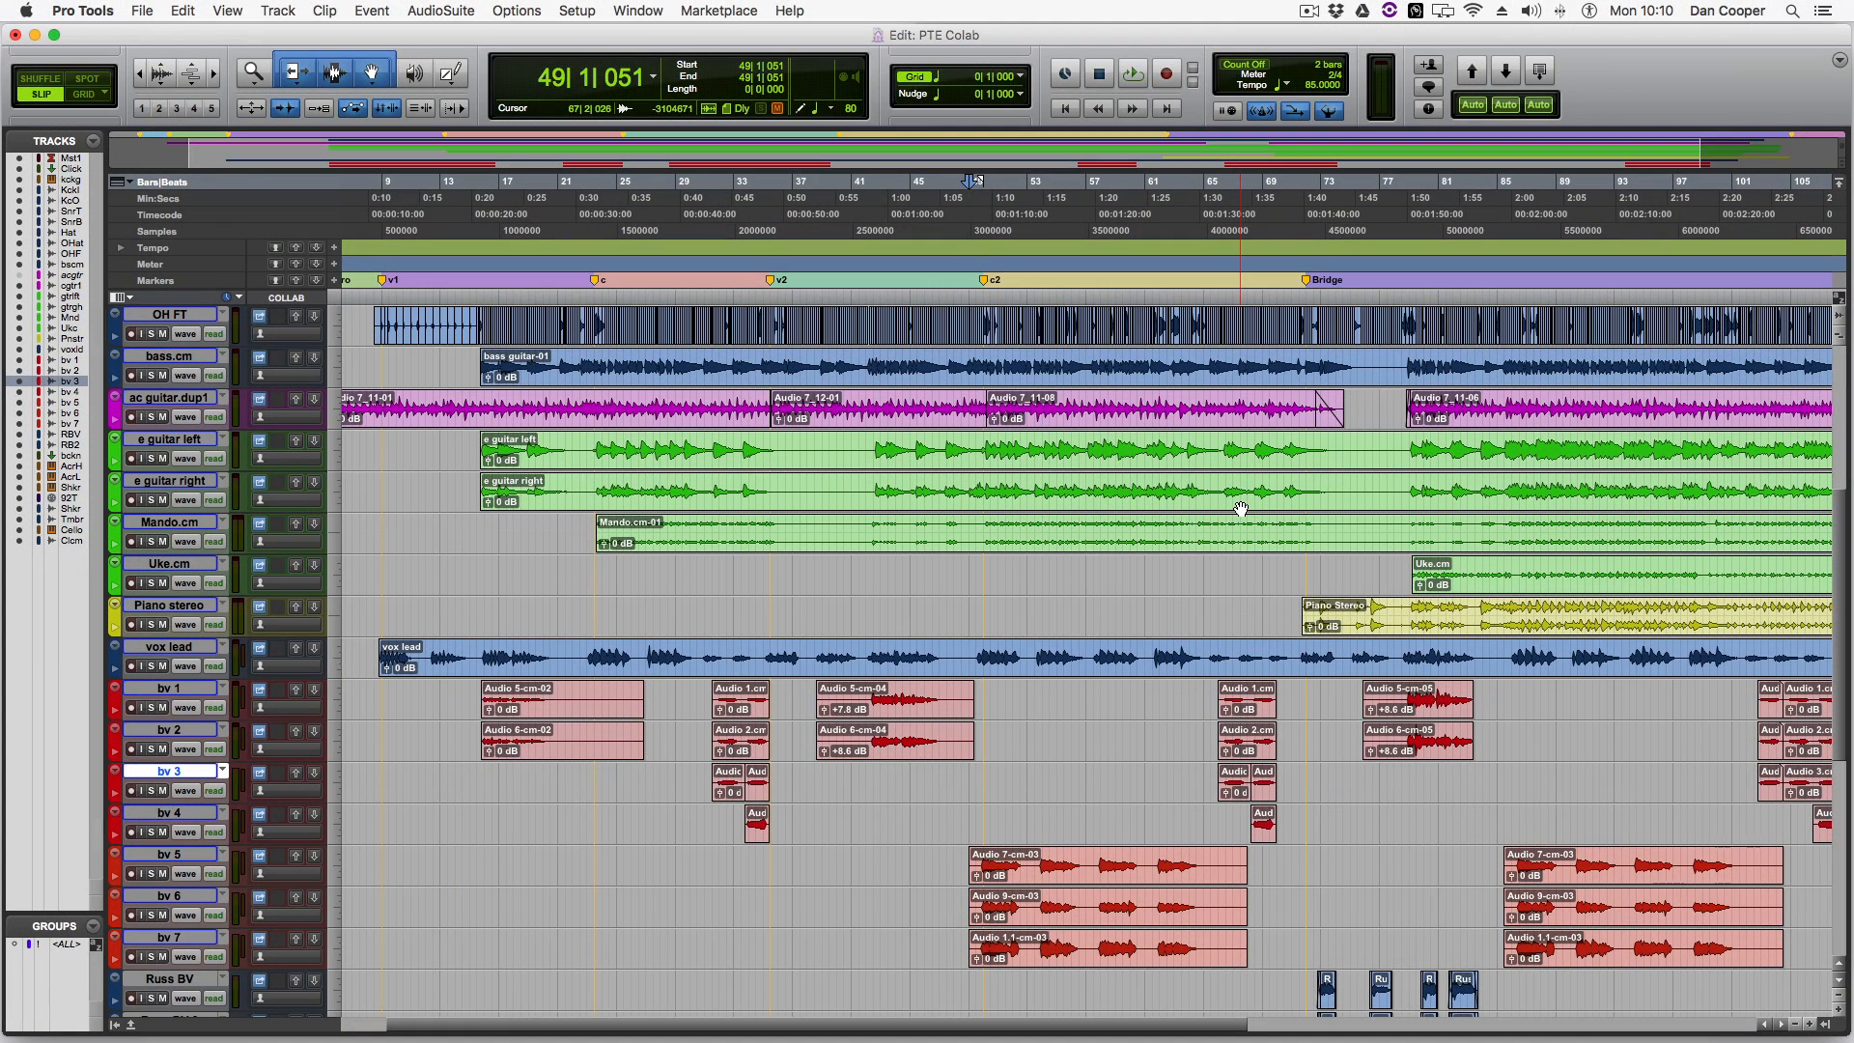
Scroll down the Edit window to review the shared drum, bass, guitar and vocal tracks
scroll(down, 3)
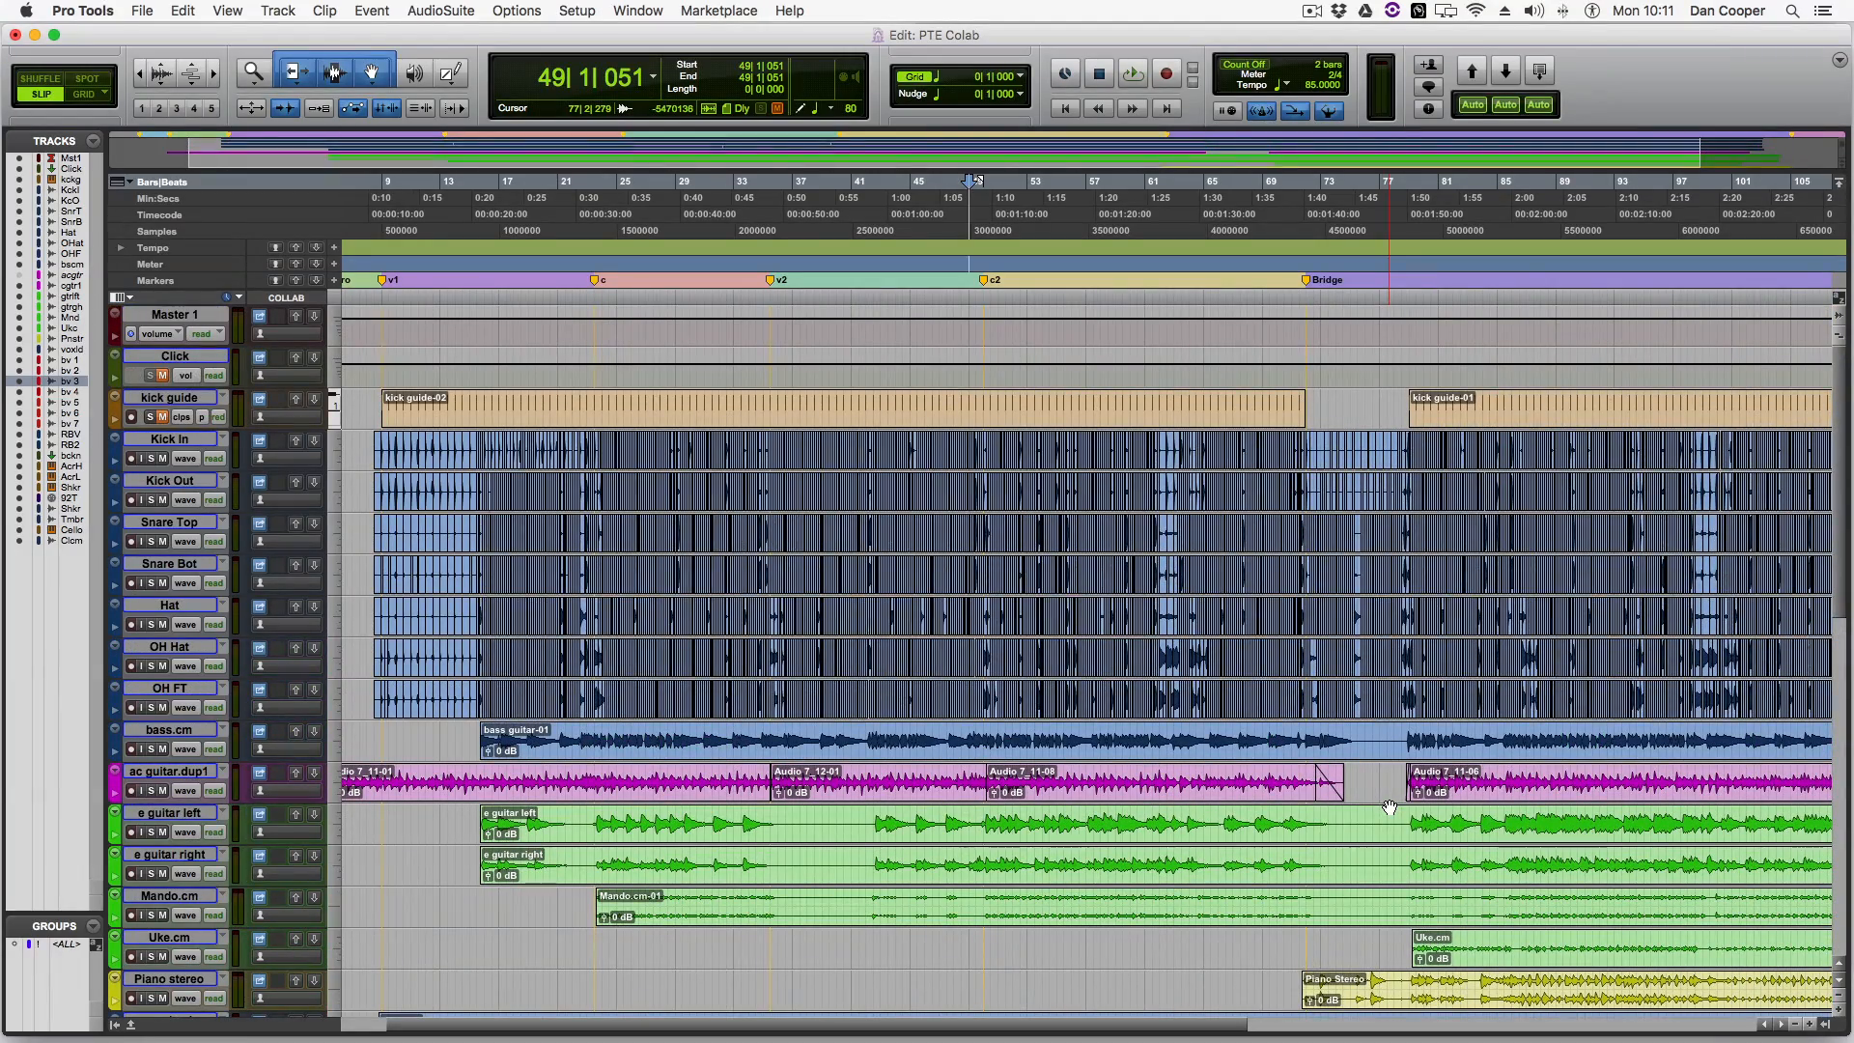
scroll(down, 3)
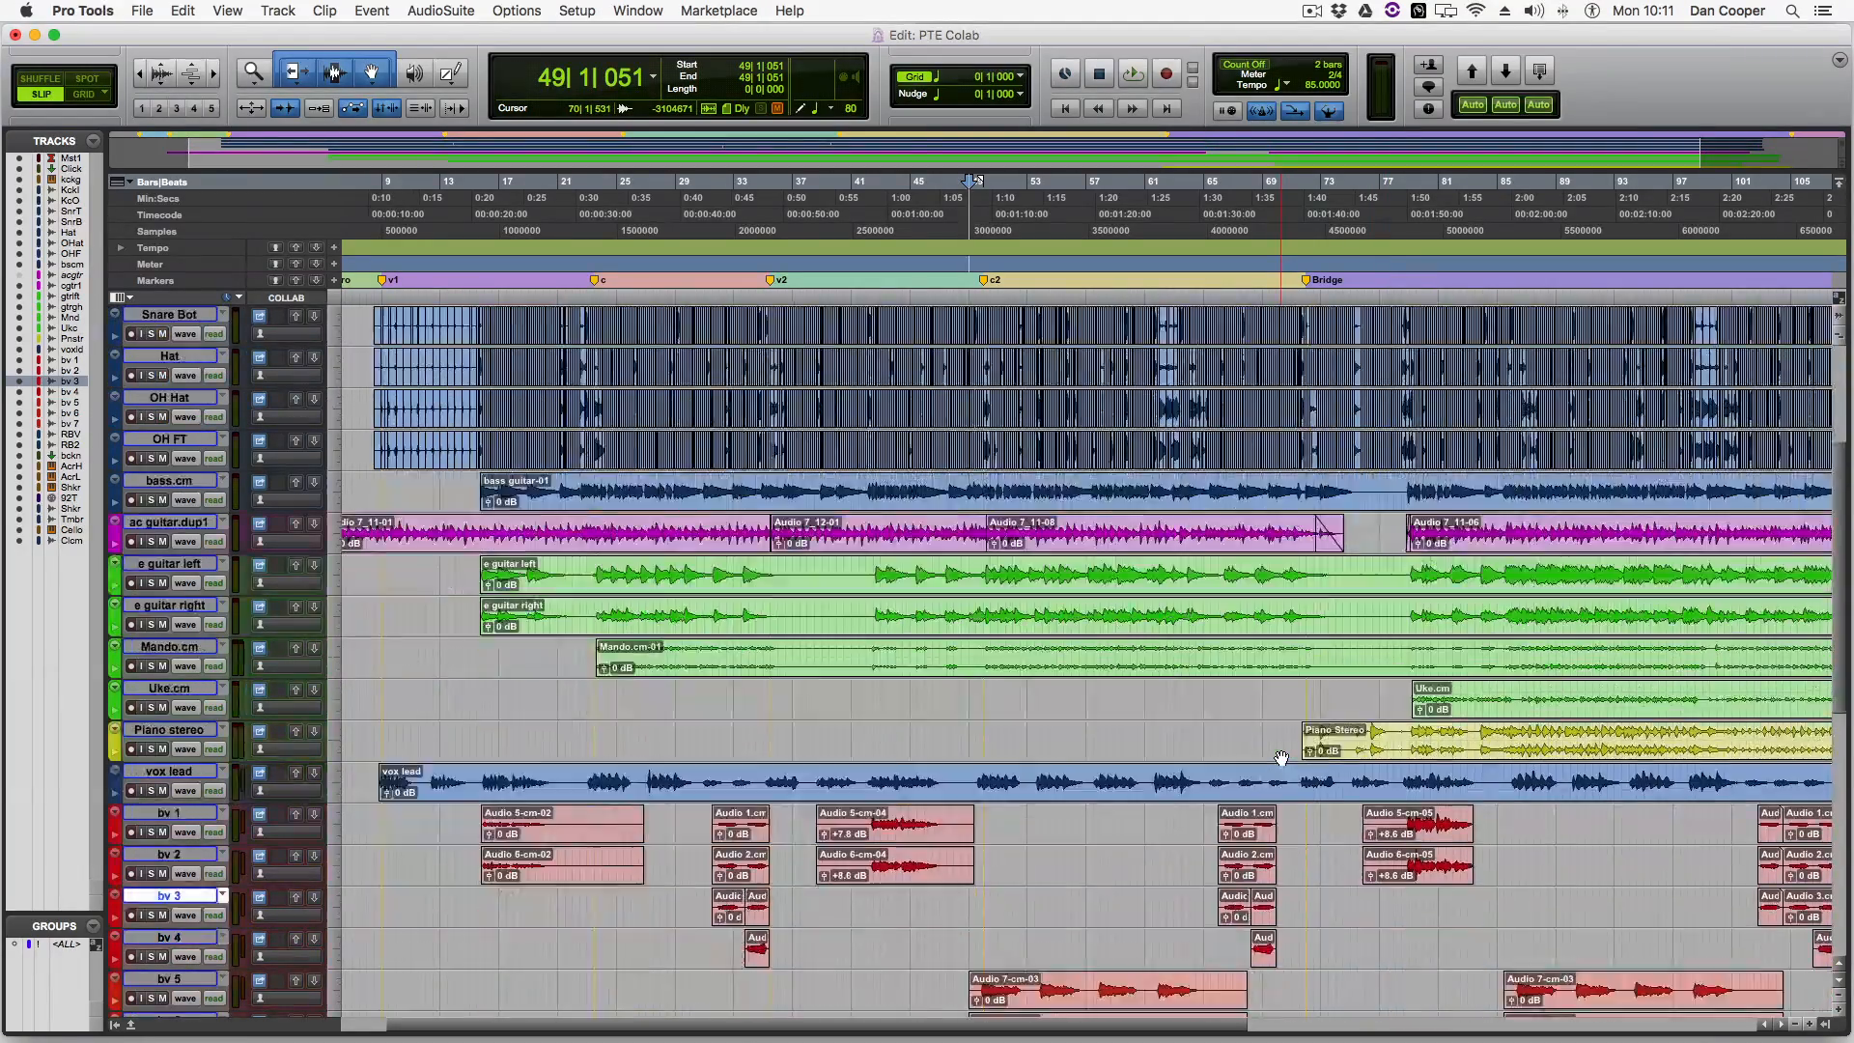